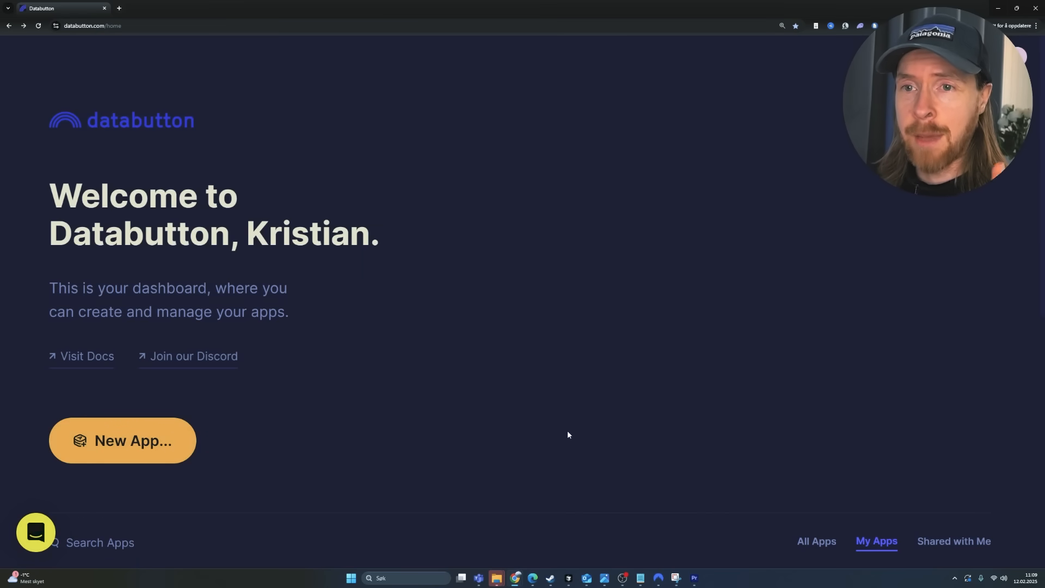
mouse_move(109, 141)
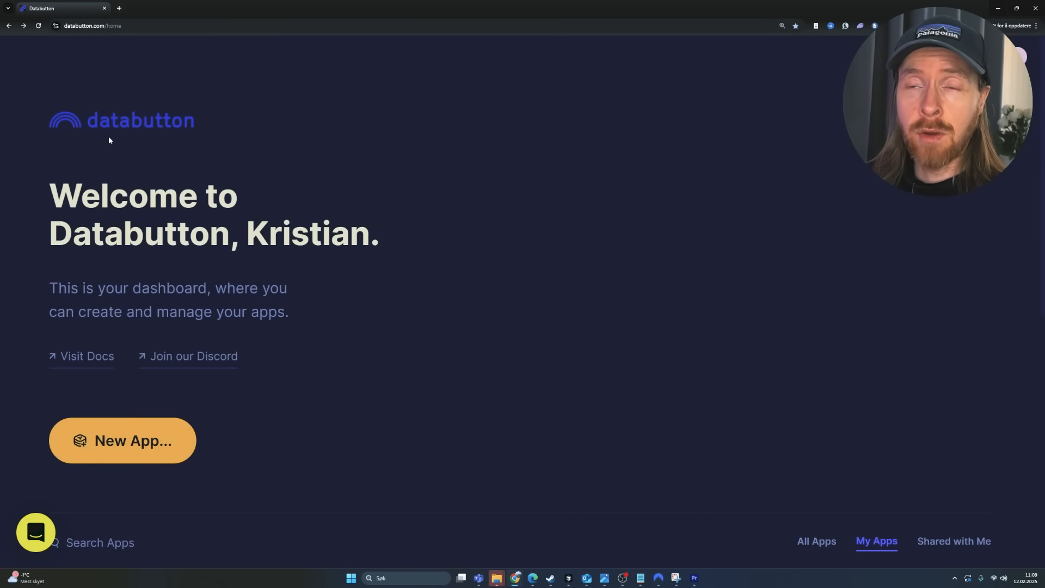
mouse_move(527, 240)
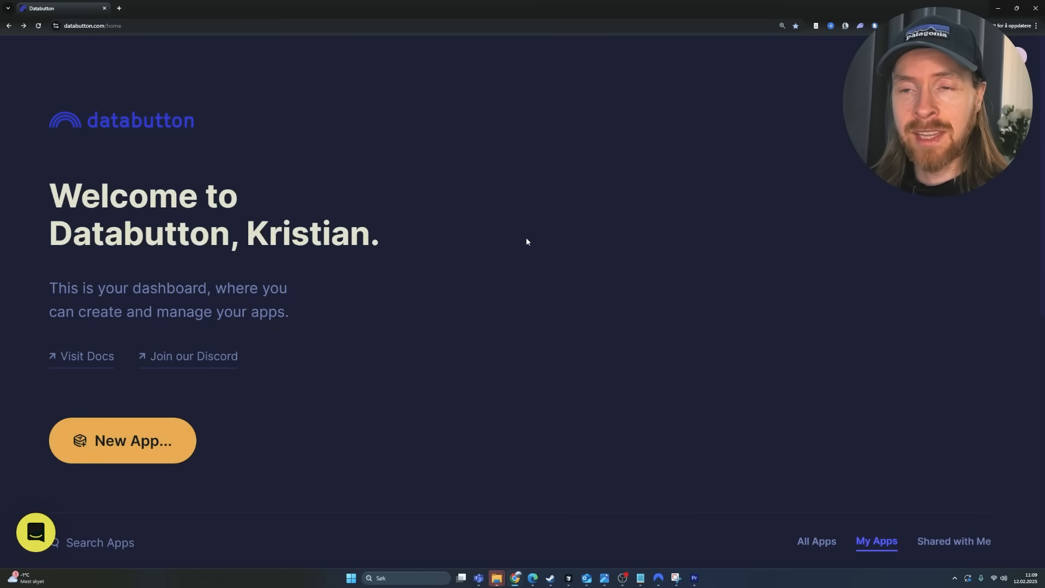
mouse_move(450, 305)
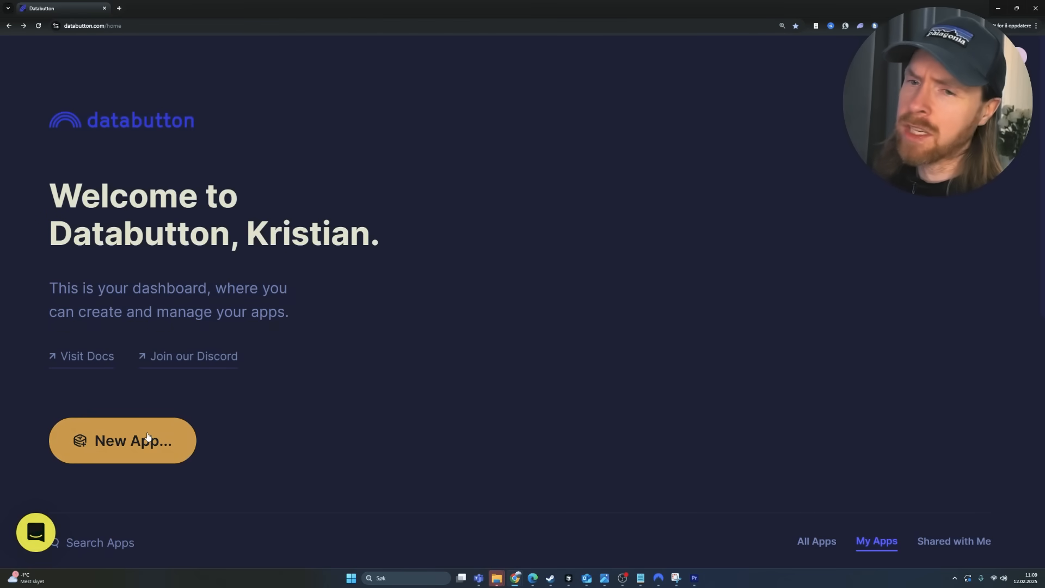
Start a new app and review prompt.md's overview and LiveBench Coding Score requirement in Cursor
left_click(122, 440)
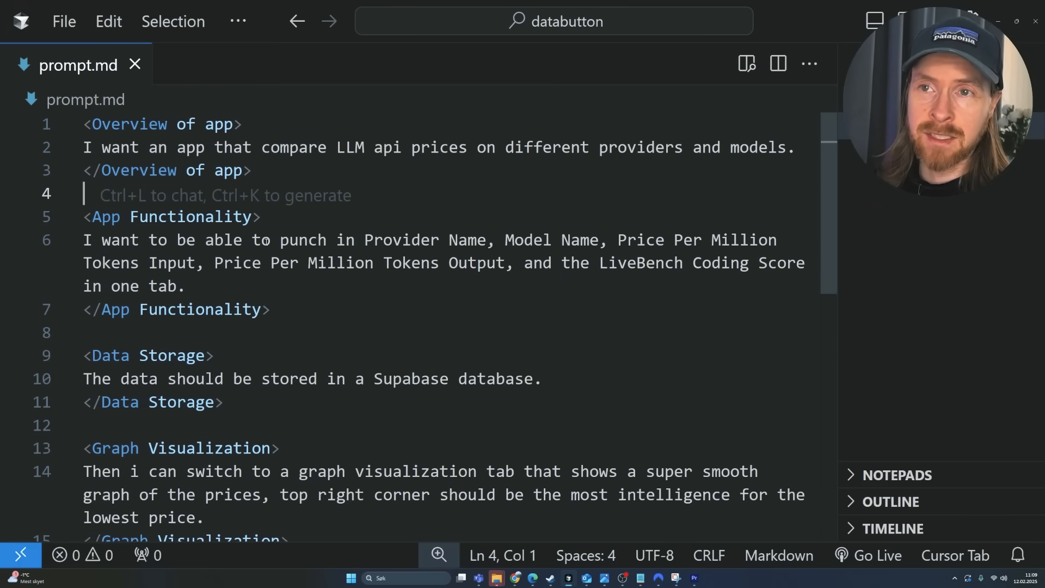
left_click_drag(84, 147, 282, 147)
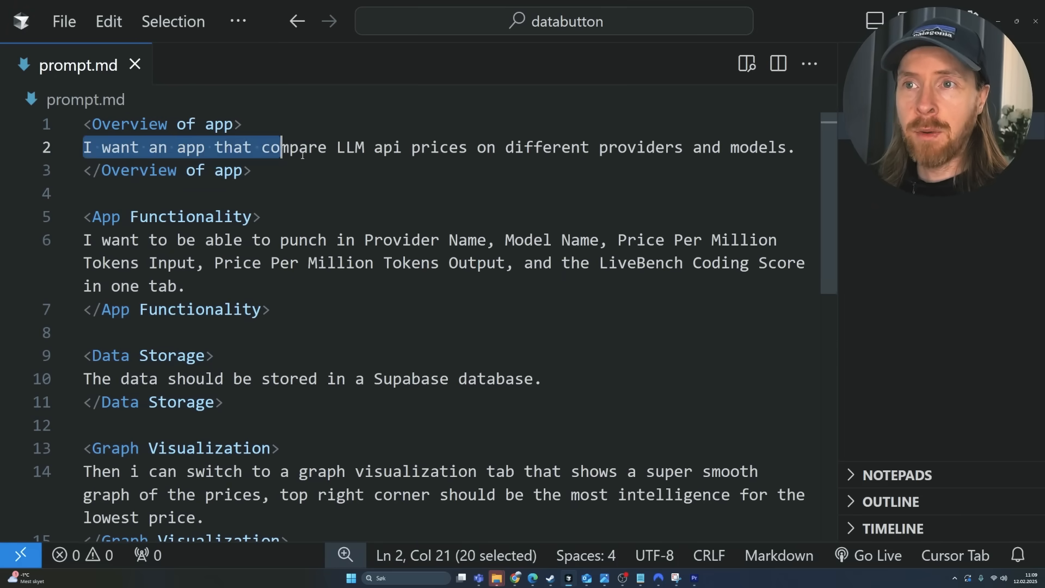
left_click_drag(279, 147, 711, 147)
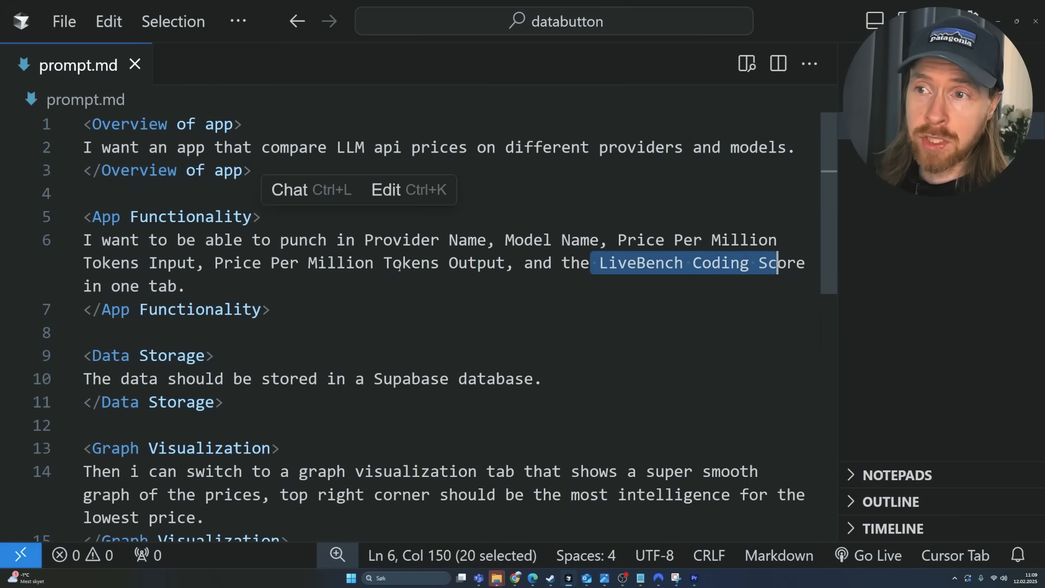
Review the rest of the prompt down to the dark theme design request
scroll("down", 3)
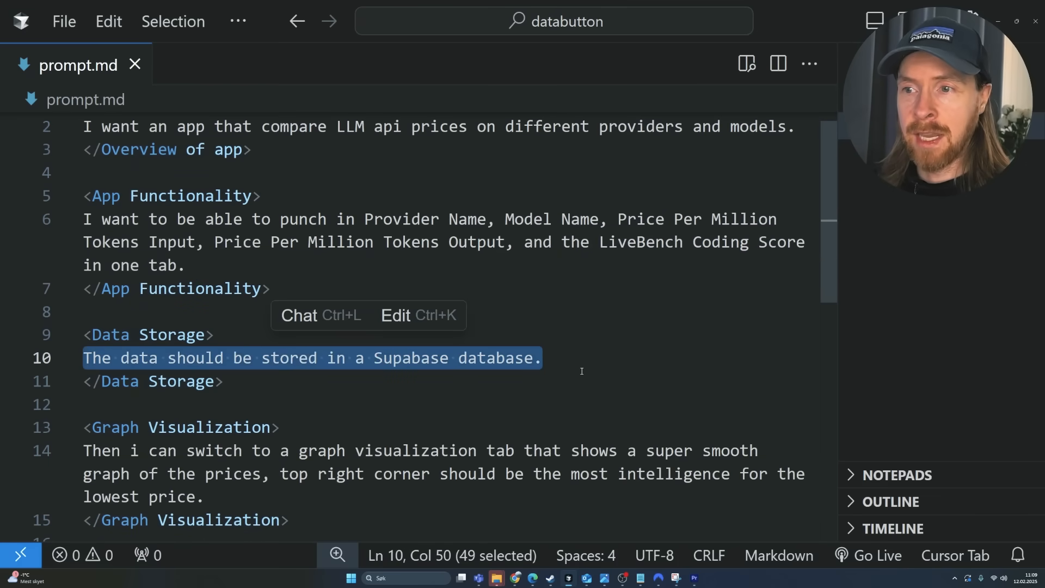
scroll("down", 3)
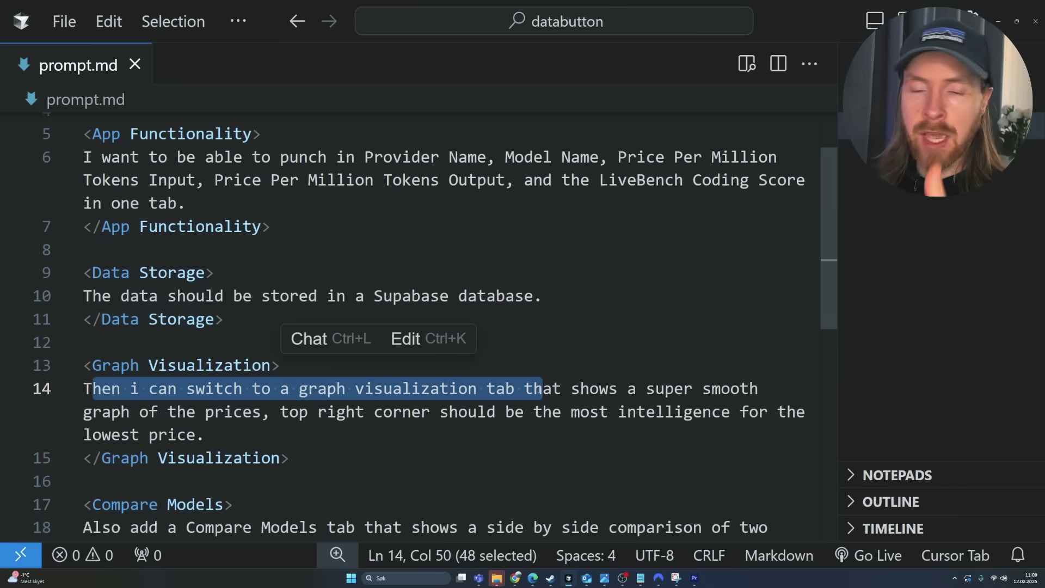
scroll("down", 3)
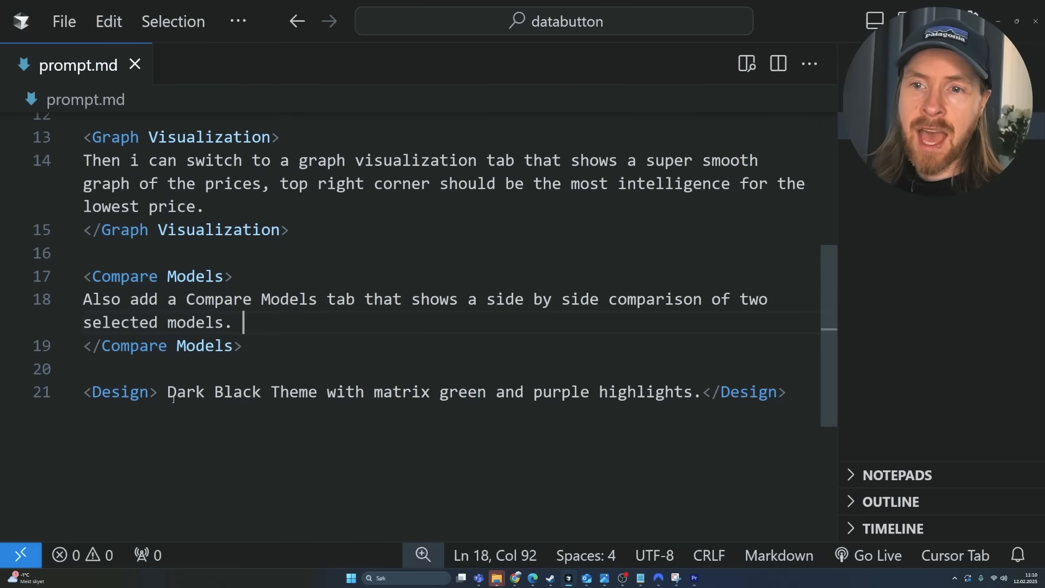
left_click_drag(167, 392, 477, 392)
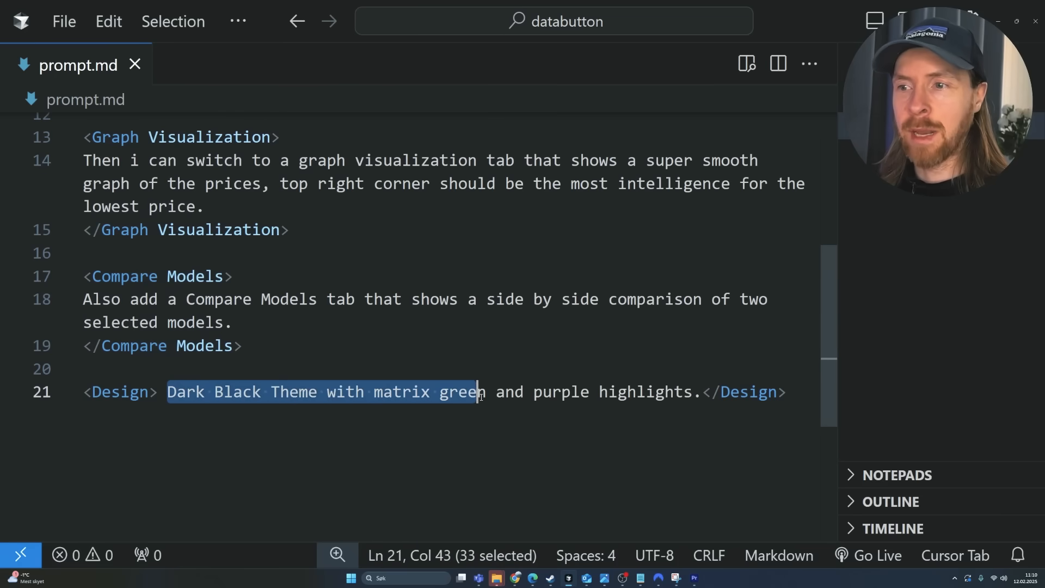
left_click_drag(477, 391, 703, 391)
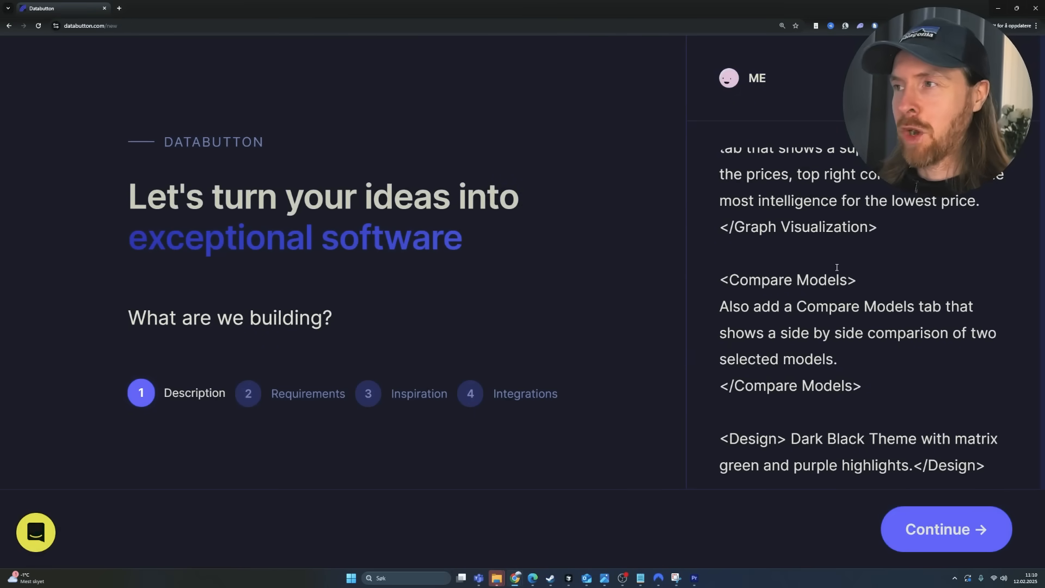
Submit the LLM price-comparison description and skip the requirements upload step
left_click(946, 529)
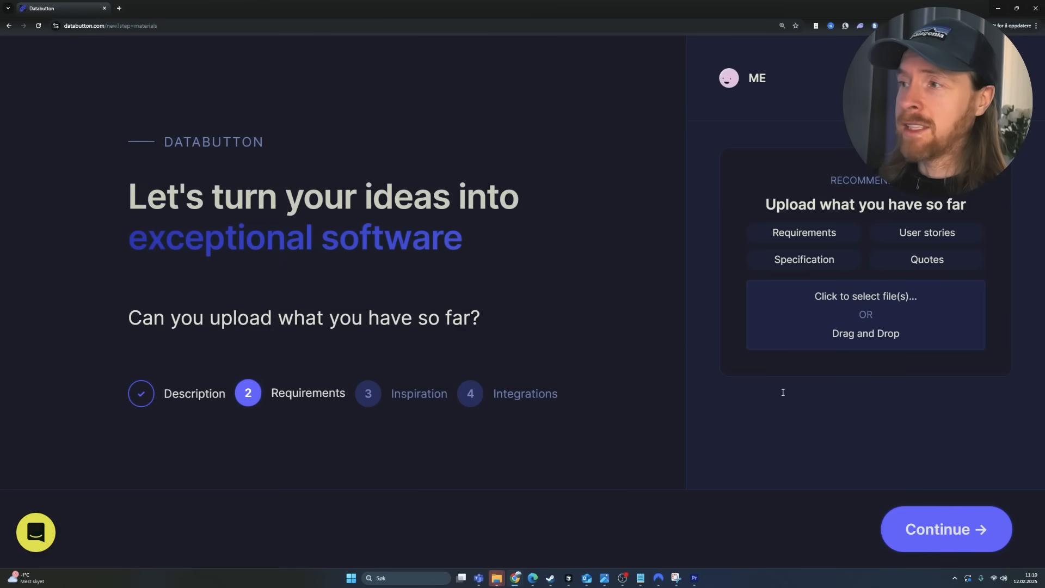
mouse_move(1004, 264)
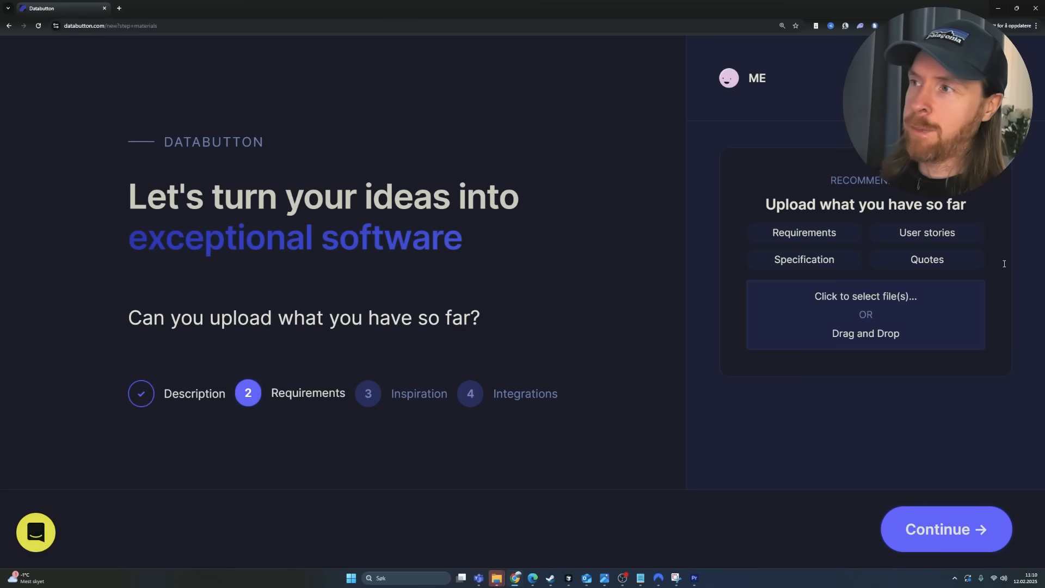
mouse_move(800, 534)
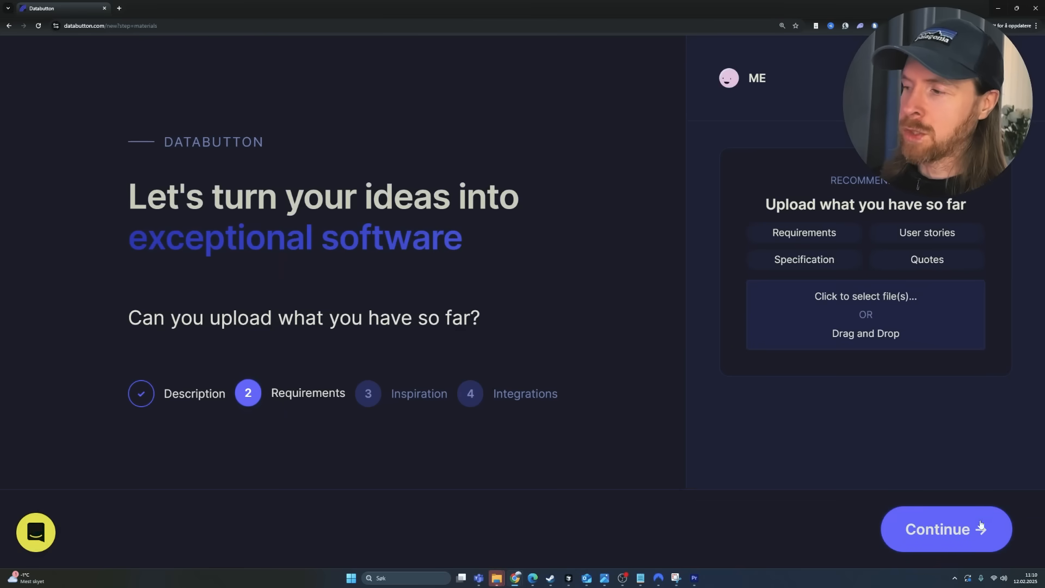
left_click(946, 529)
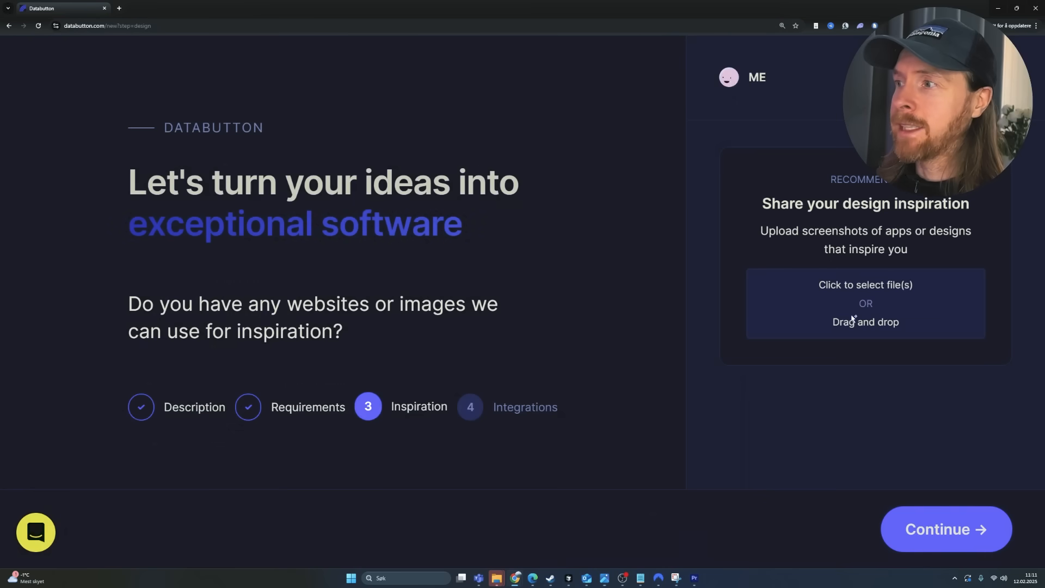
mouse_move(699, 439)
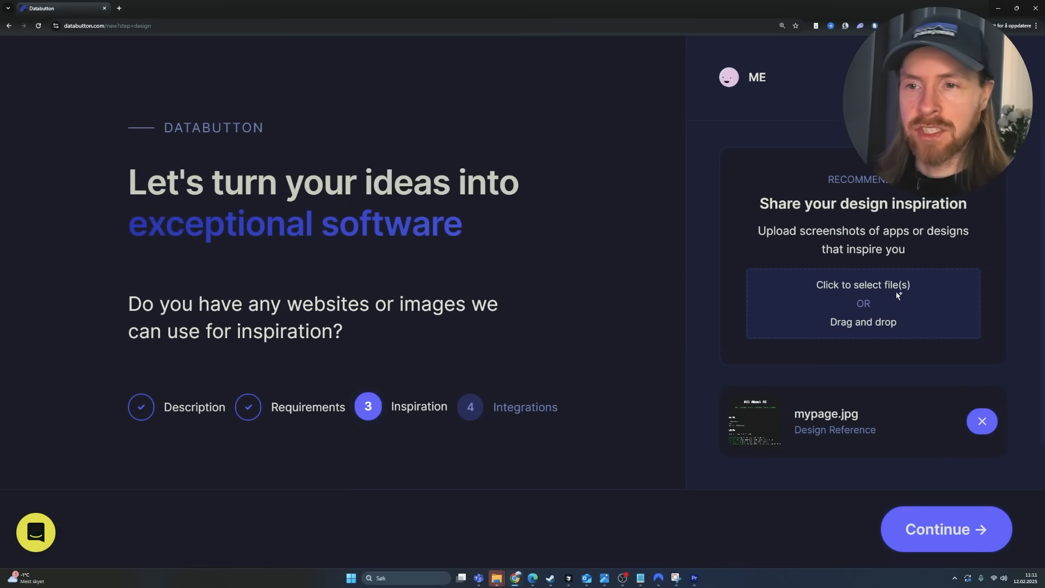
mouse_move(694, 449)
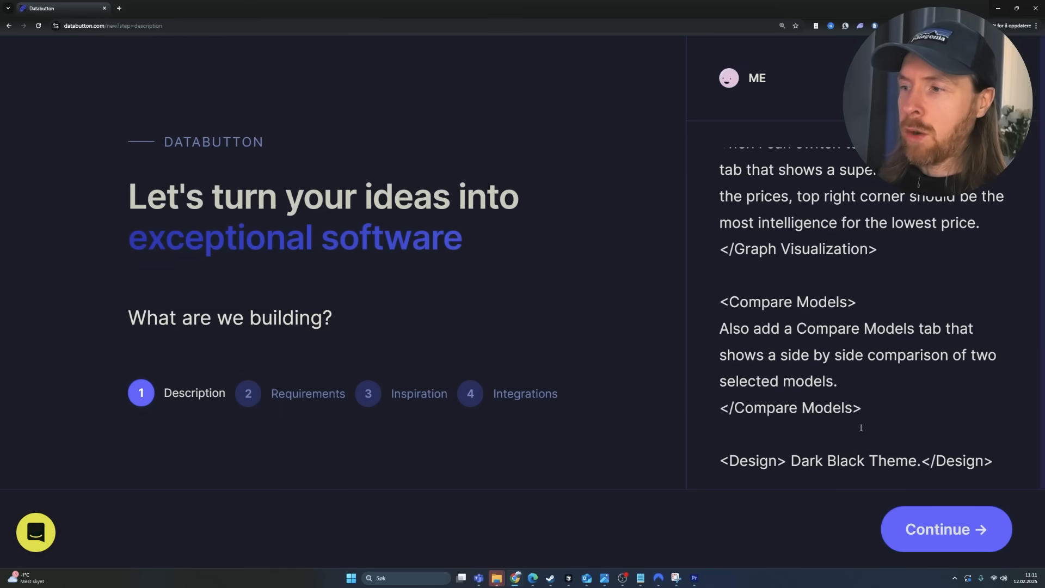
Replace 'Dark Black Theme.' in the description with 'Follow the uploaded image' and continue to integrations
double_click(856, 462)
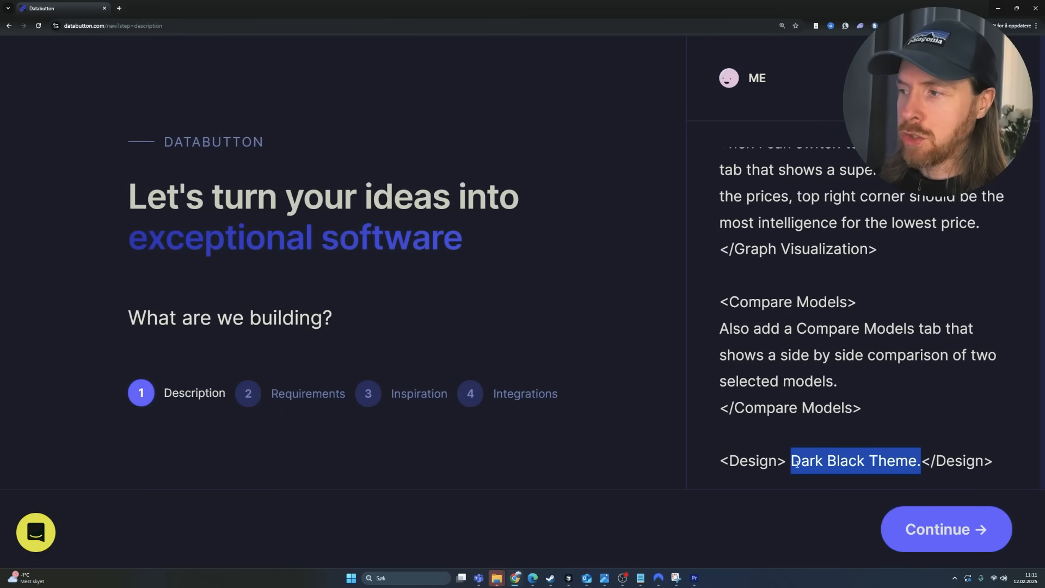
type("Follow the uplaoded")
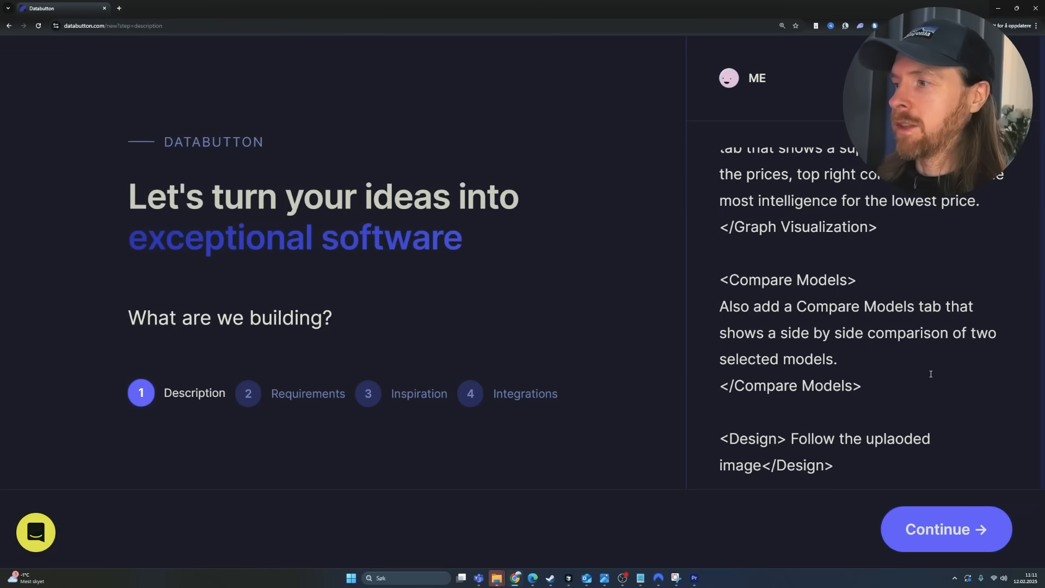
left_click(946, 529)
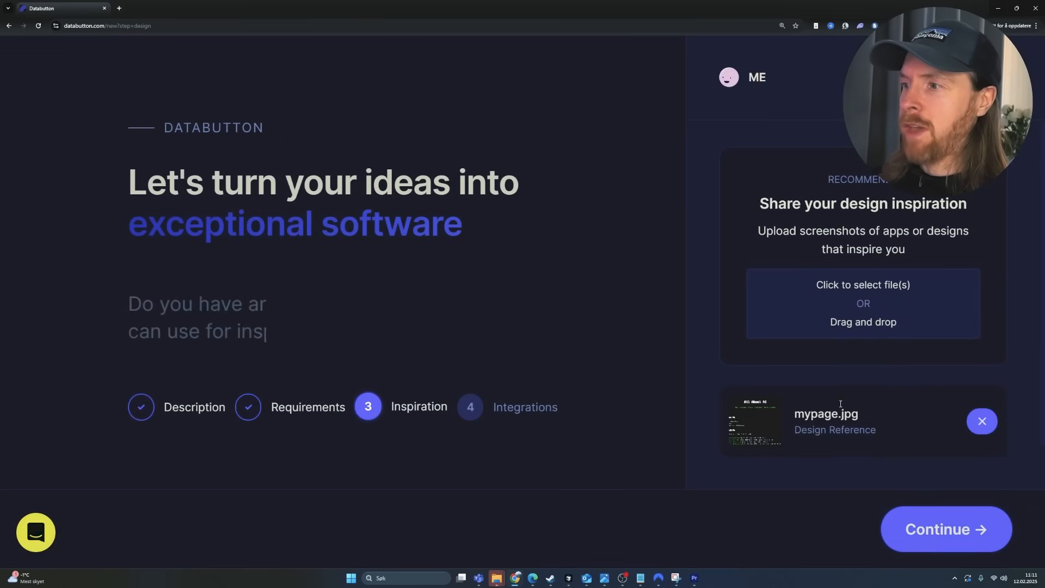
left_click(946, 529)
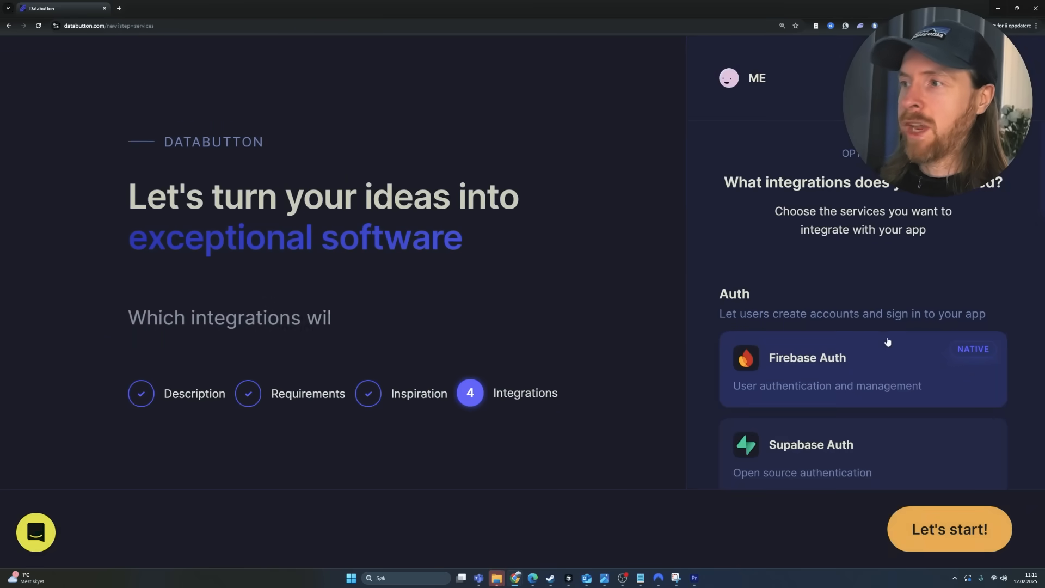
Select the Supabase Database integration and start building the app
scroll("down", 3)
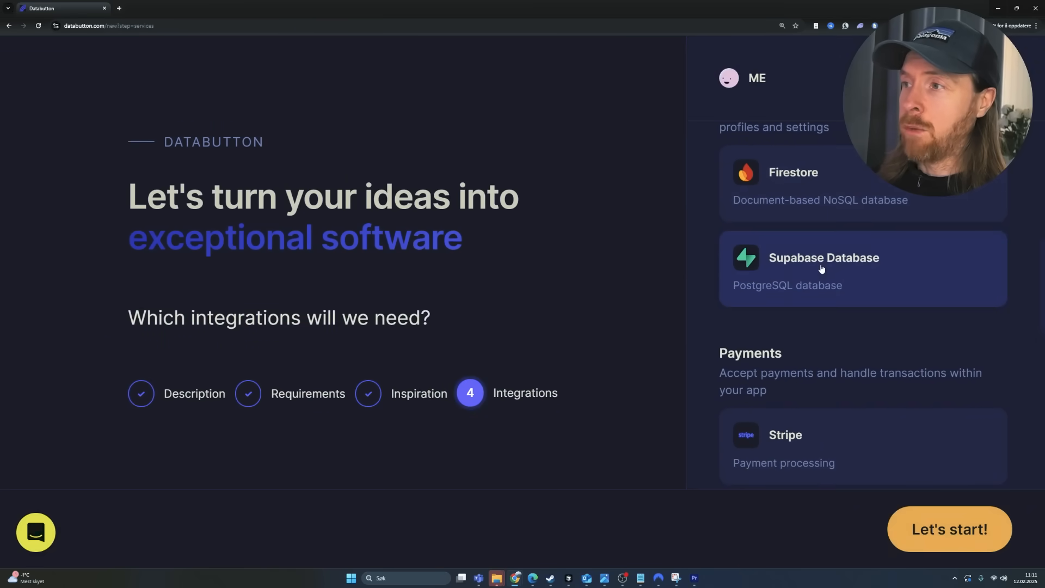
left_click(823, 269)
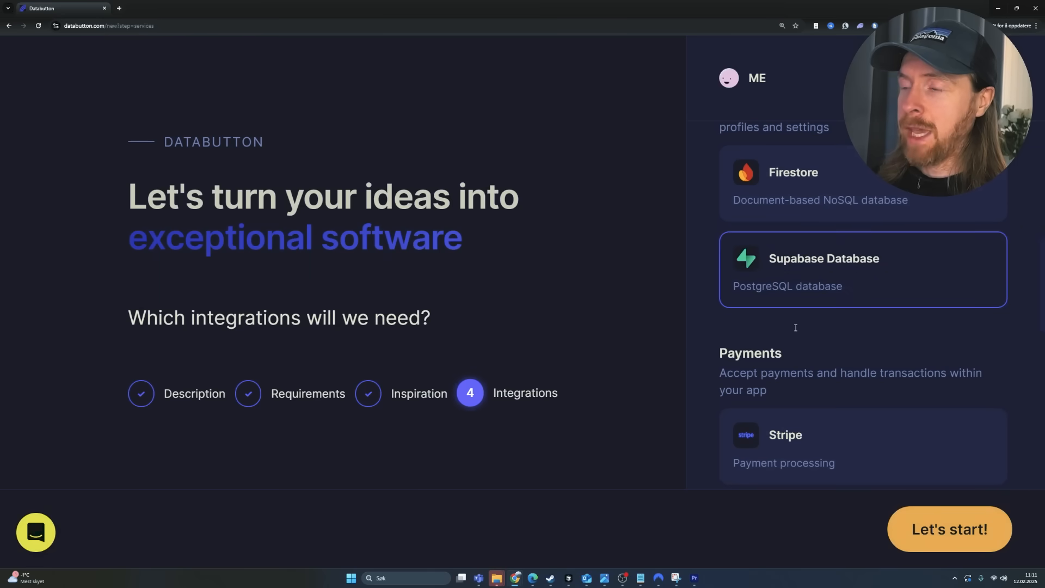
mouse_move(921, 538)
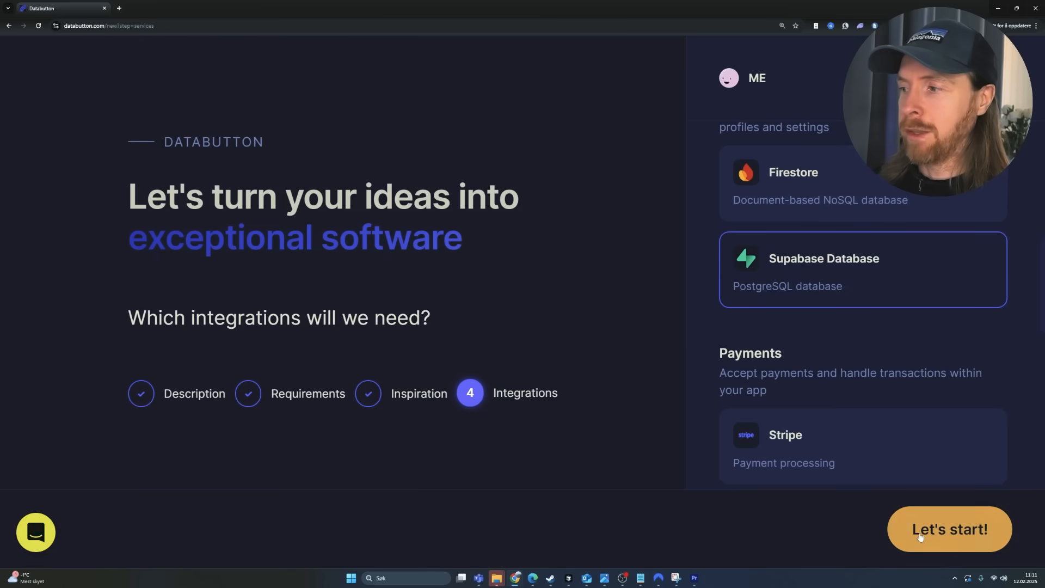
left_click(950, 529)
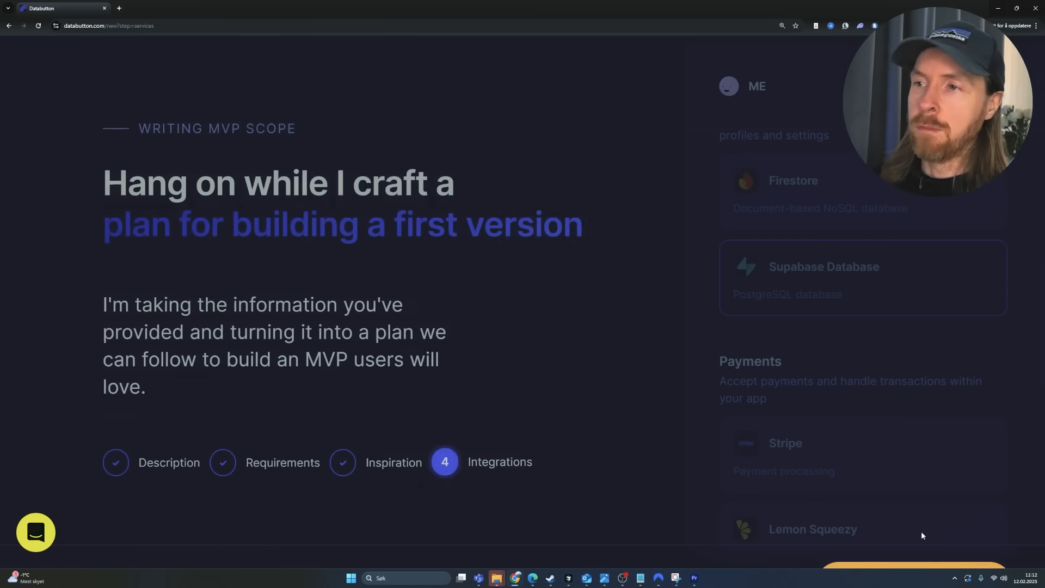
mouse_move(640, 427)
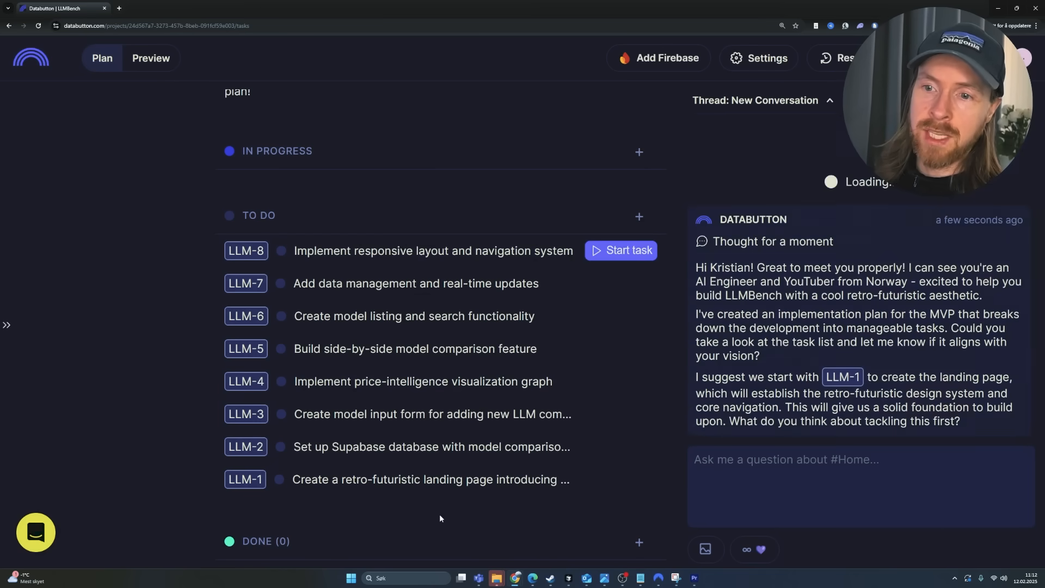
mouse_move(411, 455)
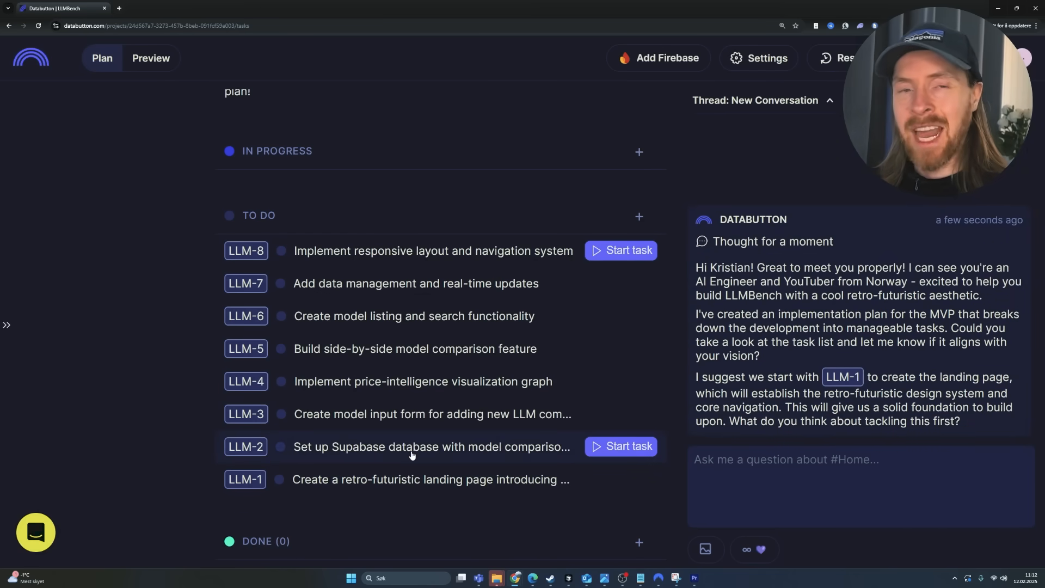
mouse_move(431, 492)
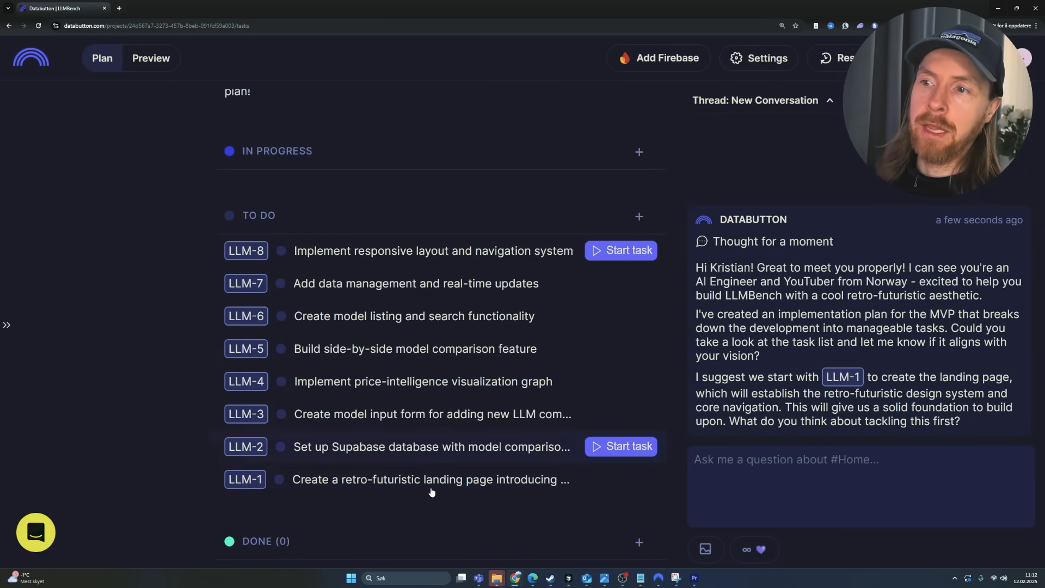
mouse_move(424, 375)
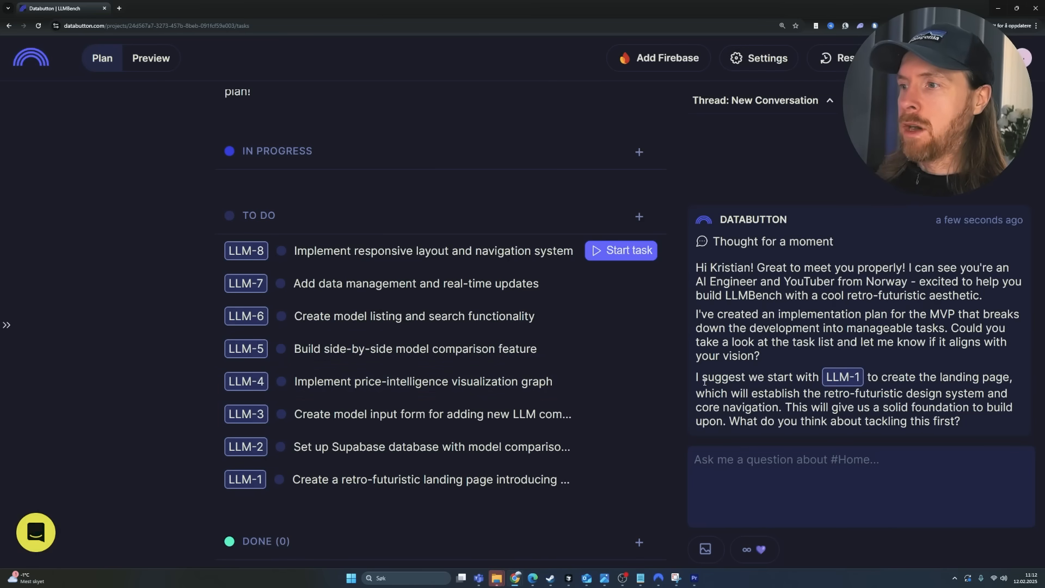
mouse_move(858, 379)
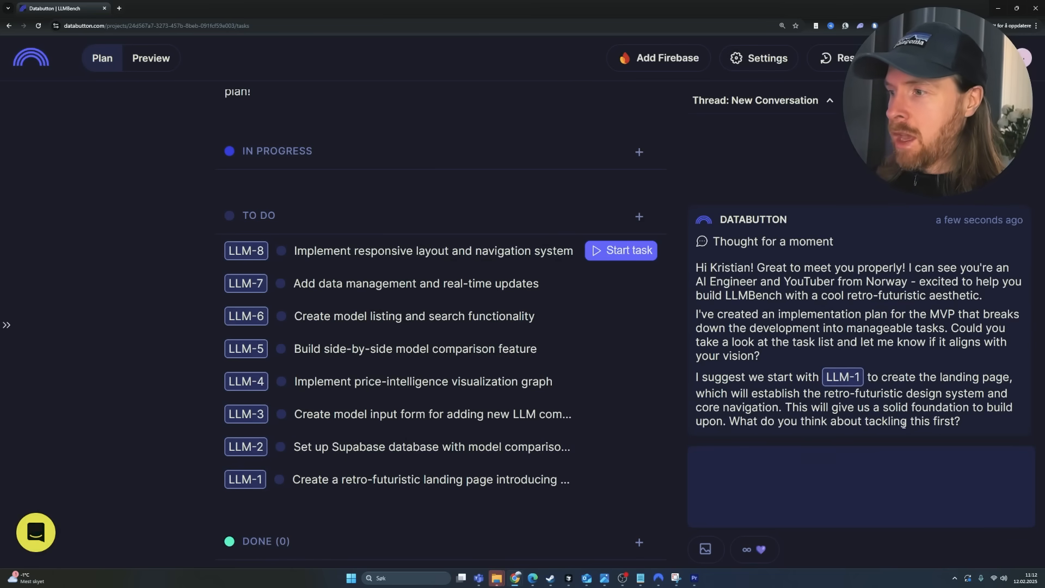
Reply 'yes' in chat to accept starting the LLM-1 landing page task
type("yes")
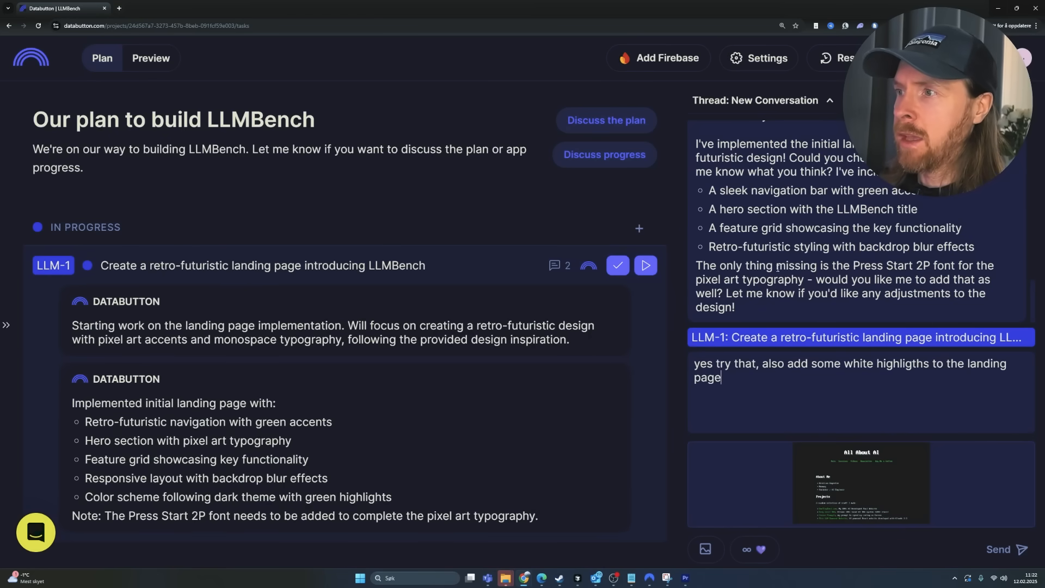
Check the live landing page, then send 'yes try that, also add some white highlights to the landing page'
left_click_drag(774, 266, 993, 266)
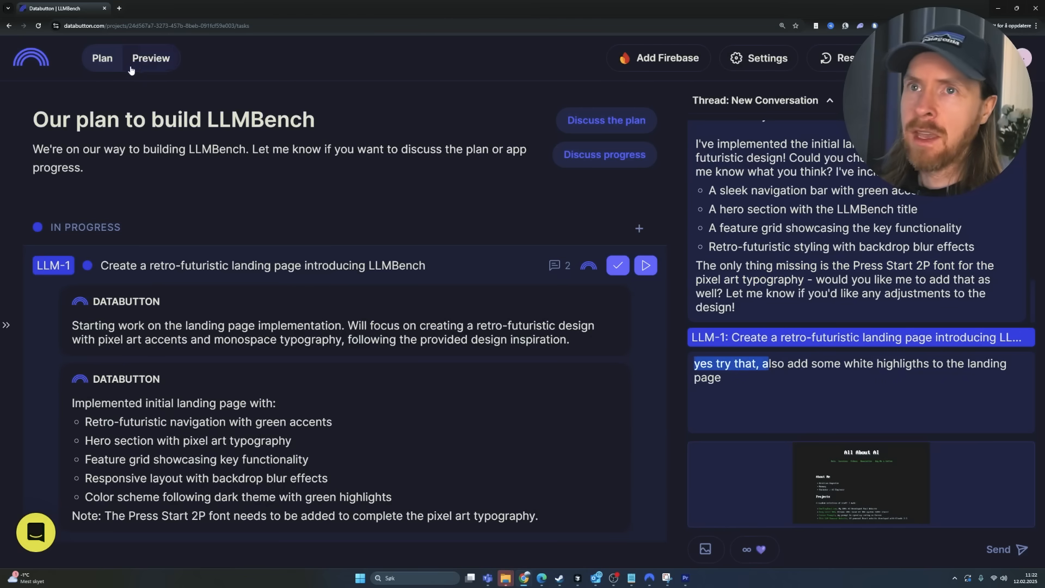
left_click(150, 57)
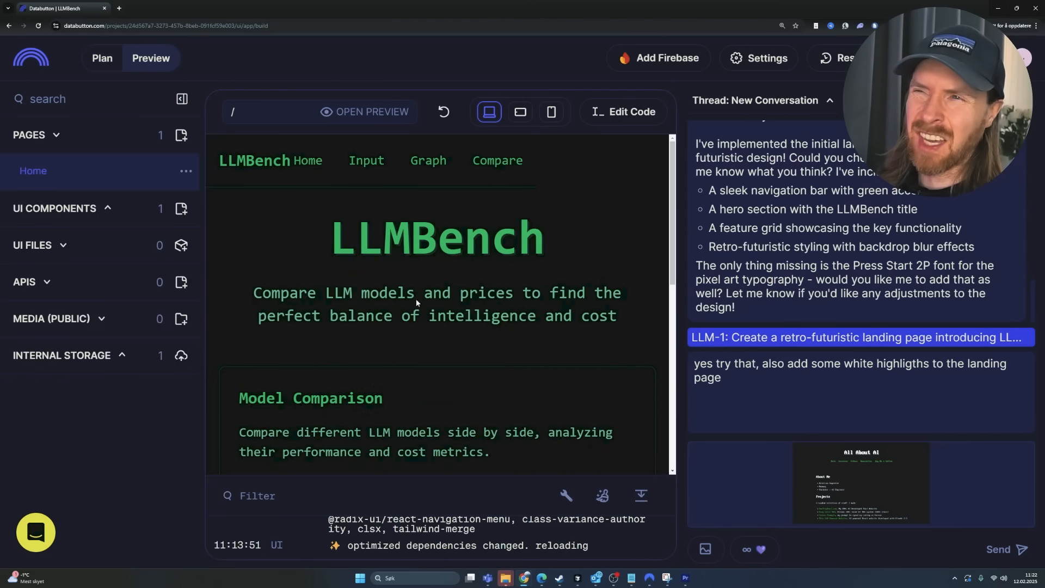
mouse_move(451, 335)
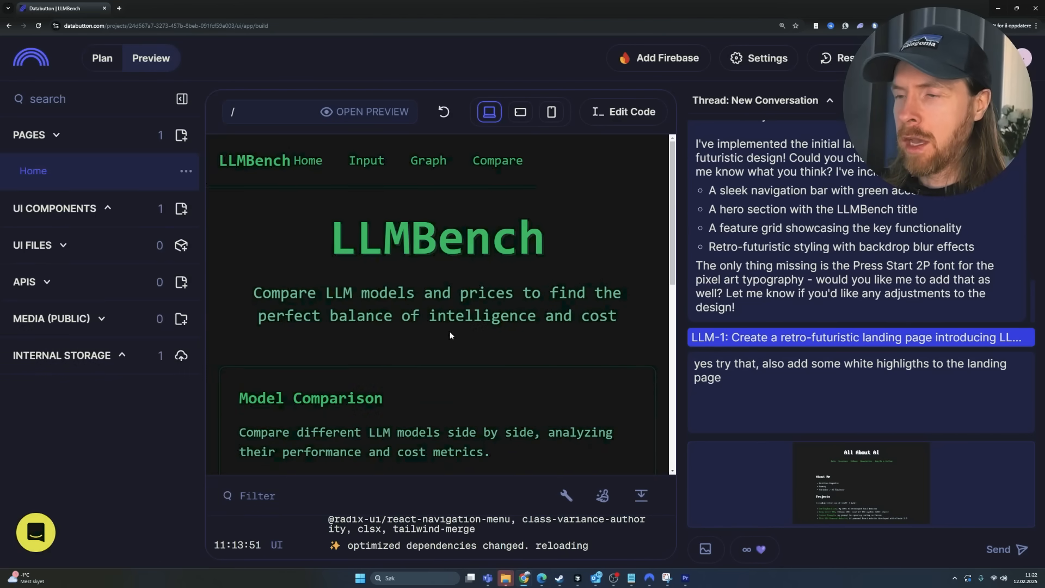
left_click(101, 57)
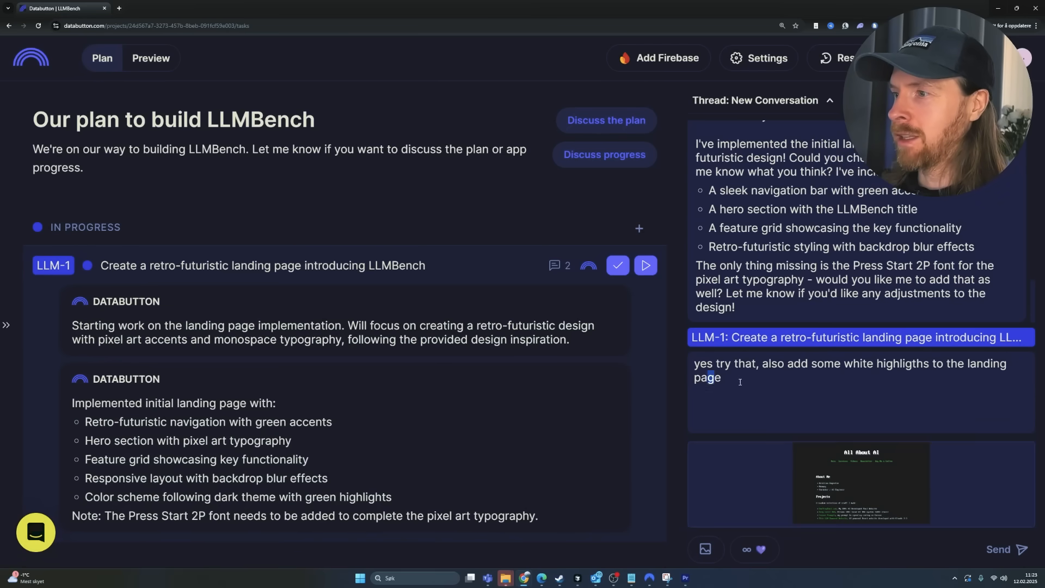
left_click_drag(790, 364, 722, 378)
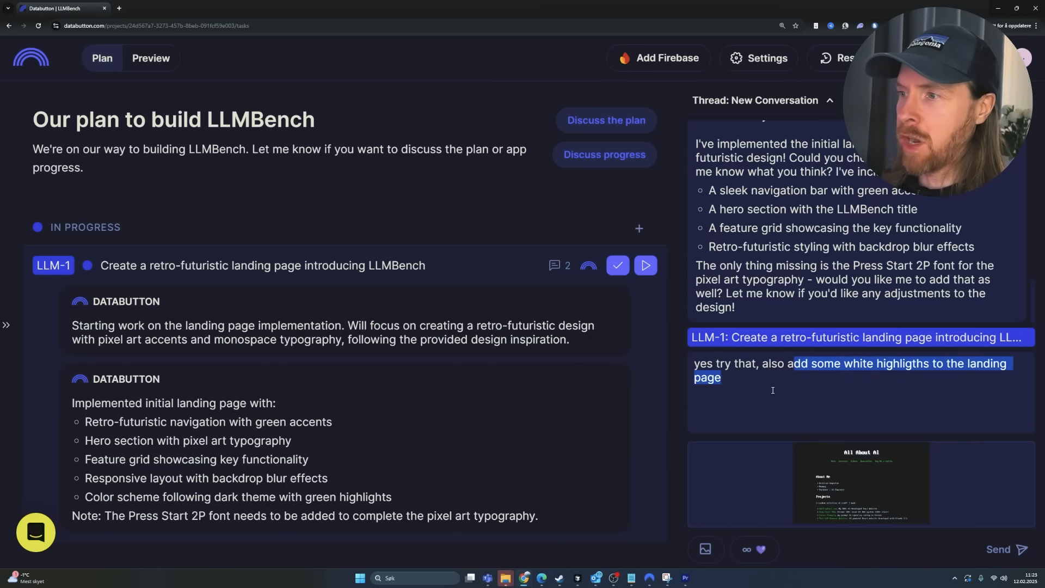
mouse_move(769, 386)
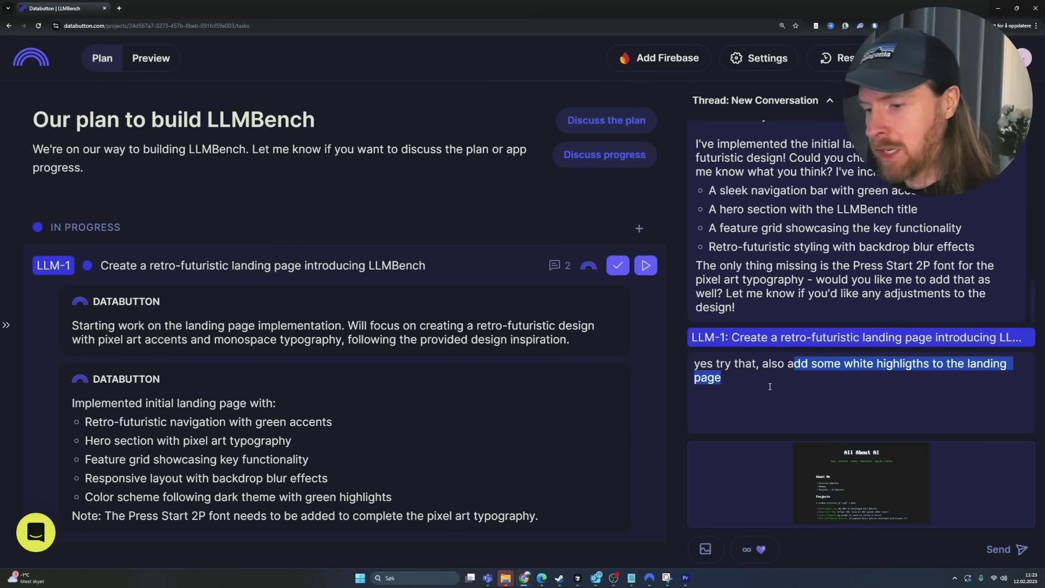
left_click(998, 548)
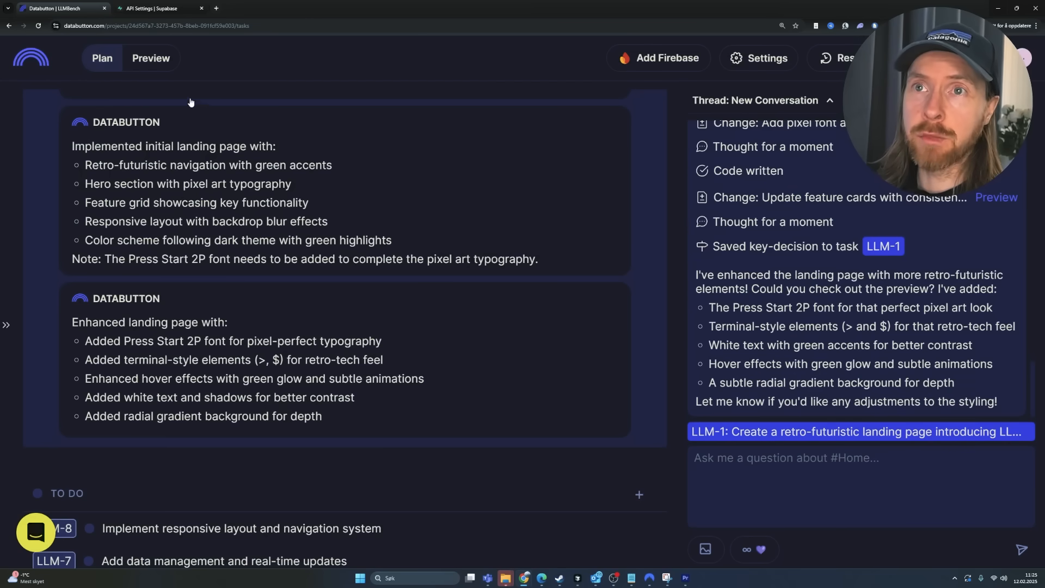
left_click(151, 58)
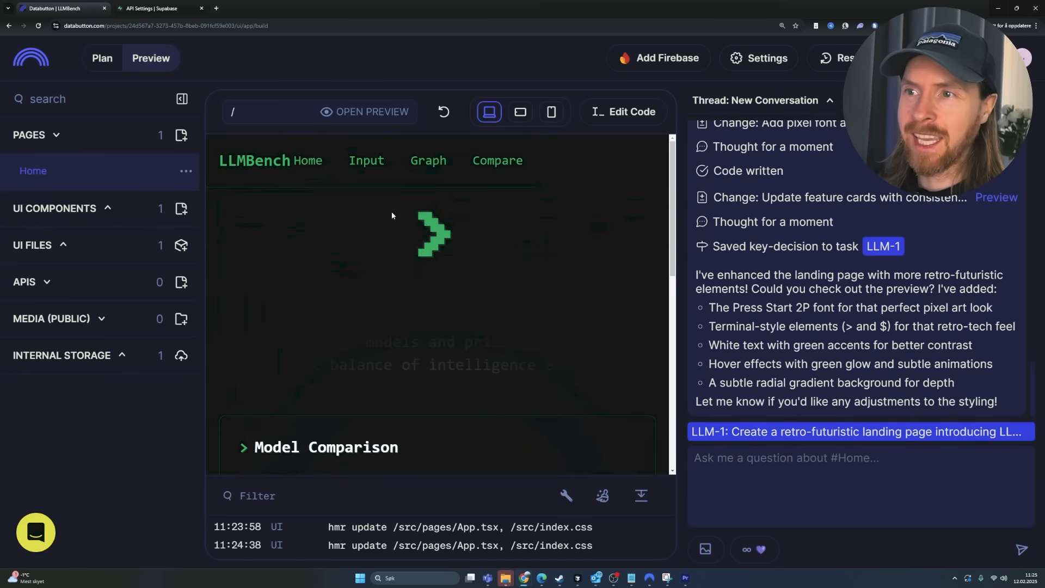
mouse_move(457, 293)
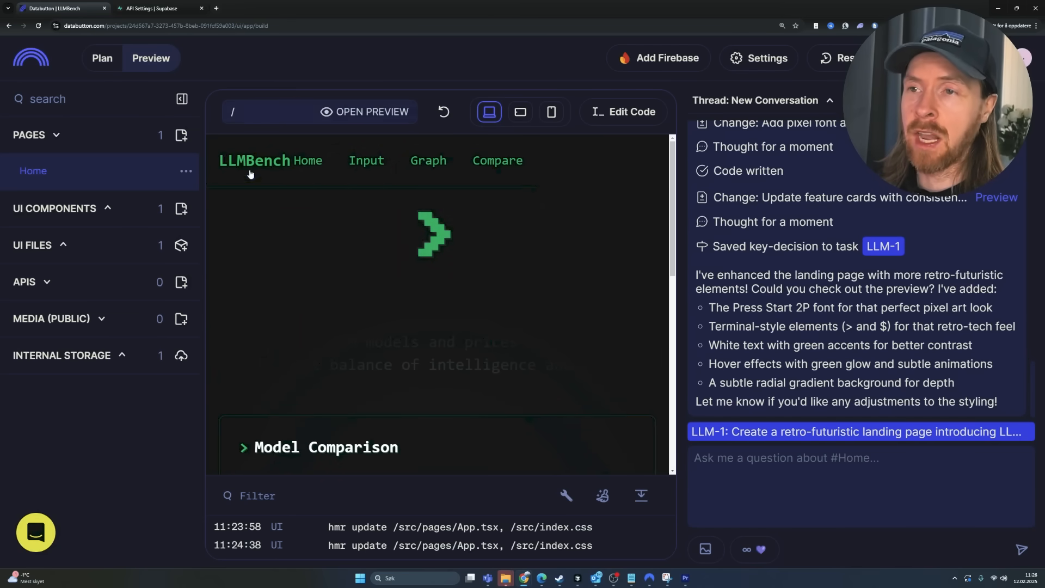
left_click(102, 57)
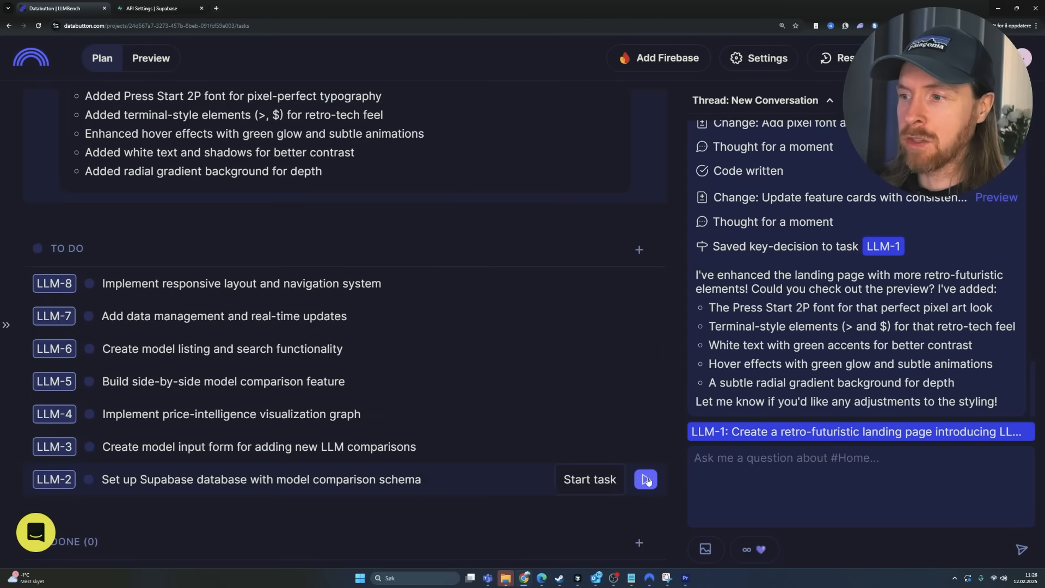
Start LLM-2, the Supabase database schema task, and expand its details
left_click(645, 479)
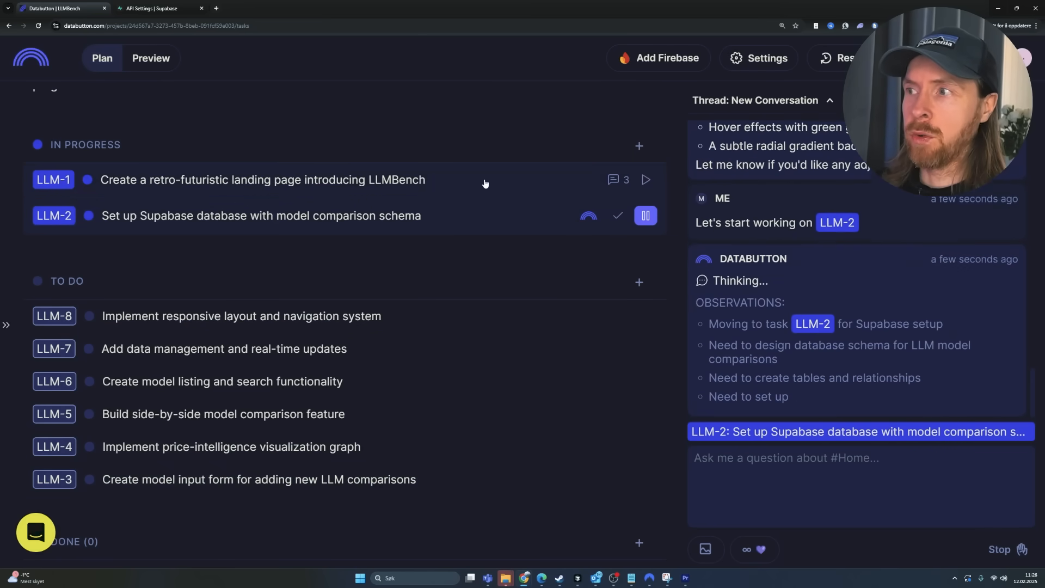
left_click(259, 180)
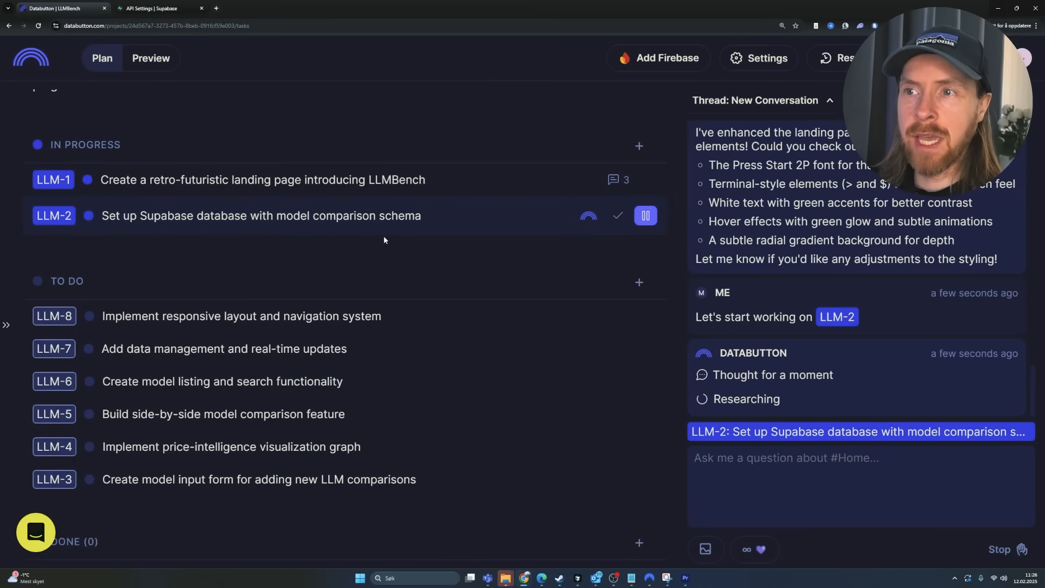
mouse_move(520, 281)
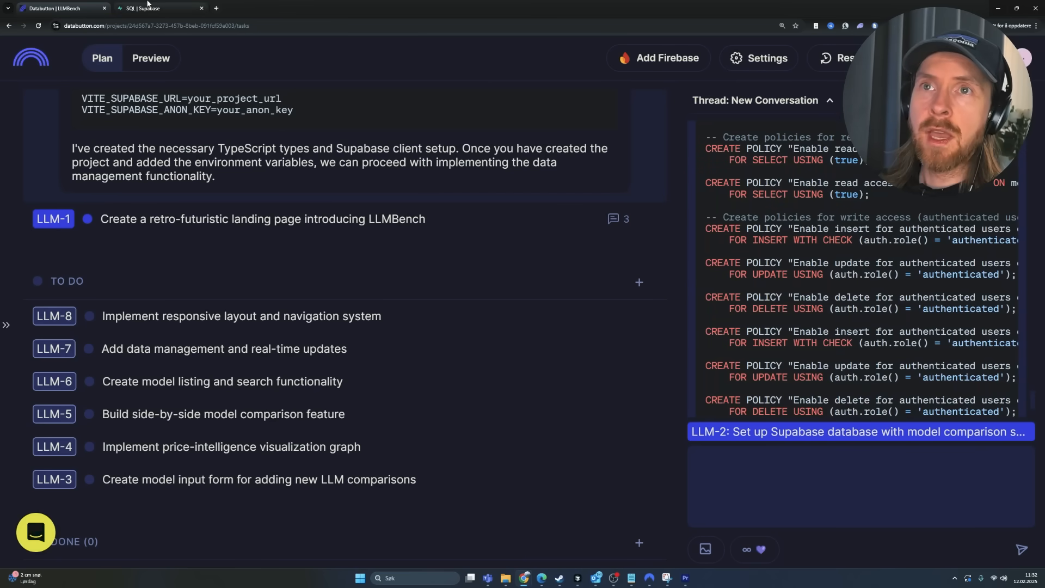
Rerun the models and providers policy SQL in Supabase's SQL Editor until it reports Success
left_click(152, 8)
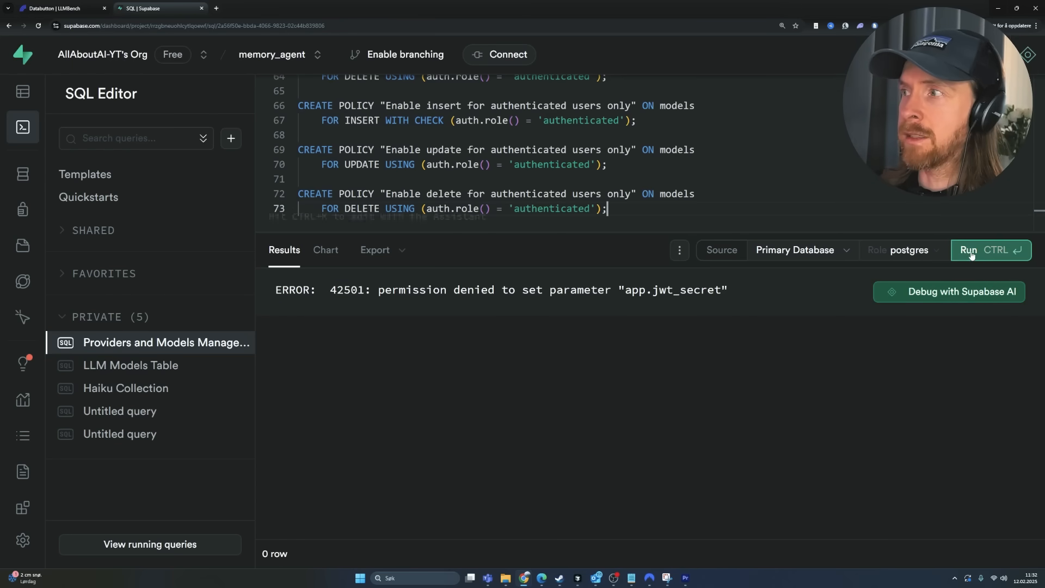
left_click(969, 250)
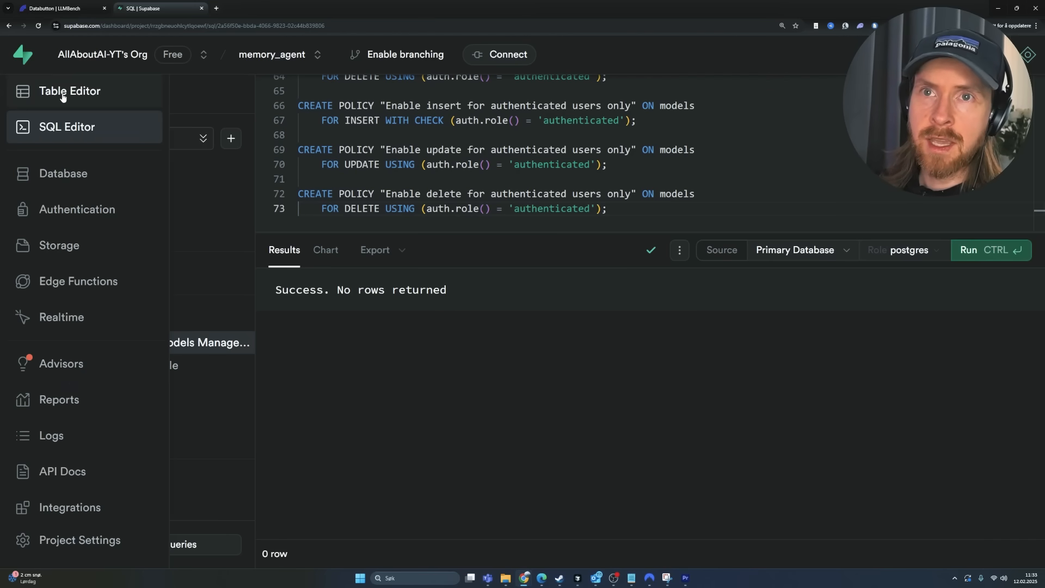
Inspect the empty providers and models tables and their columns in Table Editor, then return to Databutton
left_click(70, 91)
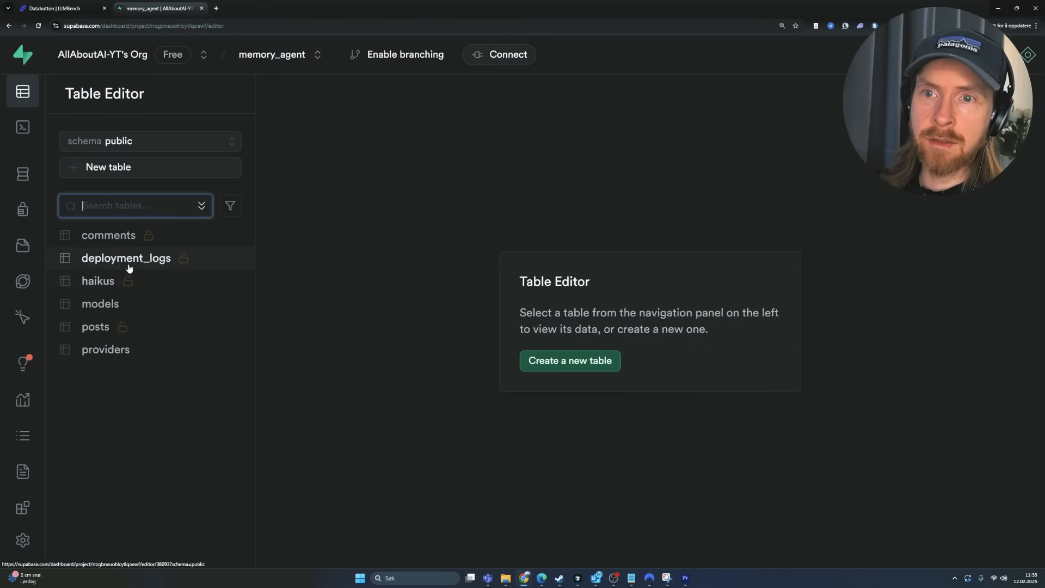
left_click(105, 350)
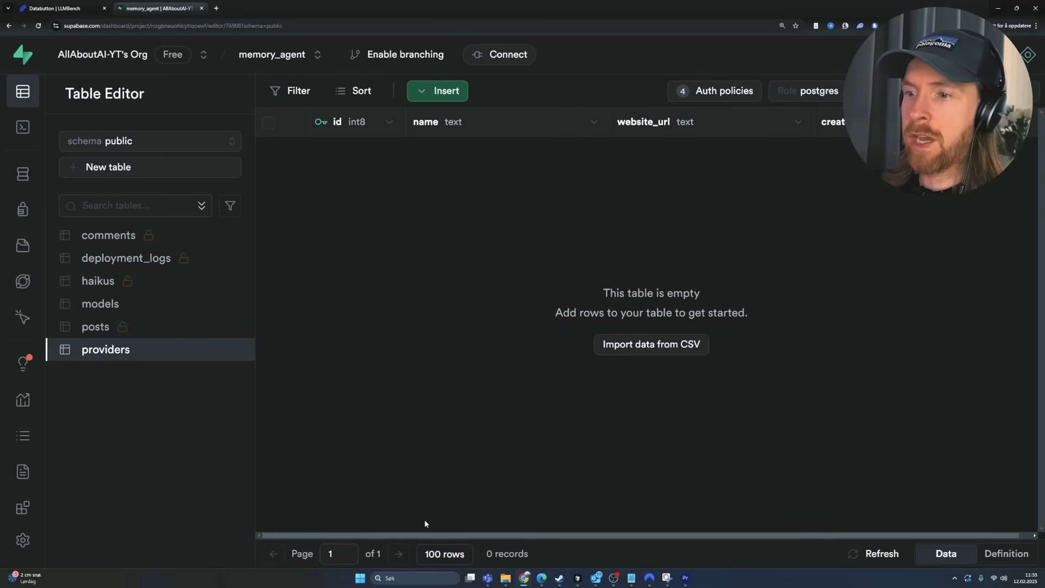
left_click(100, 303)
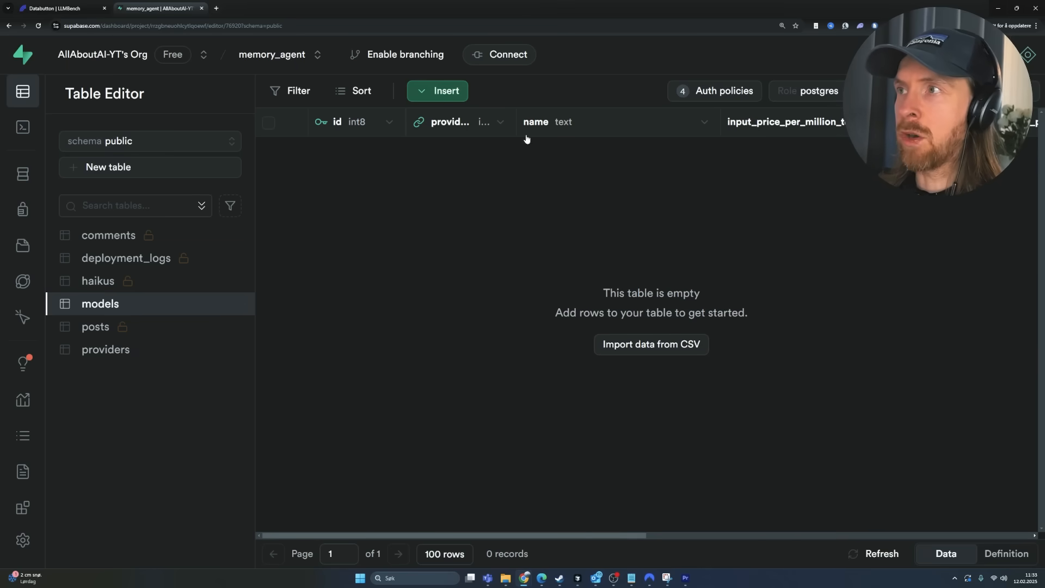
scroll("right", 3)
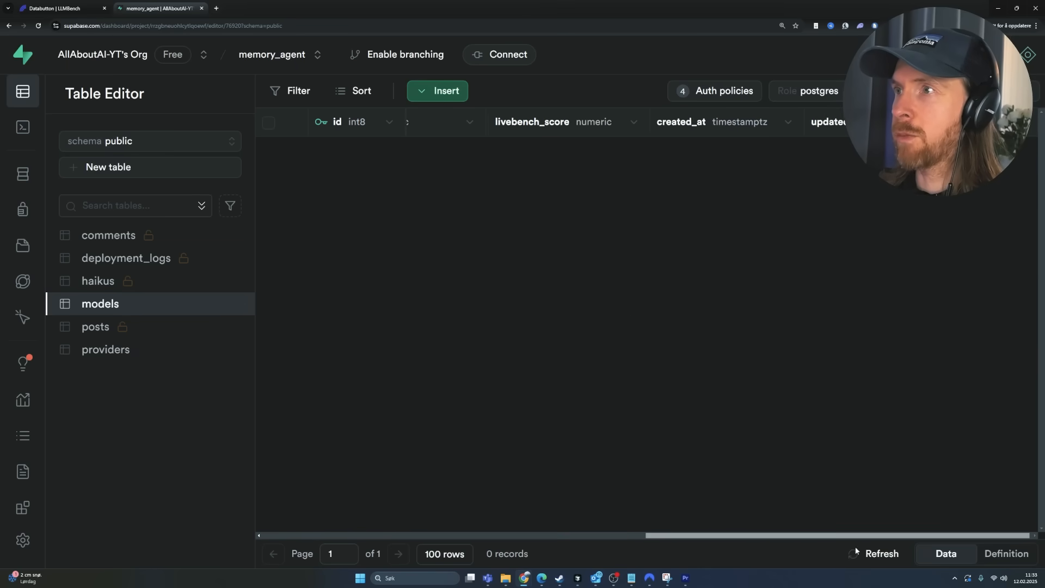
left_click(54, 10)
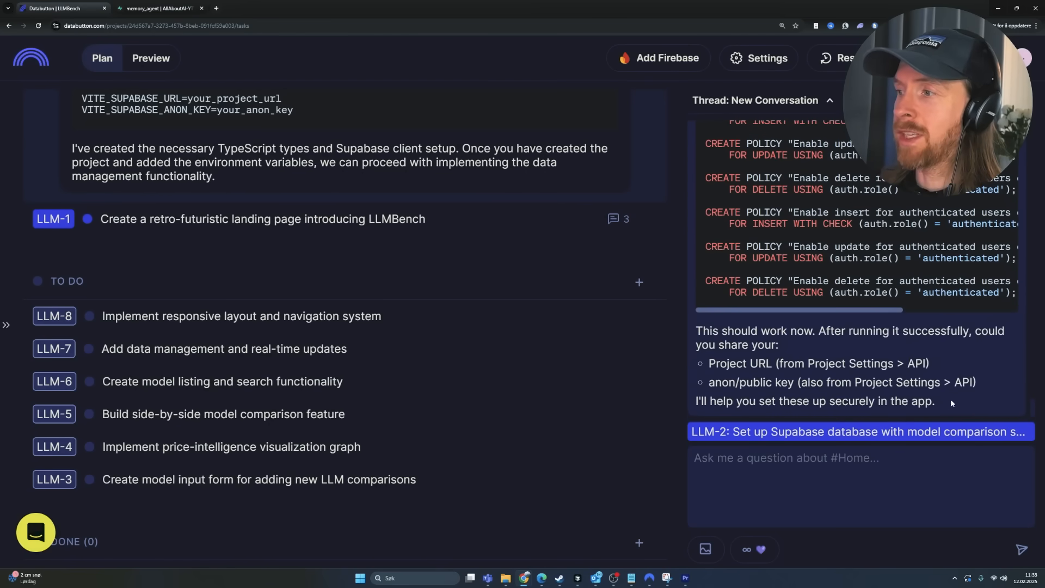
mouse_move(906, 364)
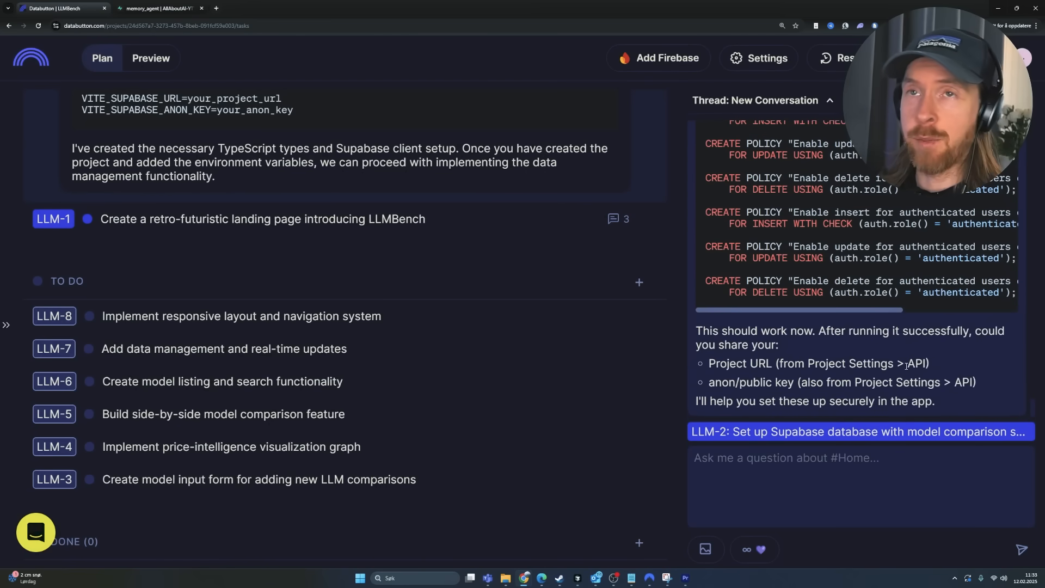
View the project URL and anon key under Settings > Data API, then return to the Databutton chat
left_click(152, 10)
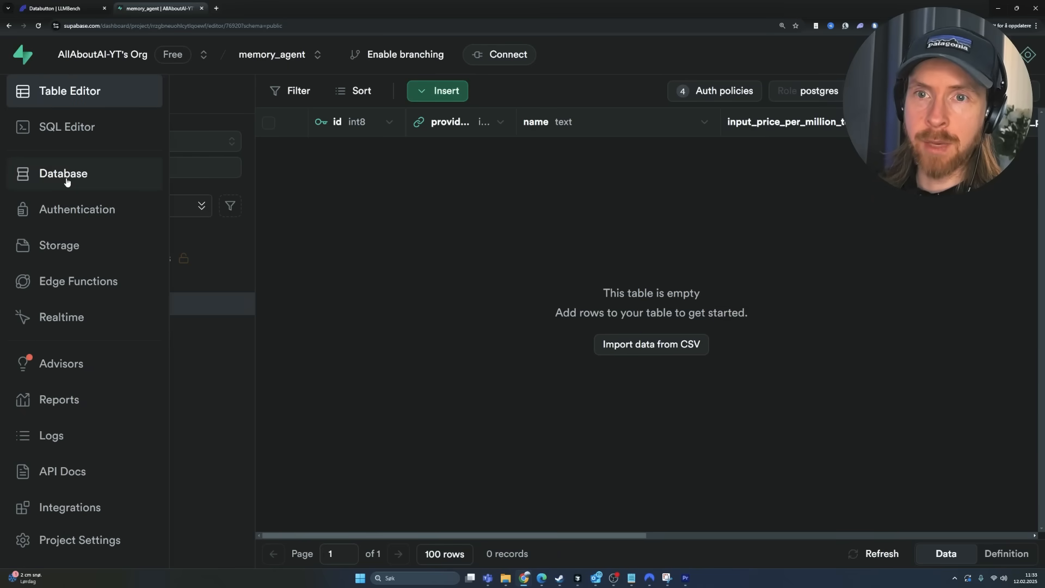
mouse_move(81, 548)
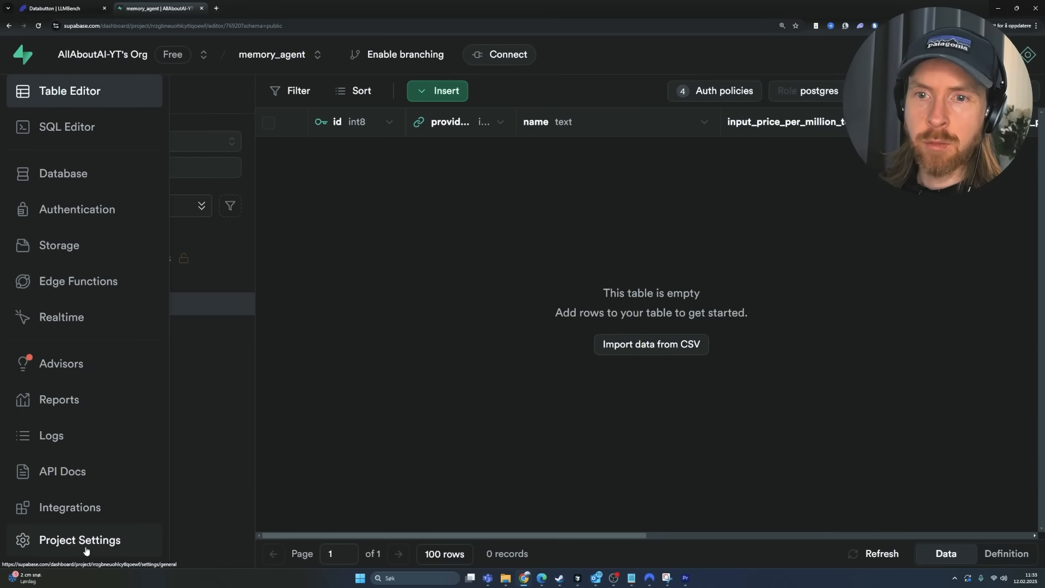
left_click(79, 540)
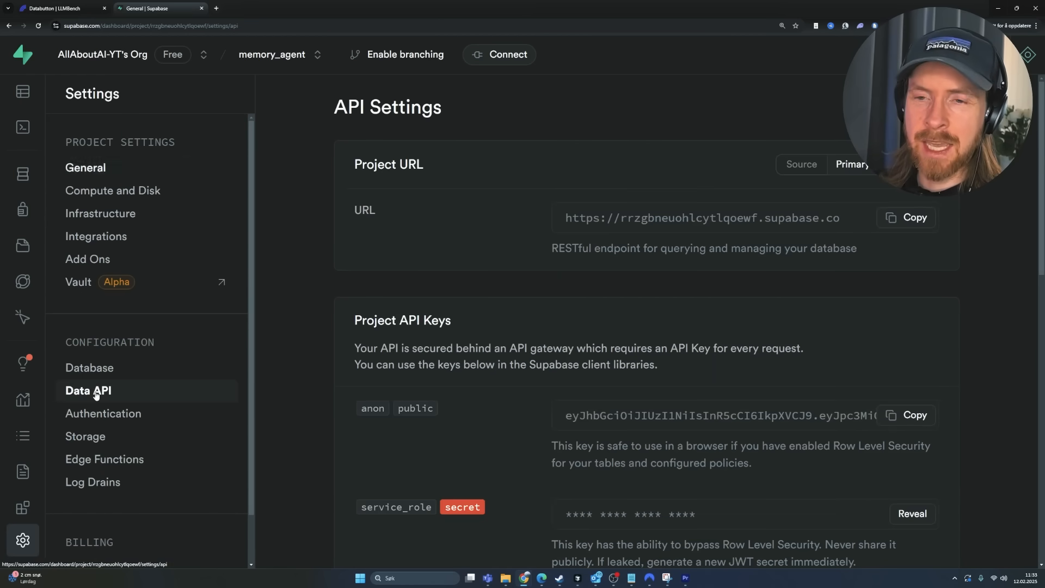
left_click(87, 389)
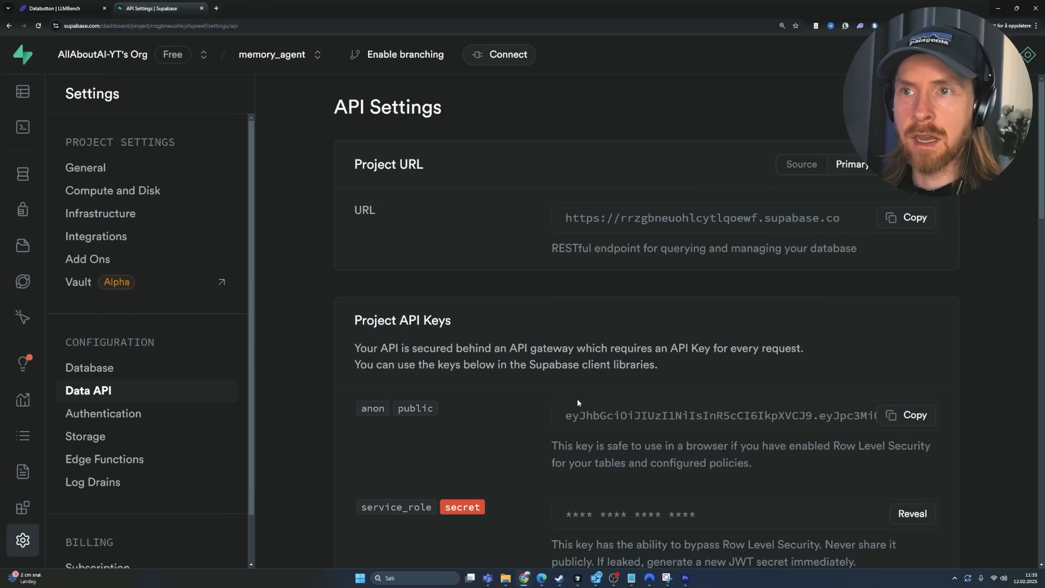
left_click(60, 10)
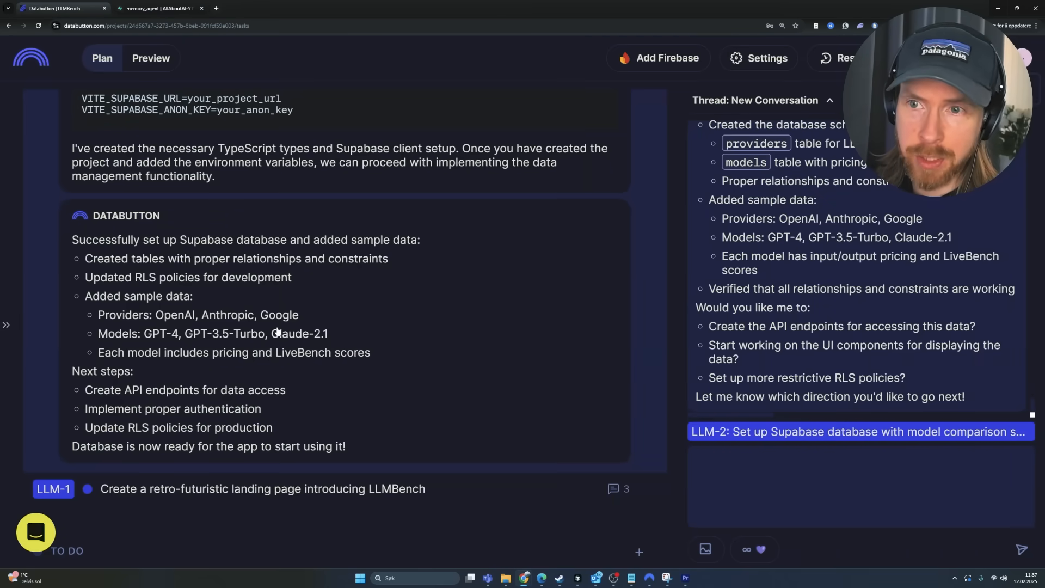
Review the three sample rows in Supabase's models table, select them all and remove them
left_click(158, 8)
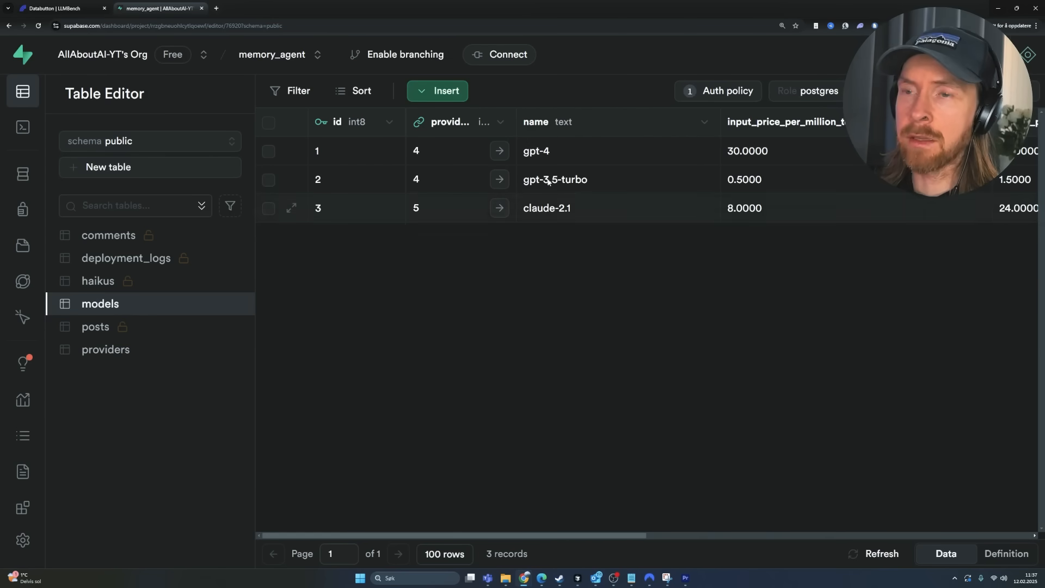
scroll("right", 3)
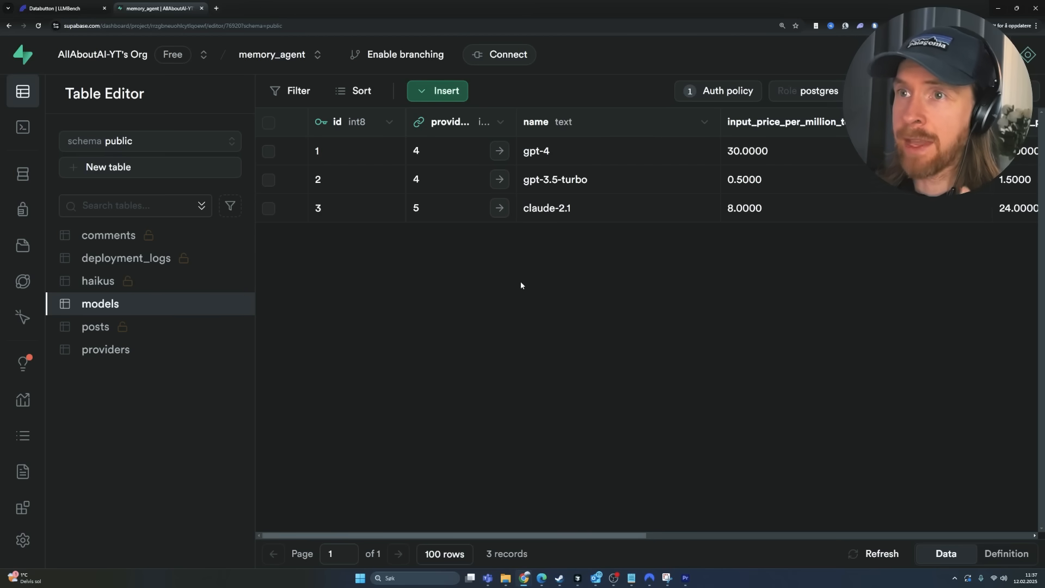
left_click(268, 122)
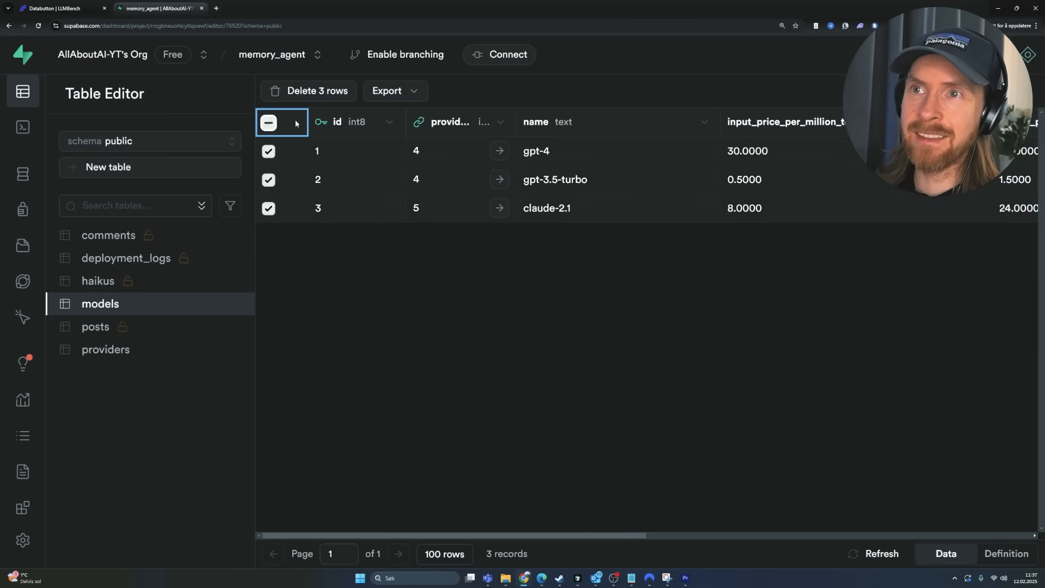
left_click(307, 91)
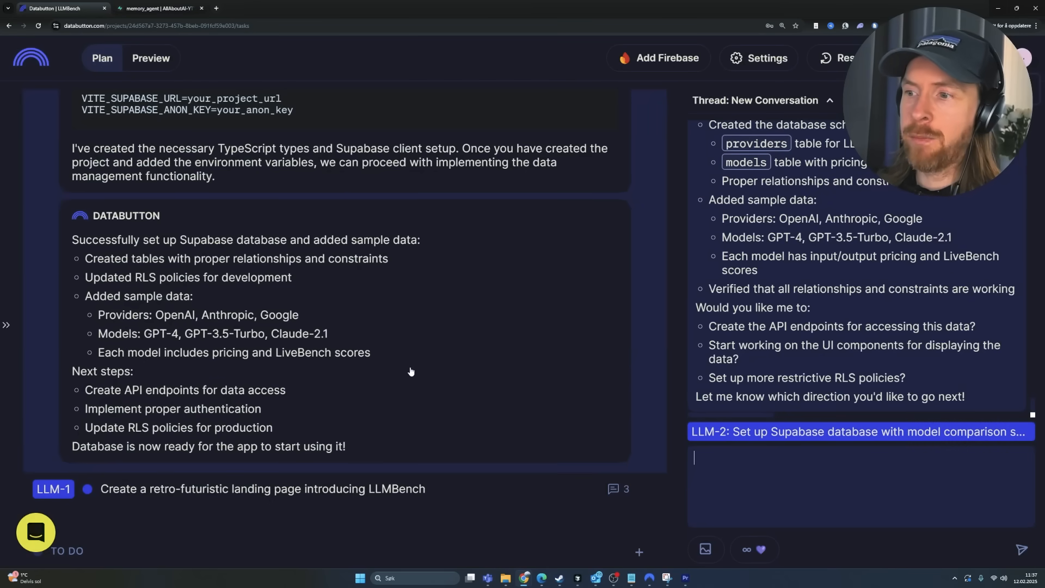
mouse_move(477, 383)
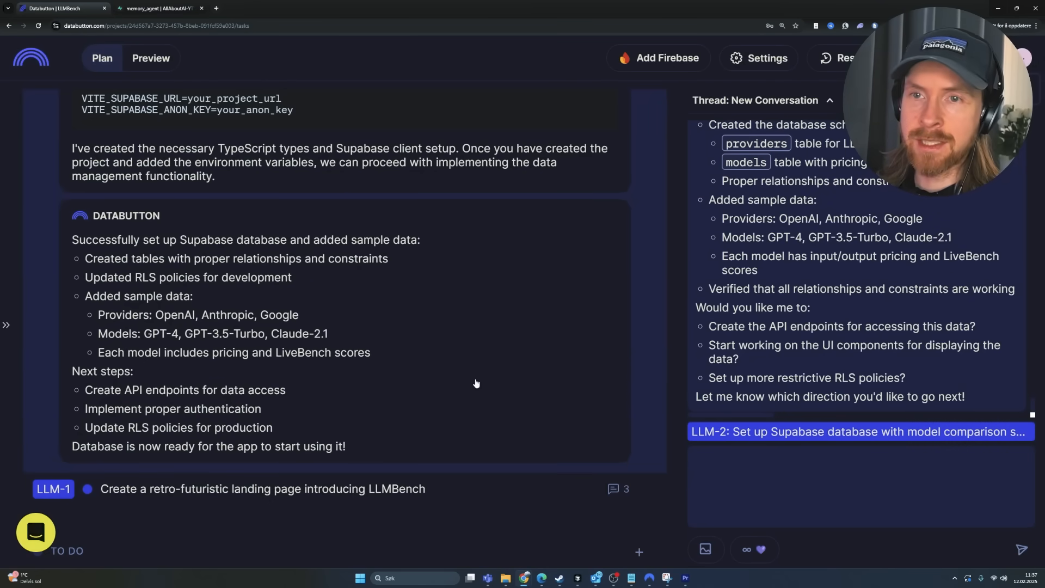
Mark task LLM-1 as done and close the LLM-2 task details
scroll("down", 3)
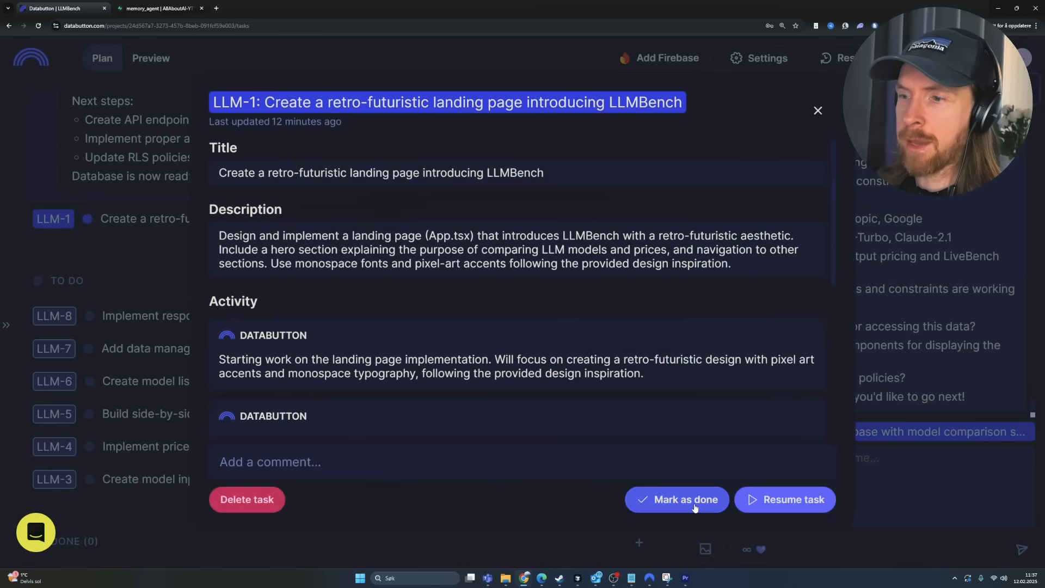
left_click(678, 500)
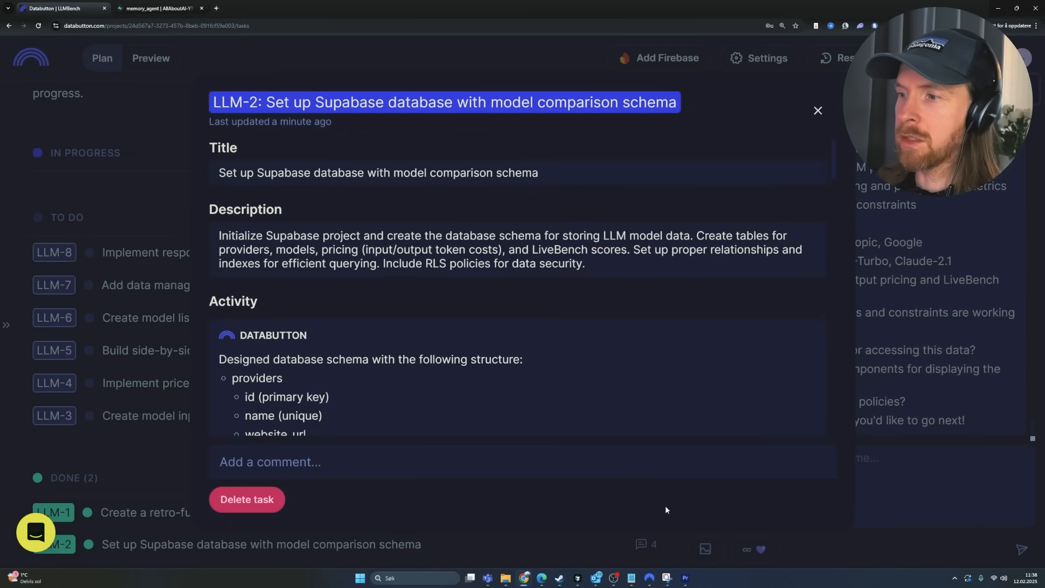
left_click(817, 110)
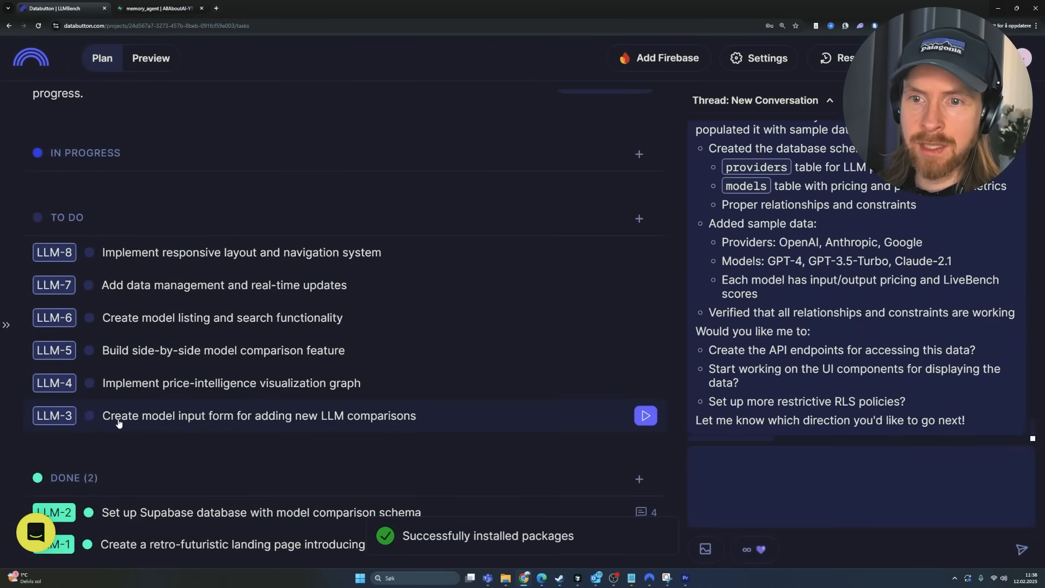
mouse_move(388, 431)
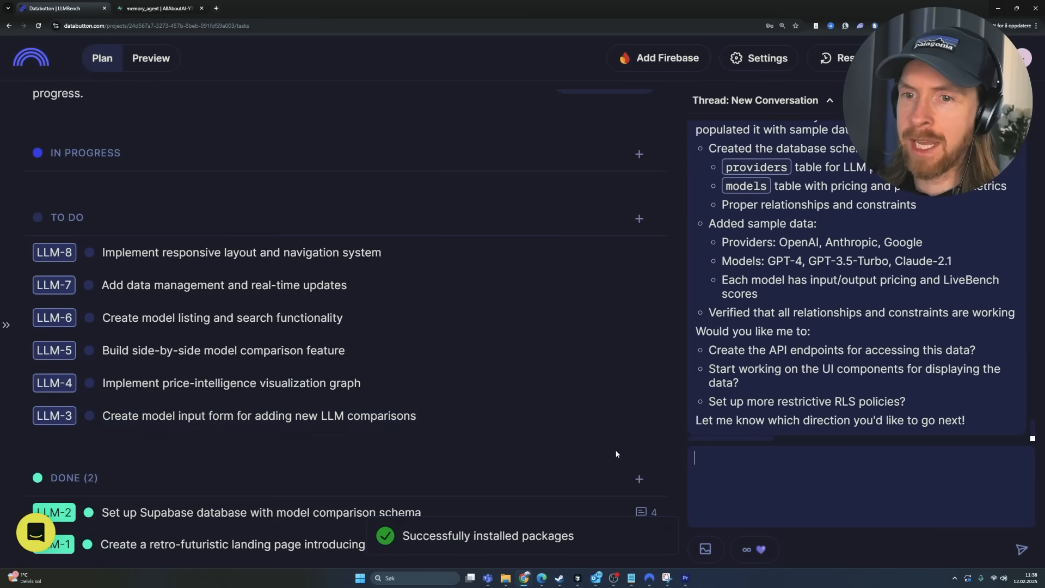
Send the chat message 'Let's start working on LLM-3' to the agent
type("Let's start working on LLM-3")
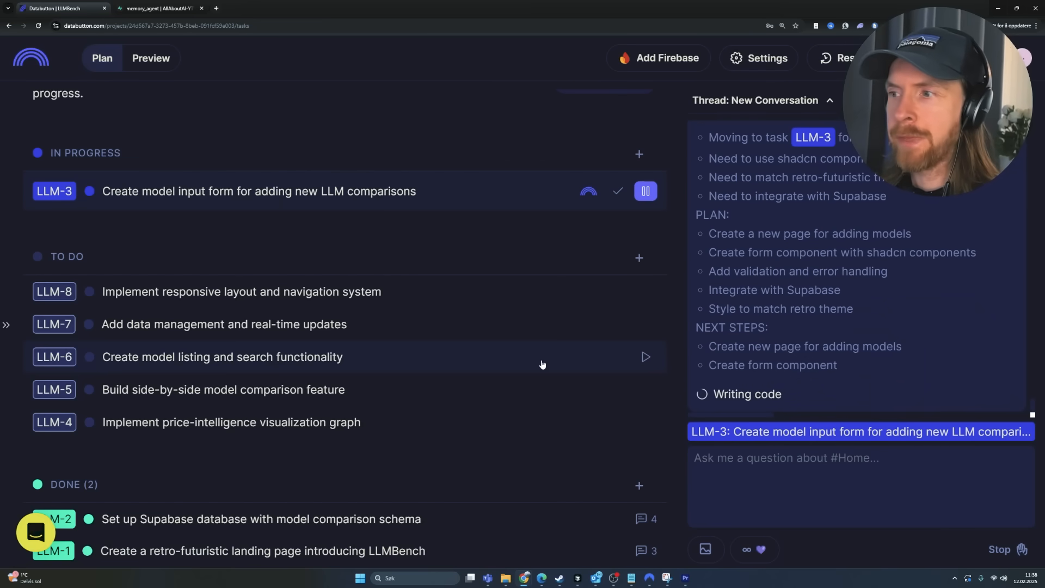
mouse_move(776, 304)
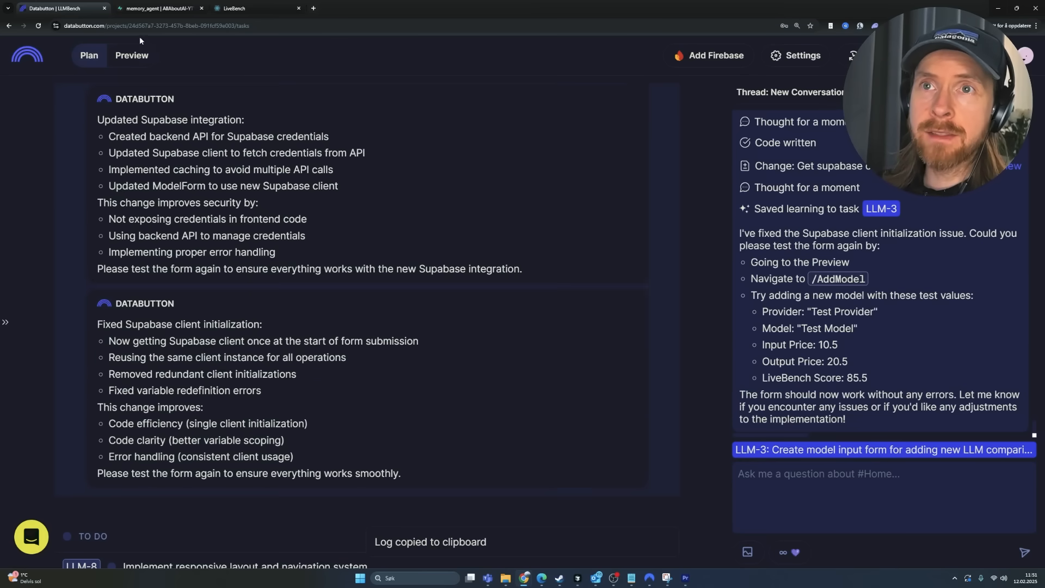
Show the AddModel page in Preview and launch it on its own page
left_click(130, 55)
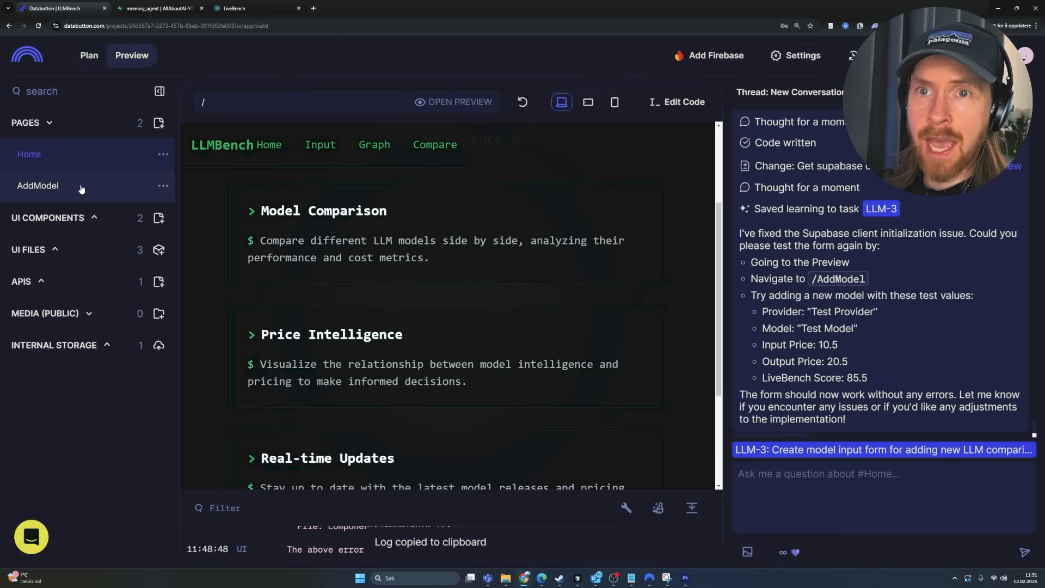
left_click(38, 185)
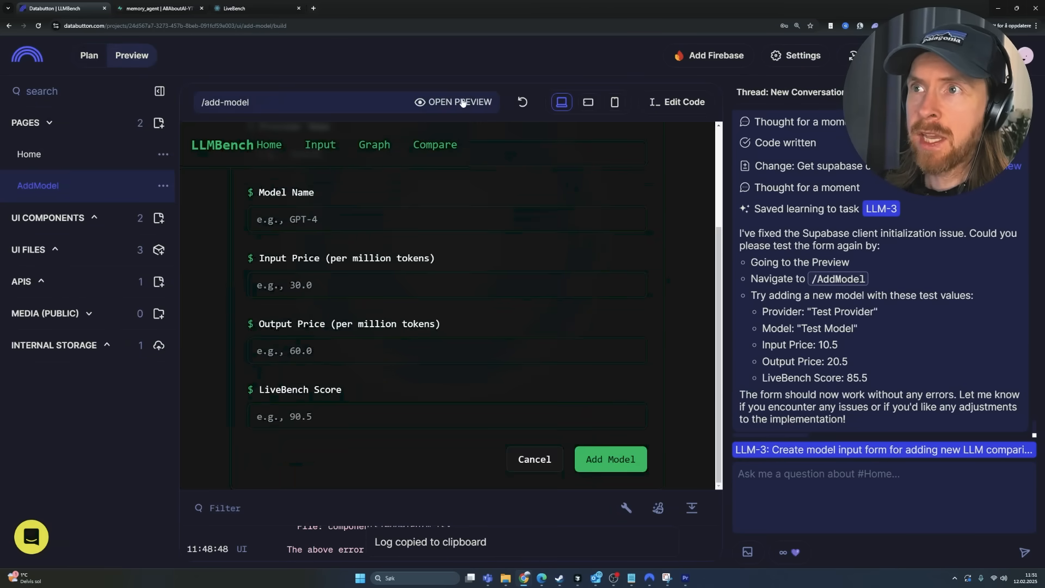
left_click(459, 103)
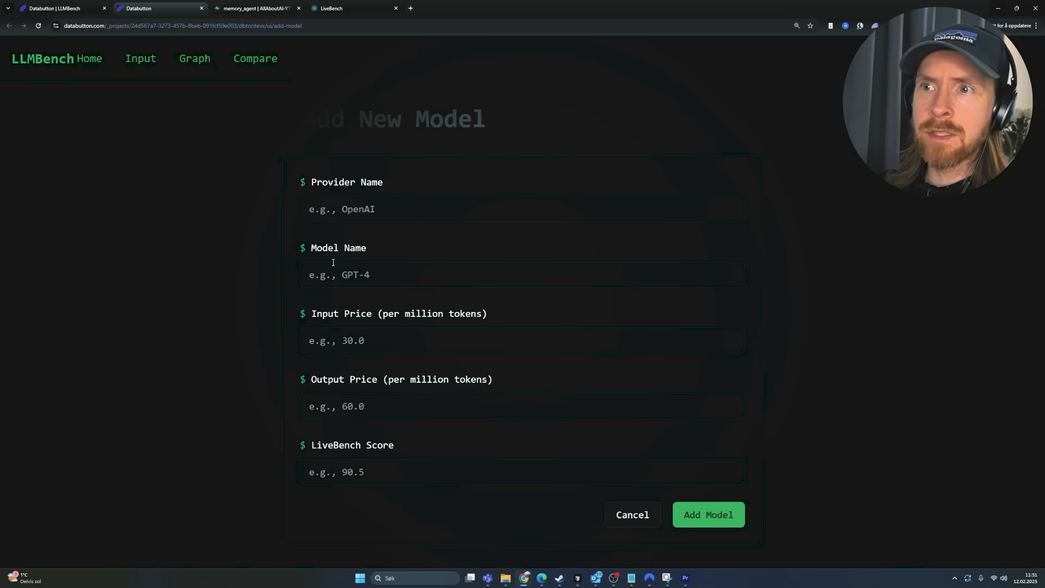
Fill the Add New Model form with OpenAI, o3-mini, input price 1.10 and 4.5 for output
type("OpenAI")
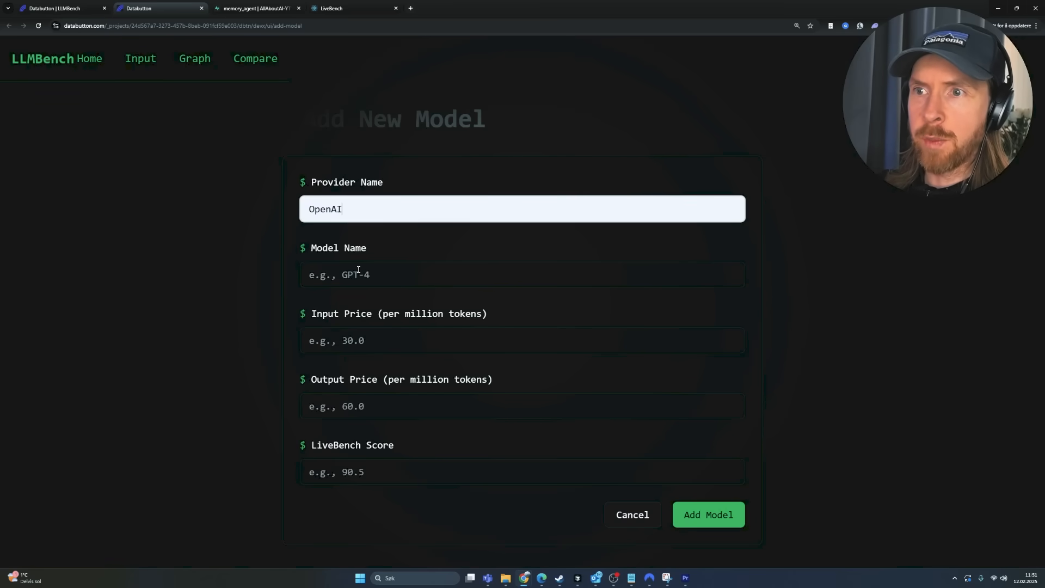
type("o3-mini")
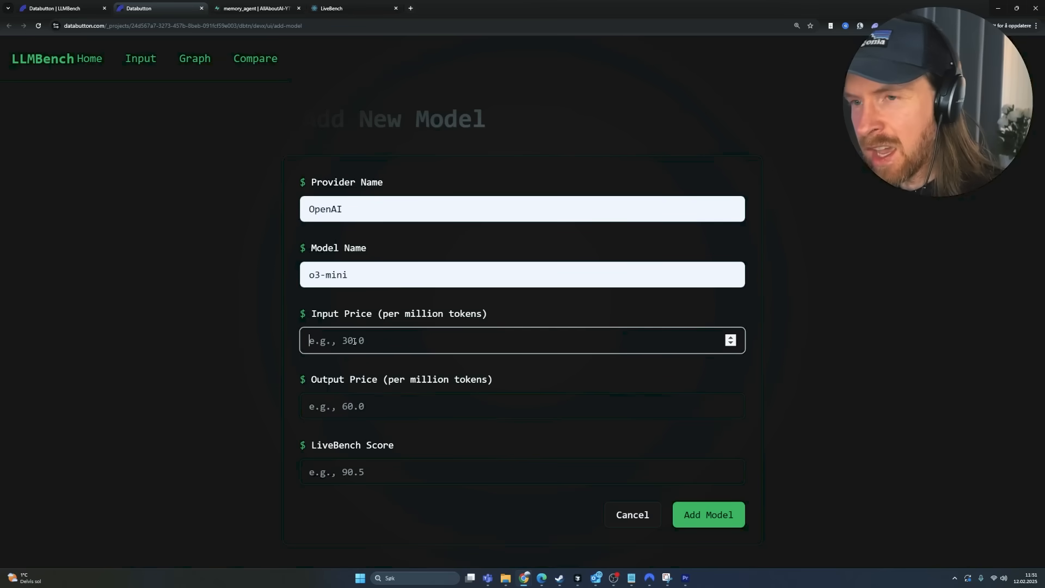
type("1.10")
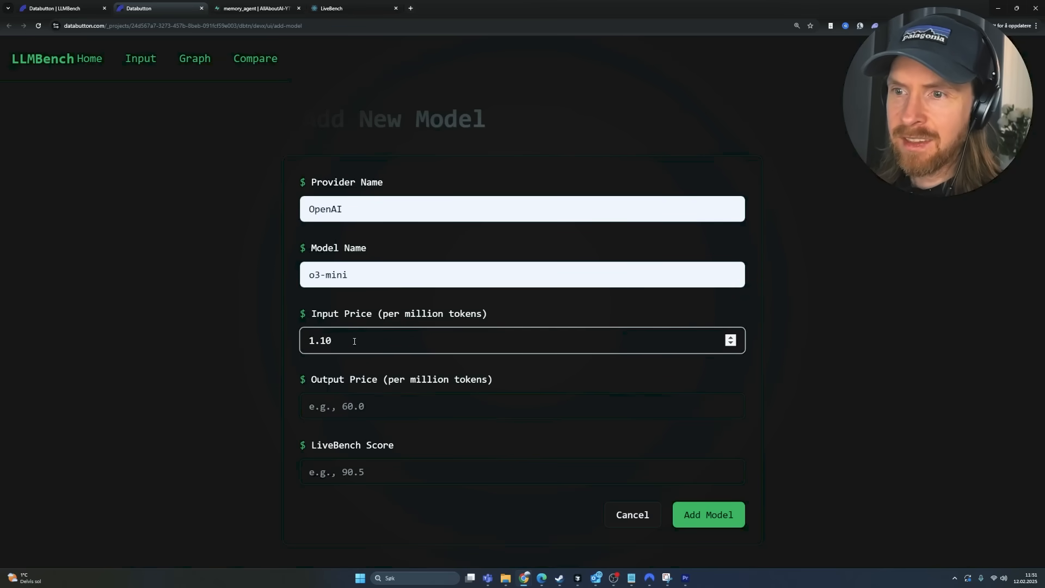
type("4.5")
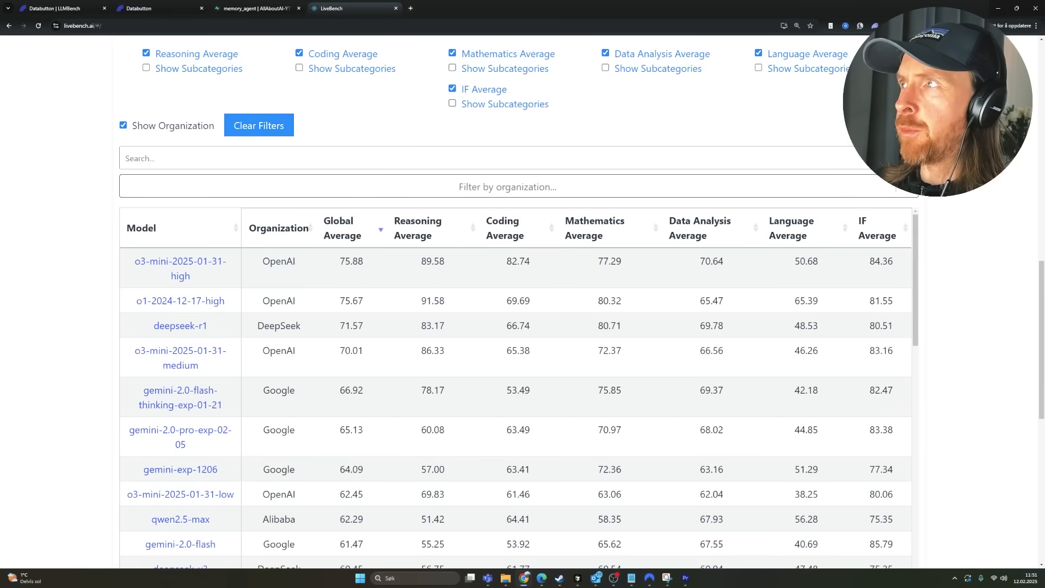
Enable a dark theme on LiveBench, then switch to the Supabase models table
left_click(846, 26)
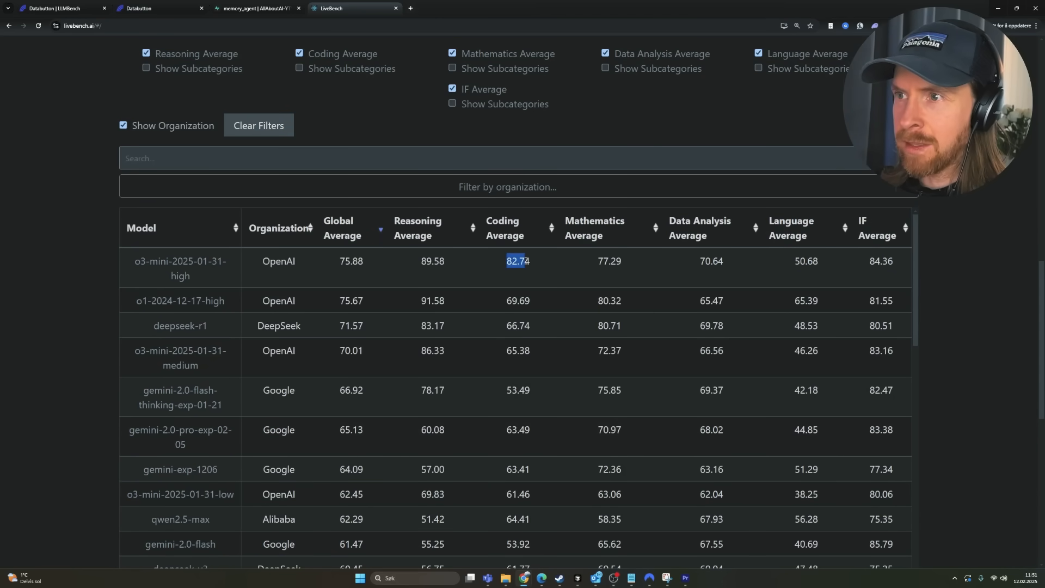
left_click(253, 8)
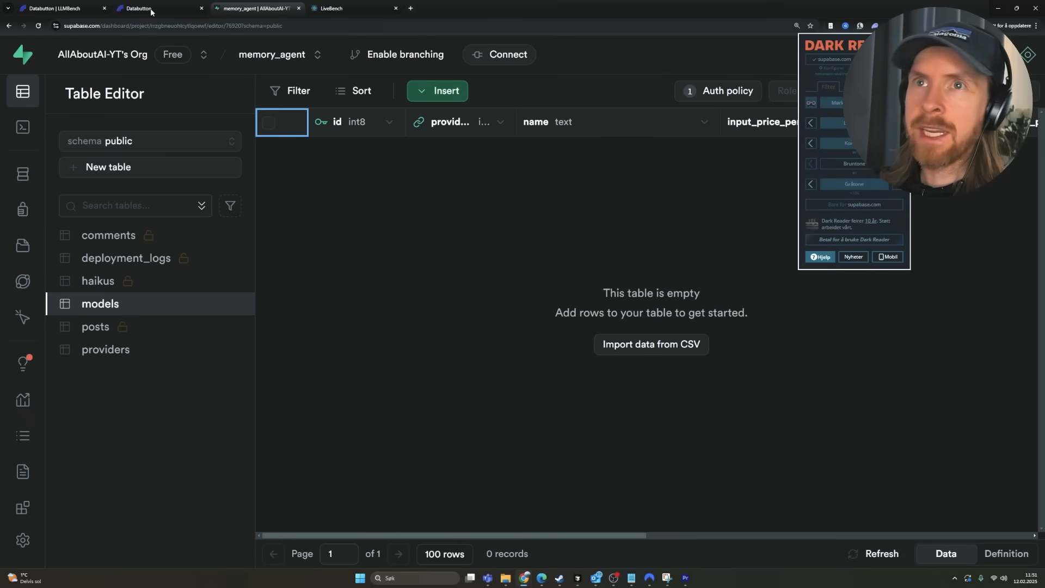
Submit the o3-mini entry, verify its row in Supabase, and return to the Databutton plan
left_click(140, 8)
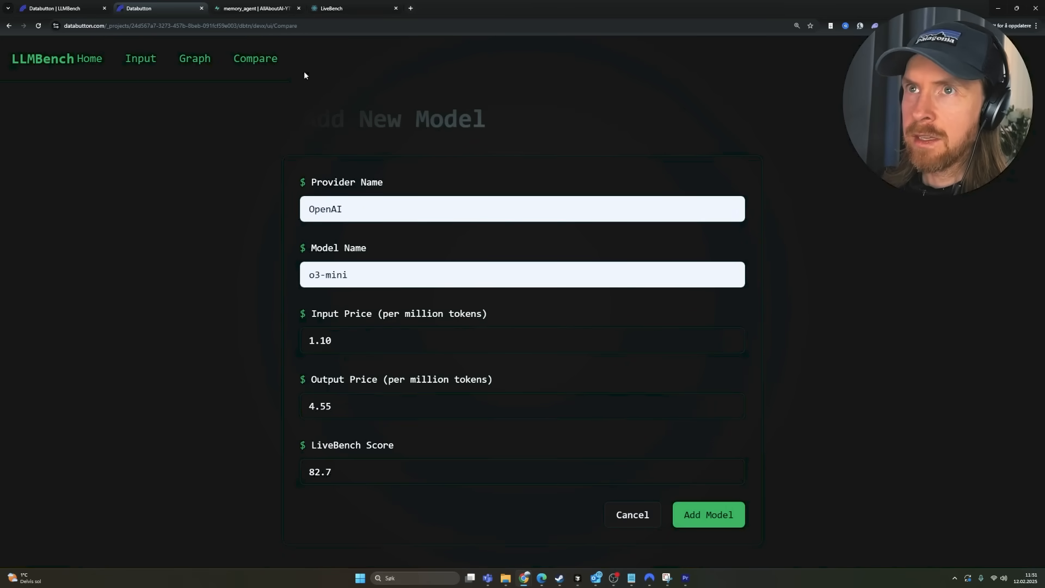
left_click(252, 9)
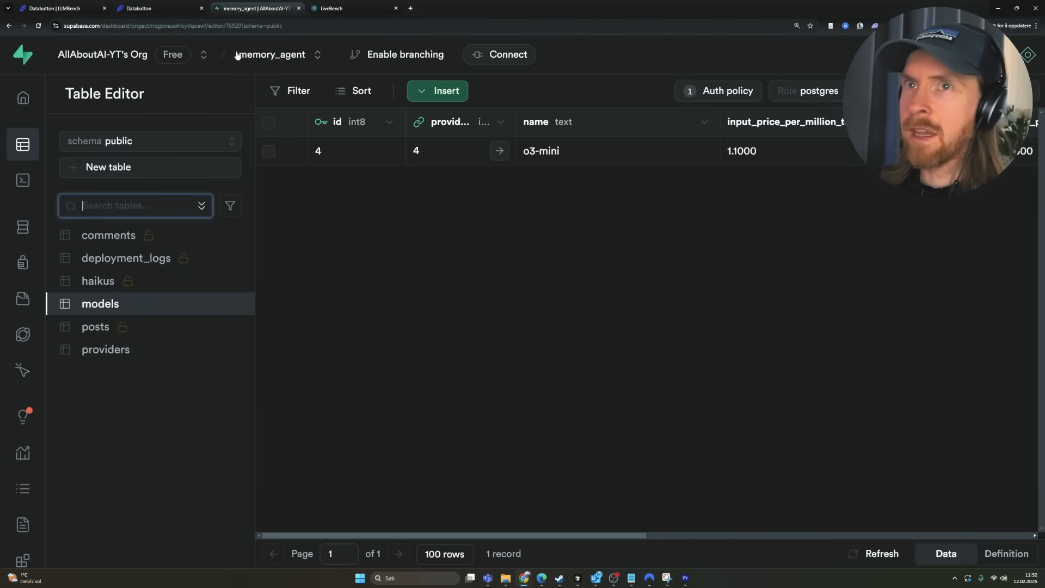
left_click(152, 9)
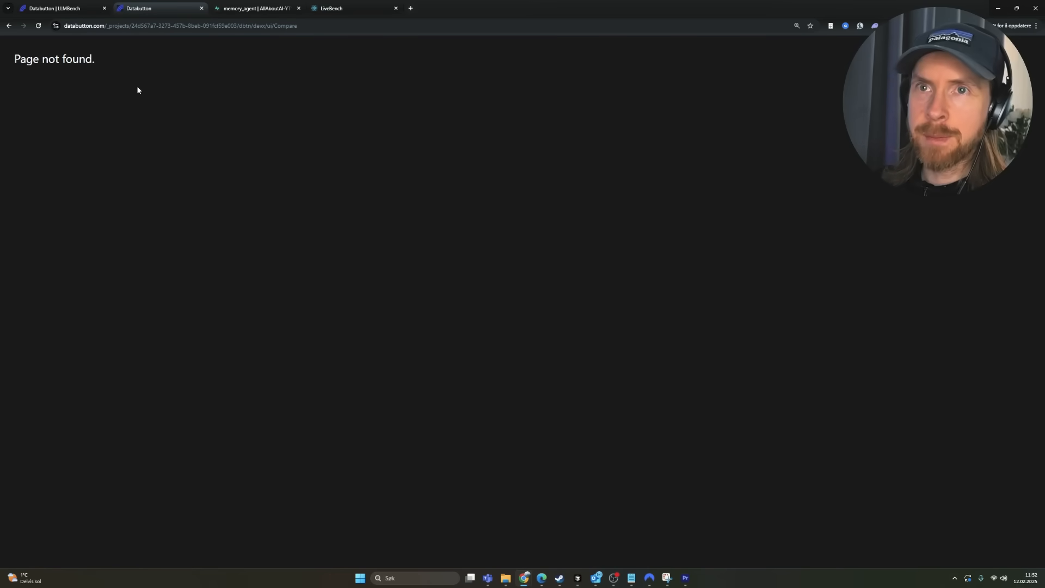
left_click(55, 9)
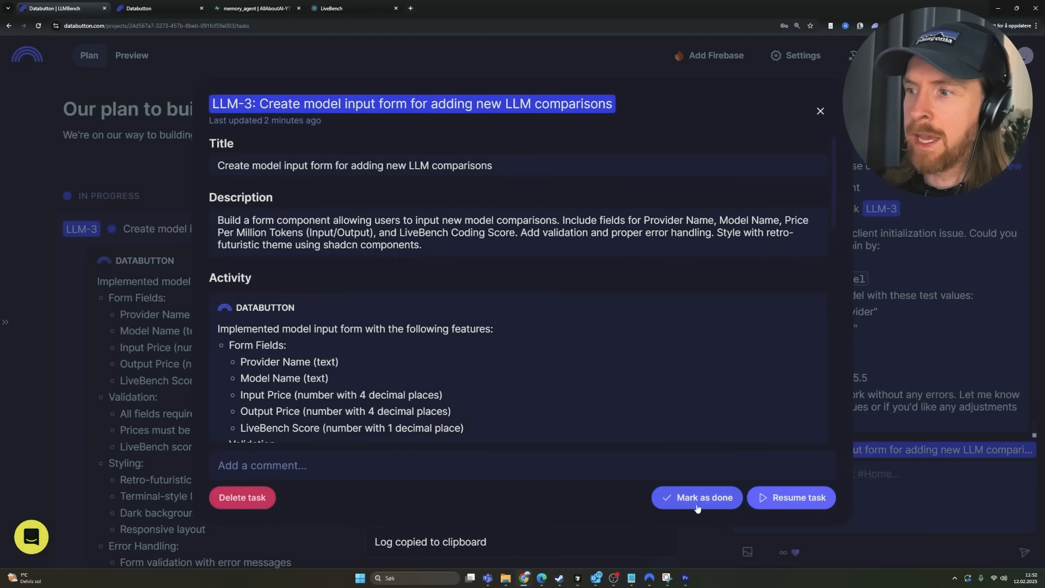
left_click(820, 111)
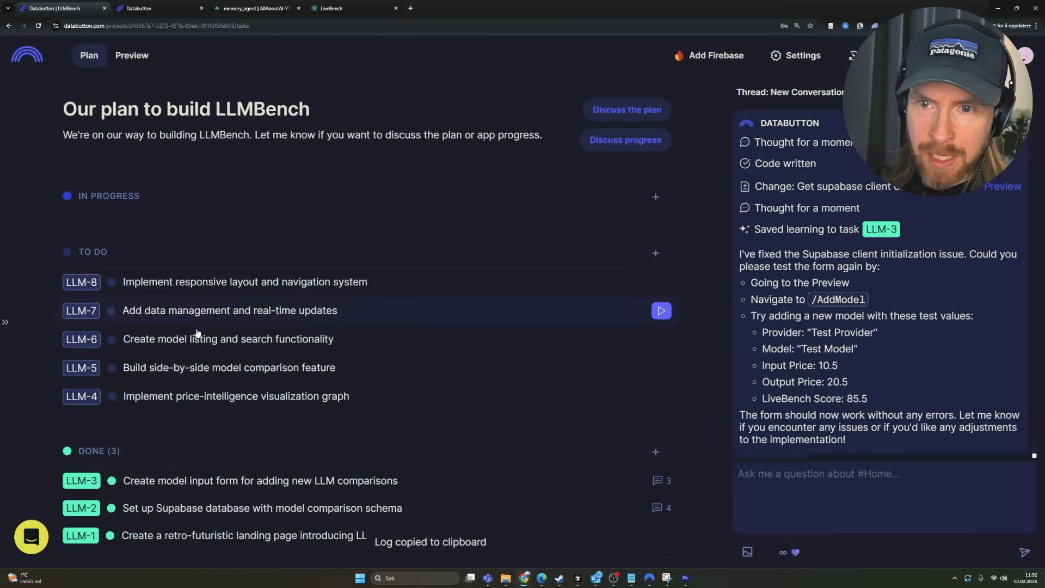
mouse_move(252, 405)
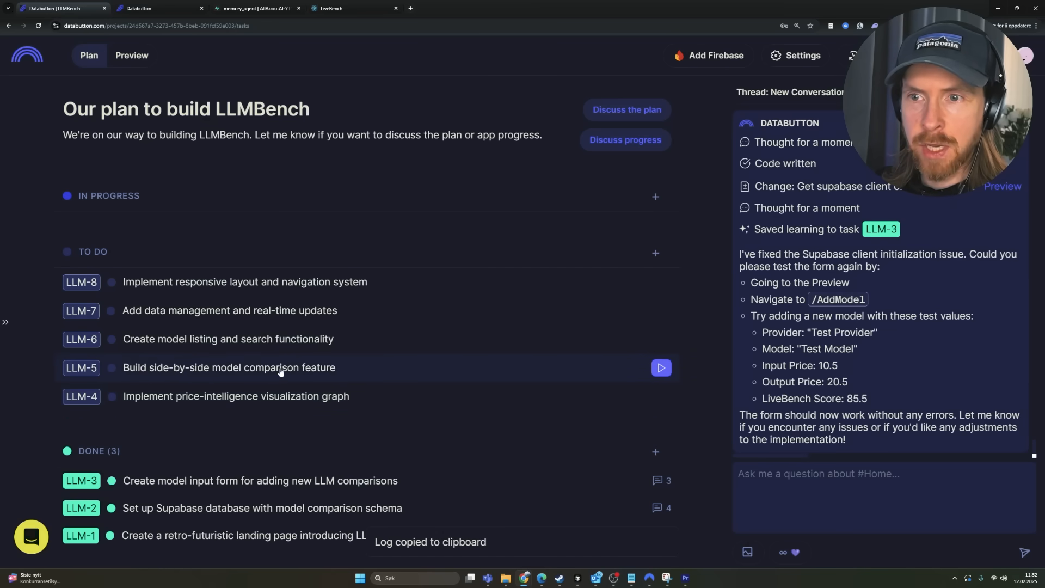
mouse_move(167, 318)
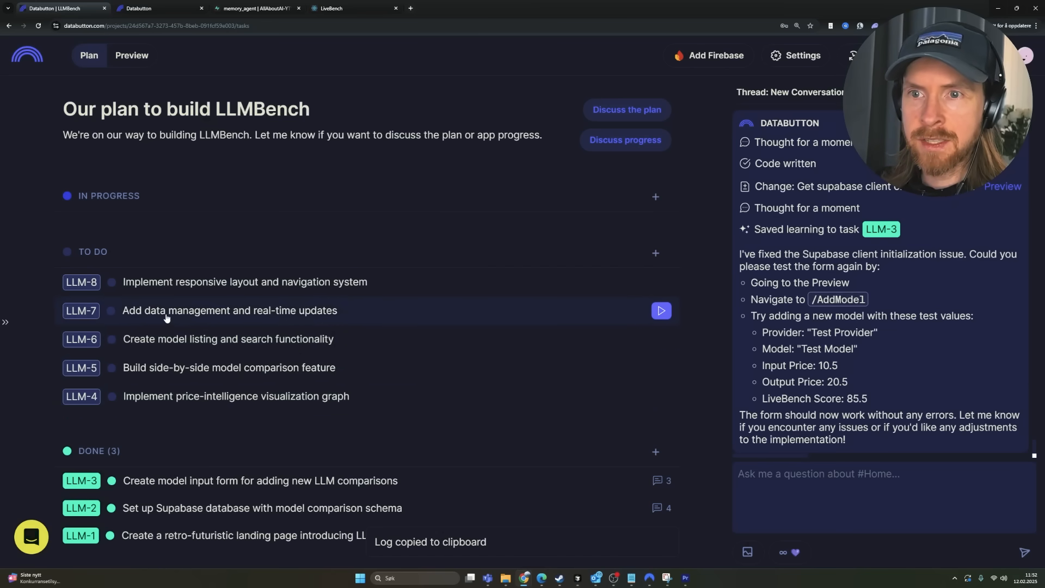
mouse_move(177, 287)
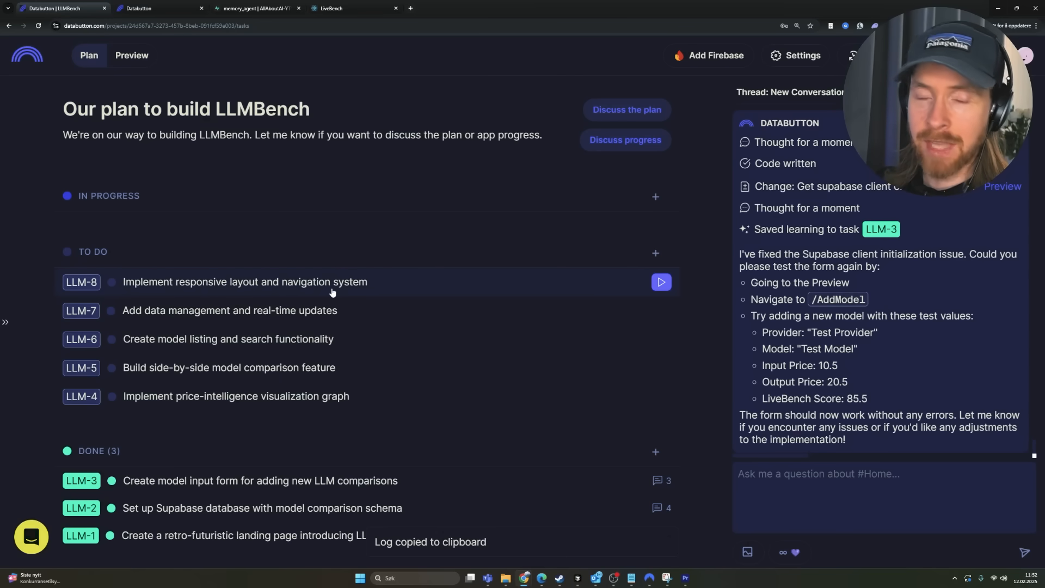
mouse_move(228, 386)
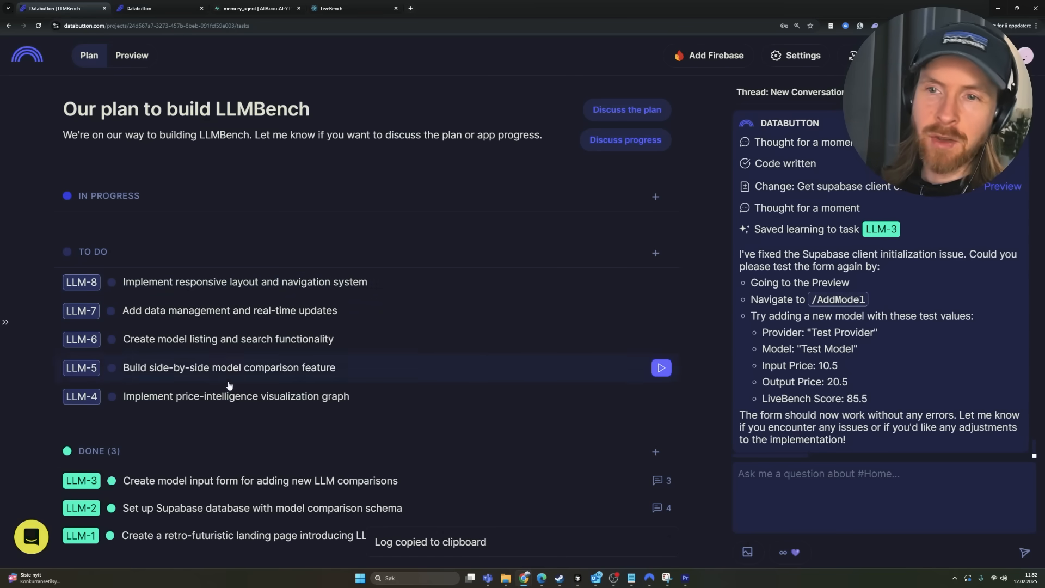
mouse_move(407, 364)
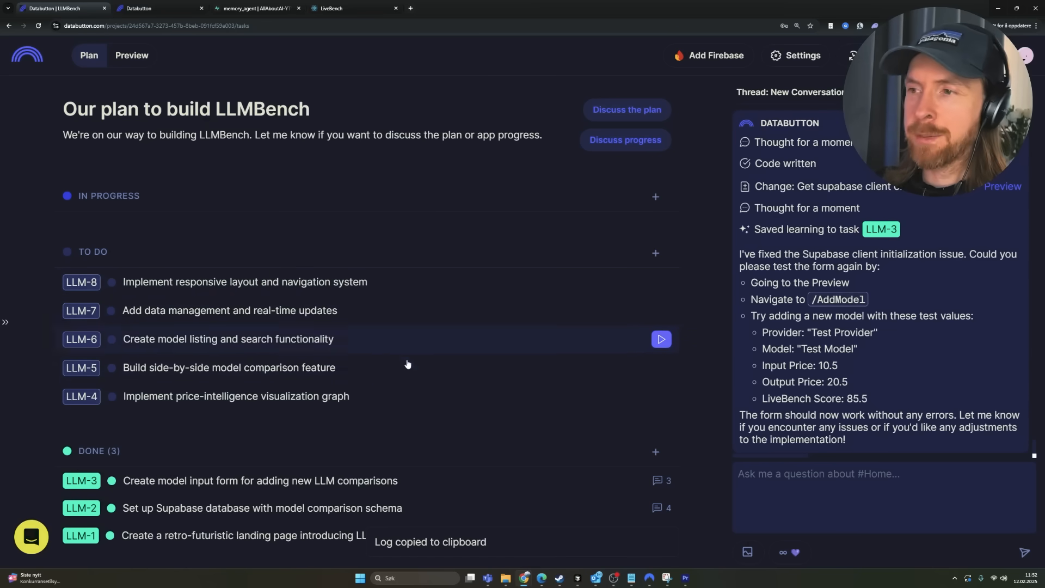
mouse_move(537, 397)
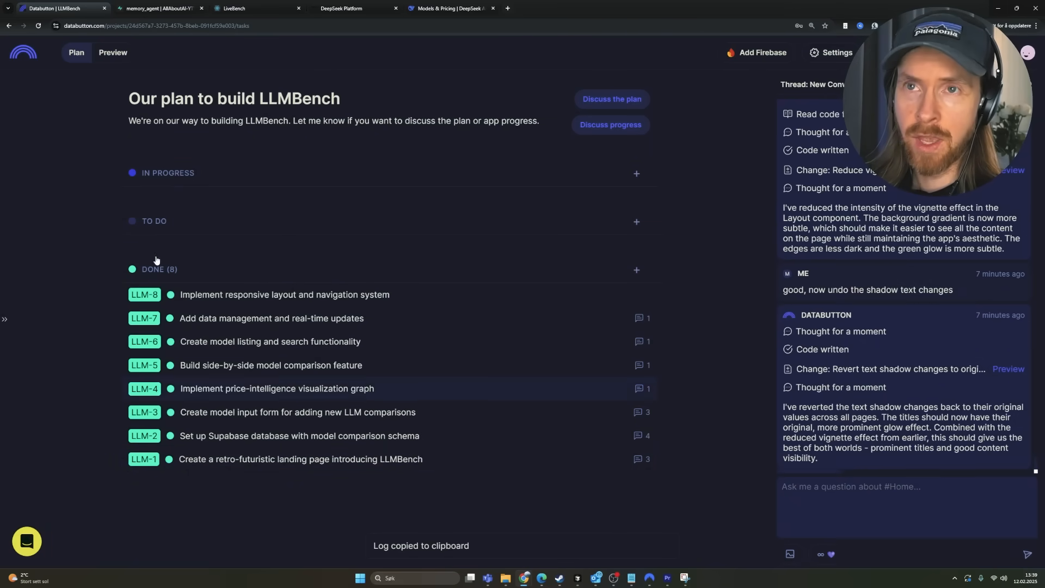
Launch the LLMBench preview on its own page and go to the Compare Models page
left_click(112, 52)
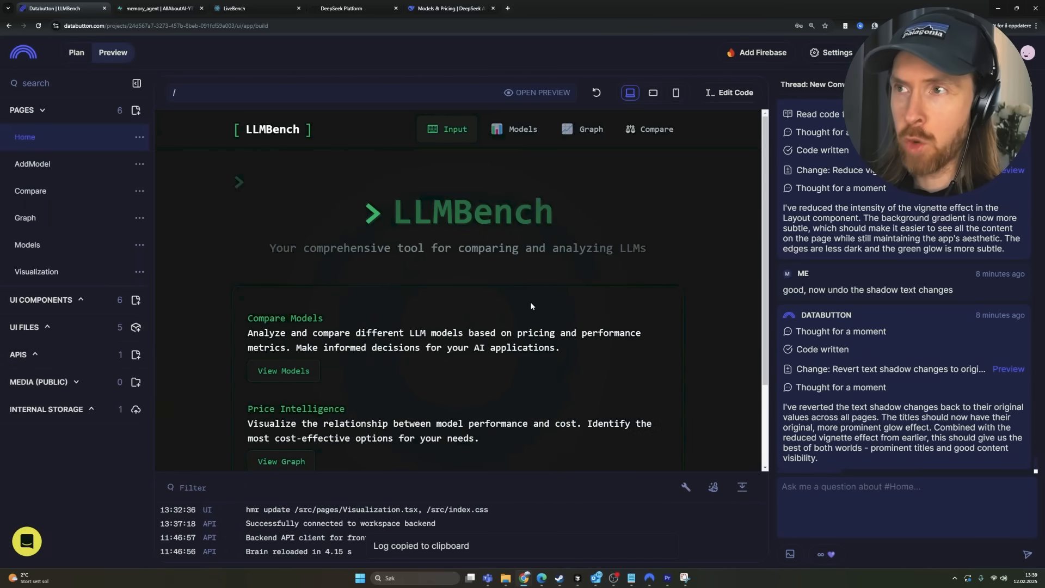
mouse_move(550, 308)
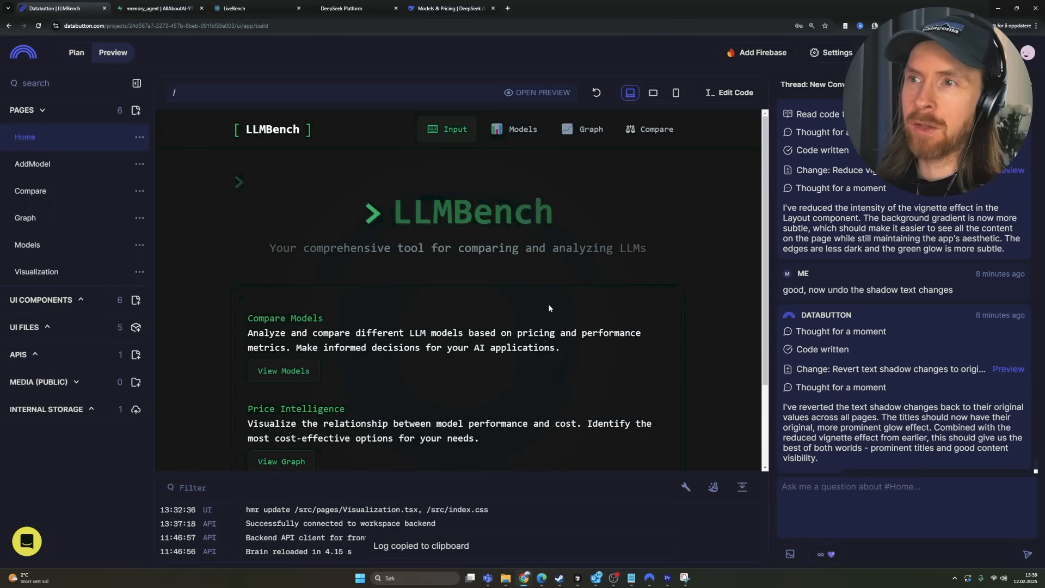
scroll("down", 3)
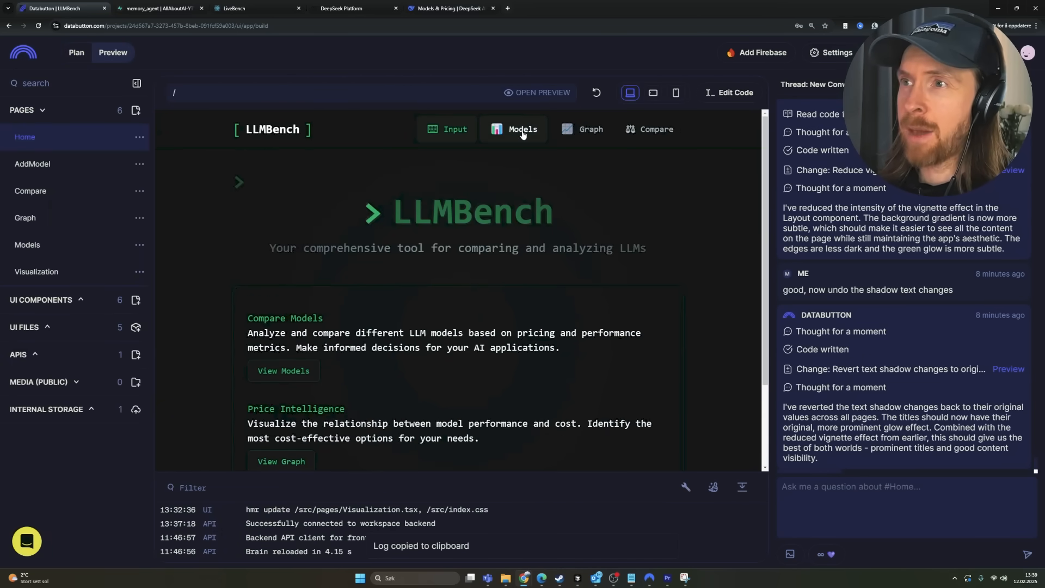
left_click(523, 128)
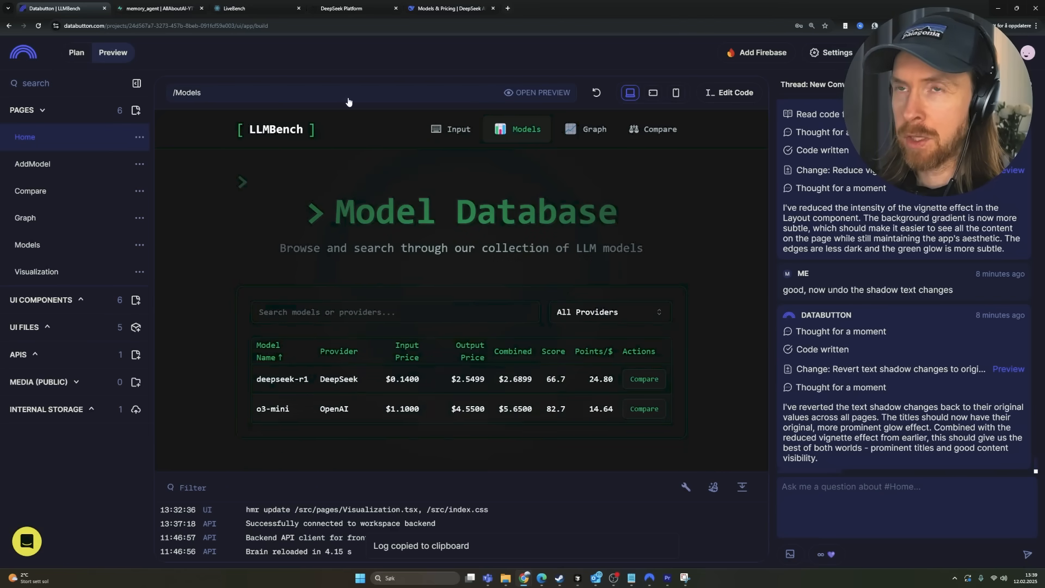
mouse_move(629, 92)
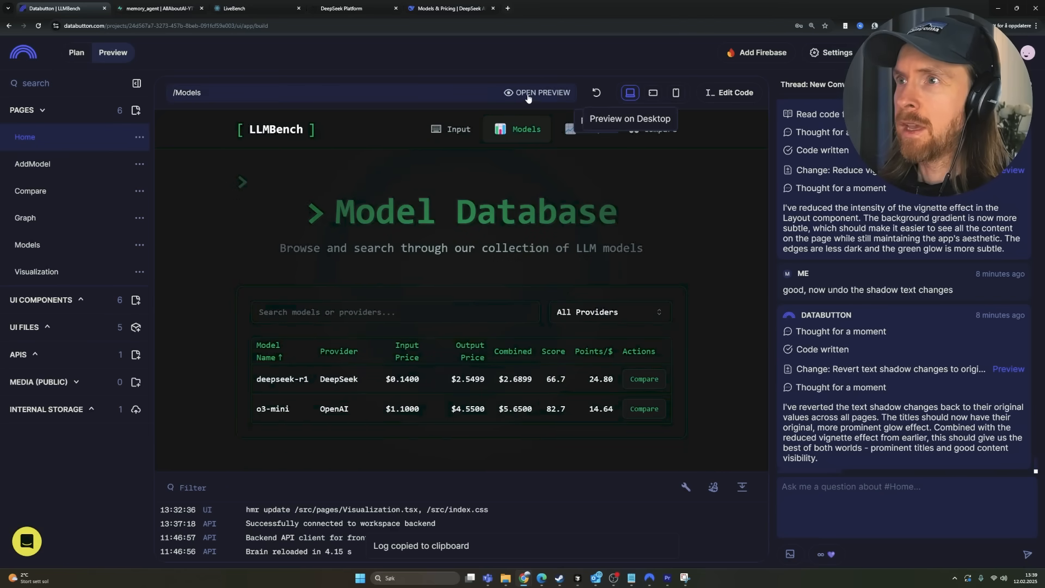
left_click(543, 93)
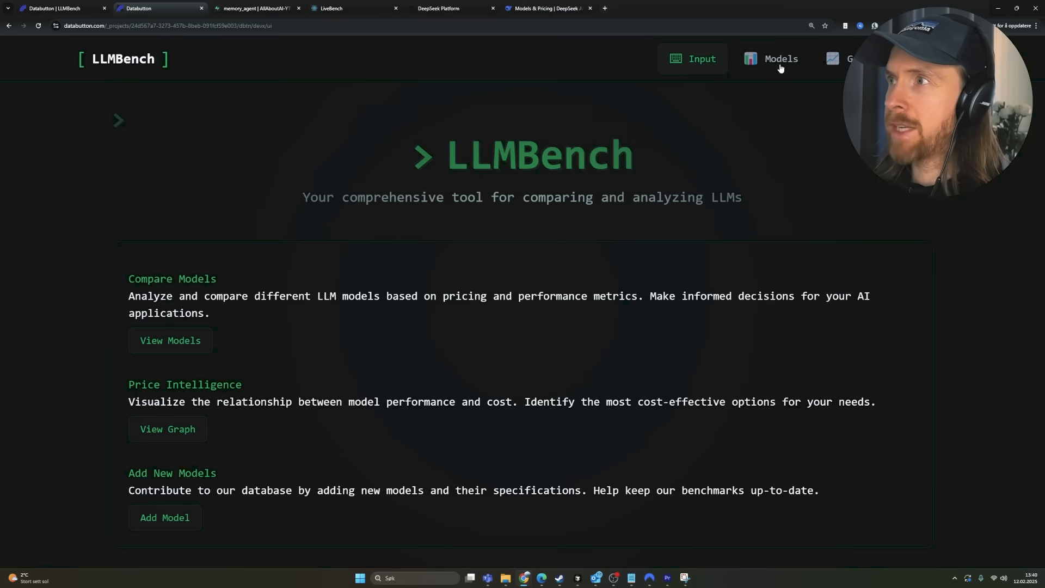
left_click(782, 59)
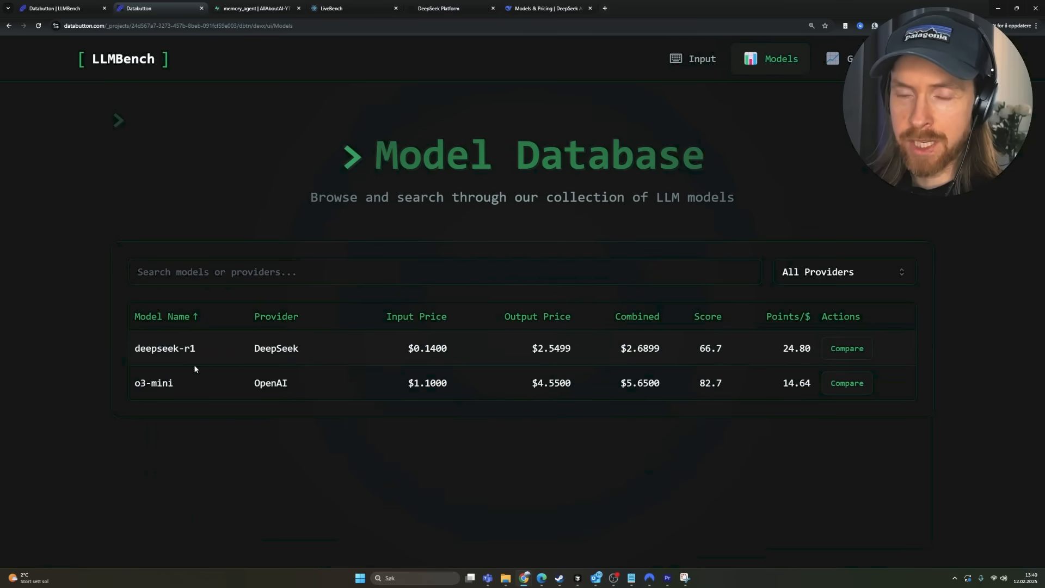
mouse_move(474, 386)
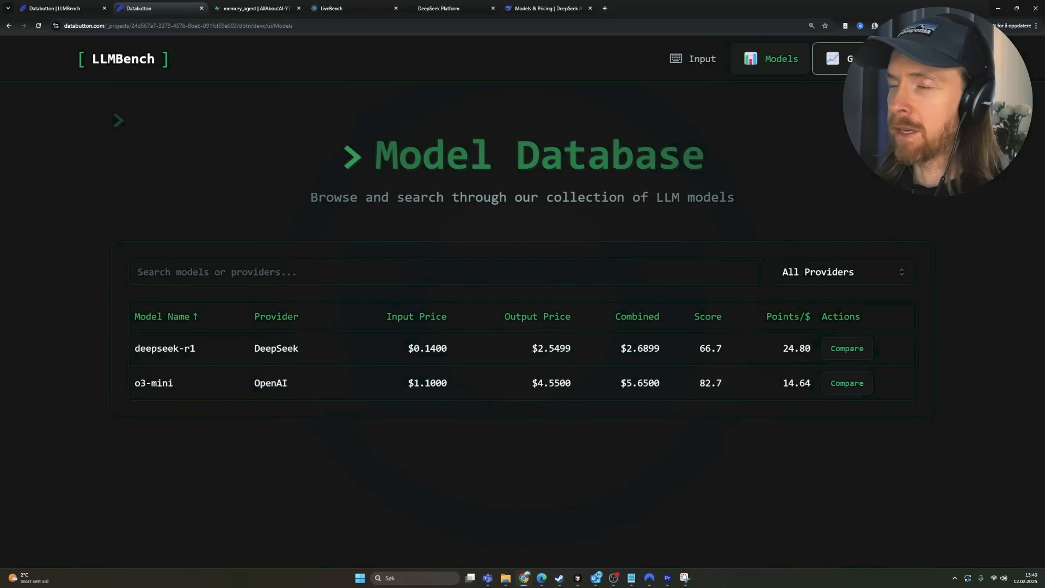
left_click(840, 58)
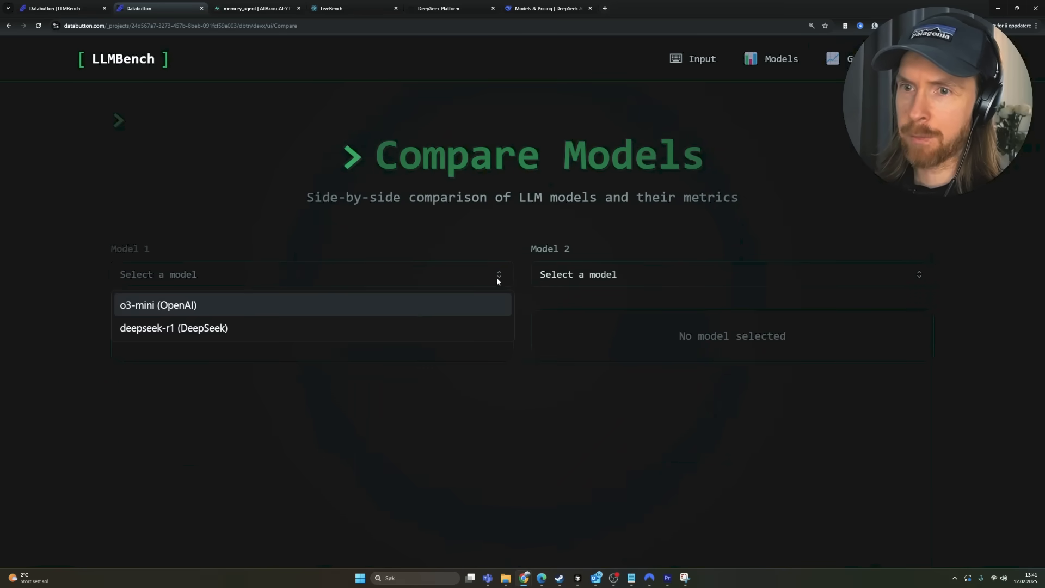
Compare o3-mini with deepseek-r1, checking points per dollar and deepseek-r1's output price
left_click(159, 304)
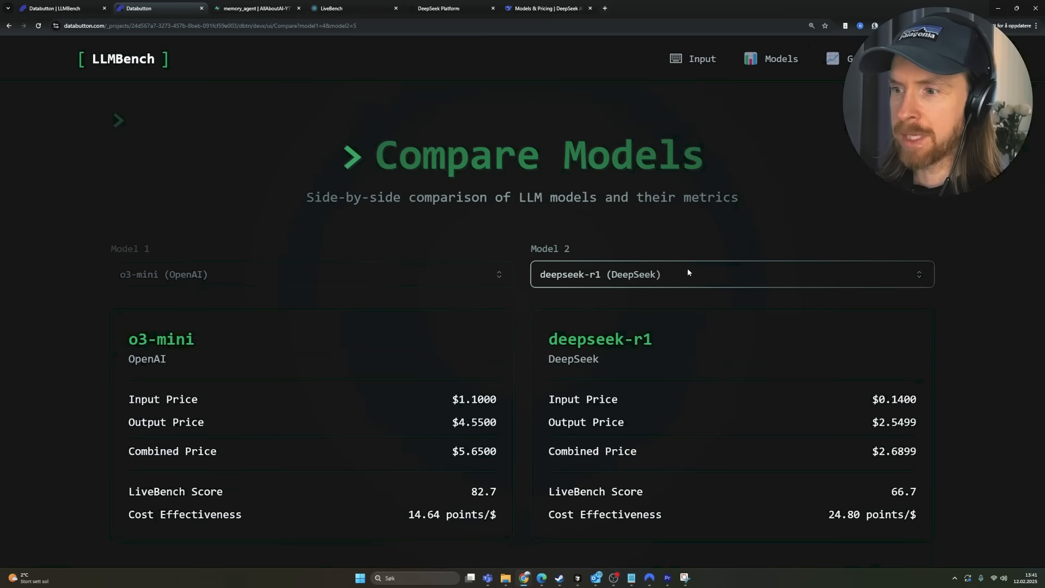
mouse_move(202, 534)
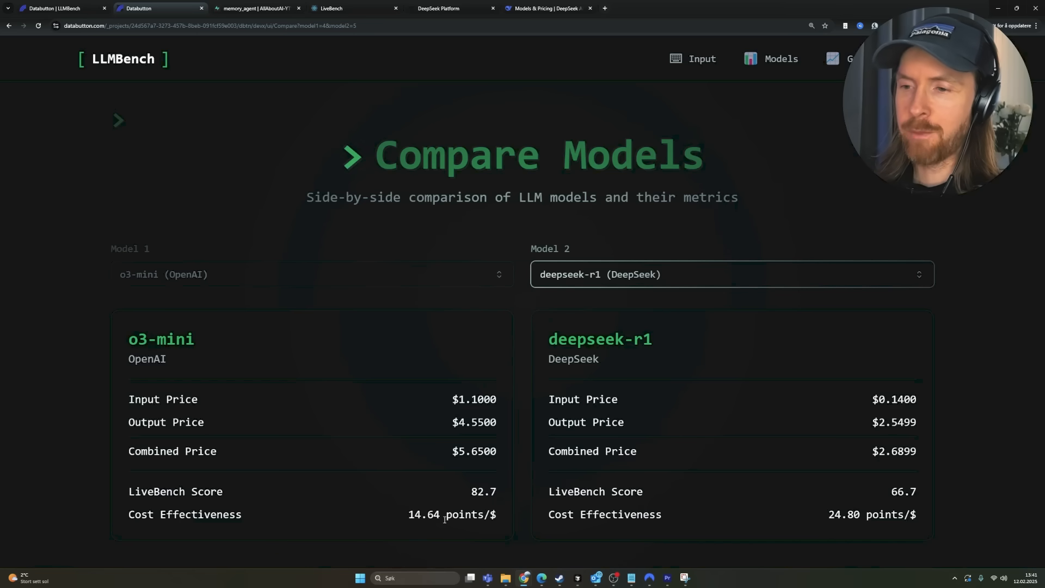
double_click(424, 514)
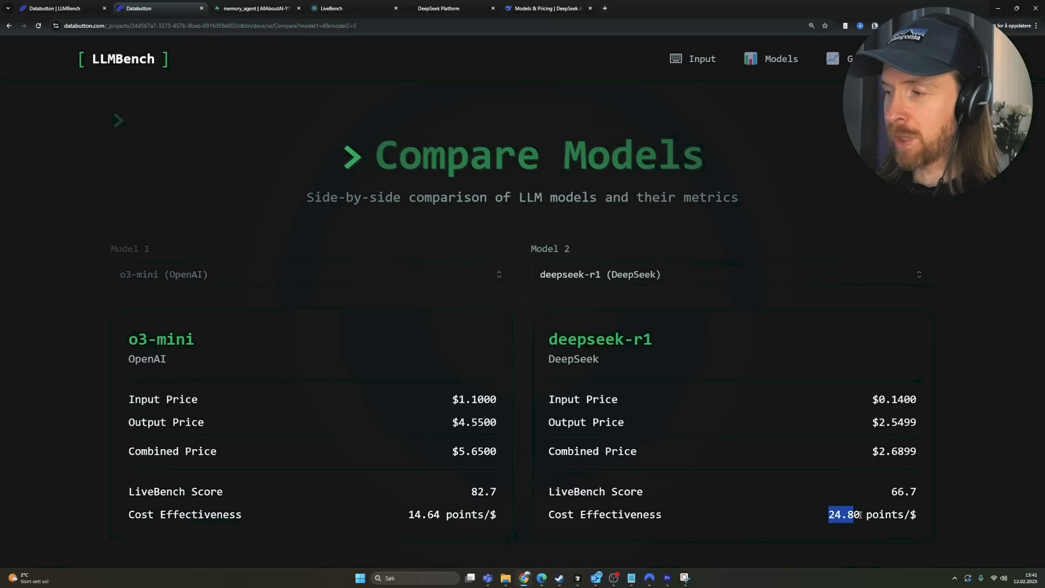
left_click_drag(829, 514, 913, 514)
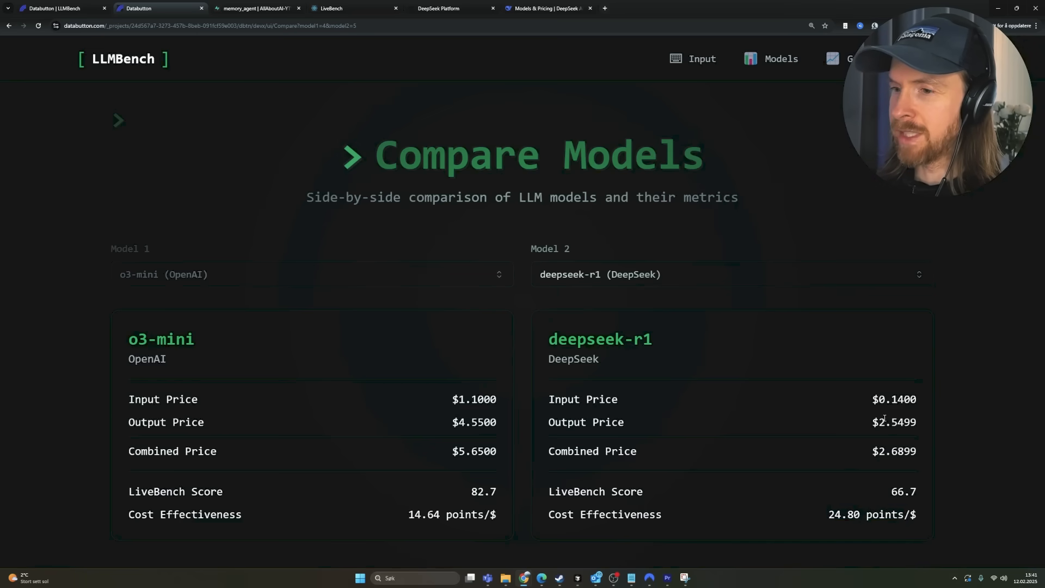
double_click(903, 491)
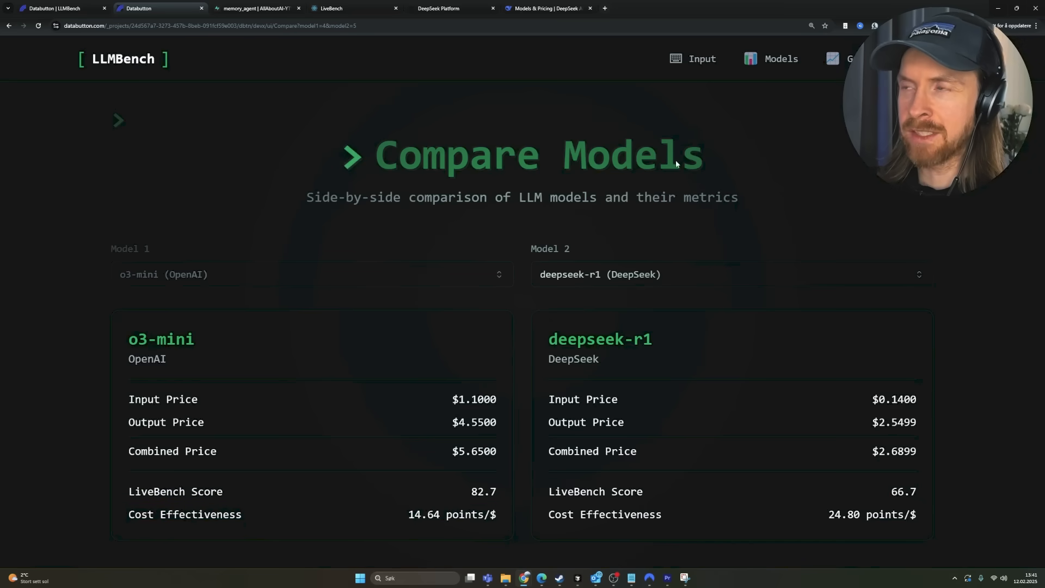
Check the price-versus-score graph, then bring up the Input New Model form
left_click(843, 59)
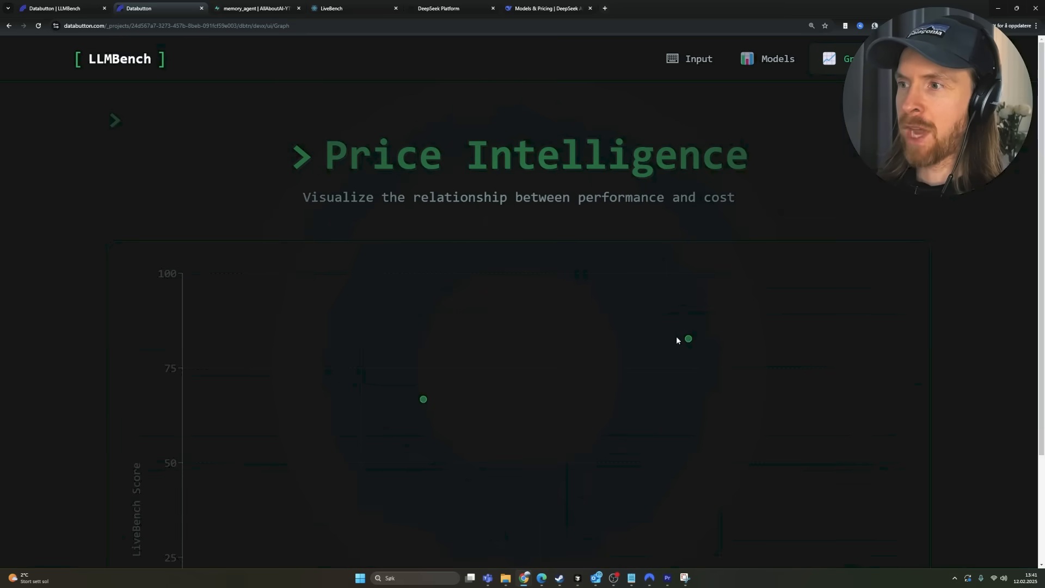
mouse_move(688, 339)
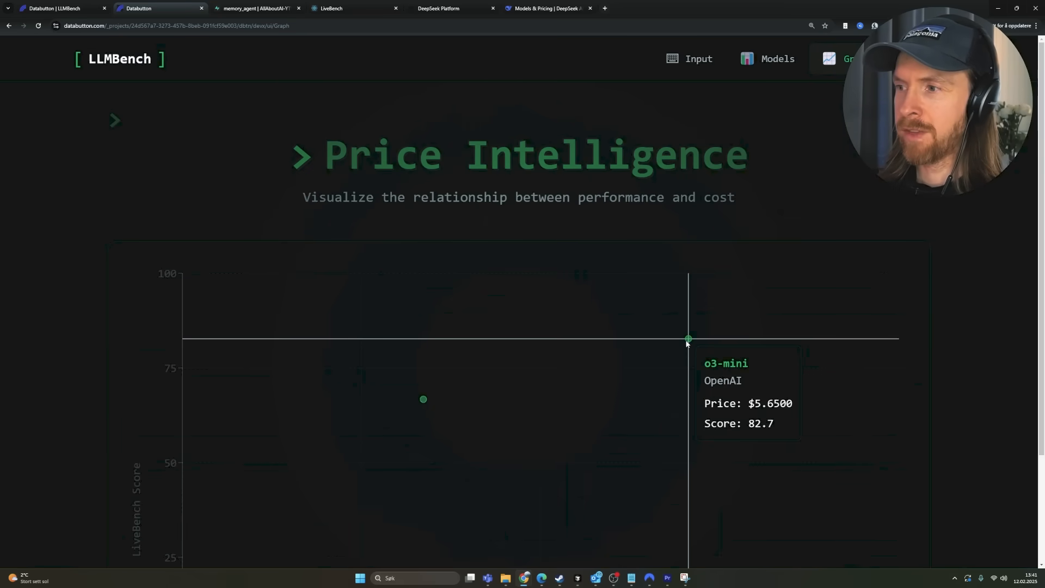
scroll("down", 3)
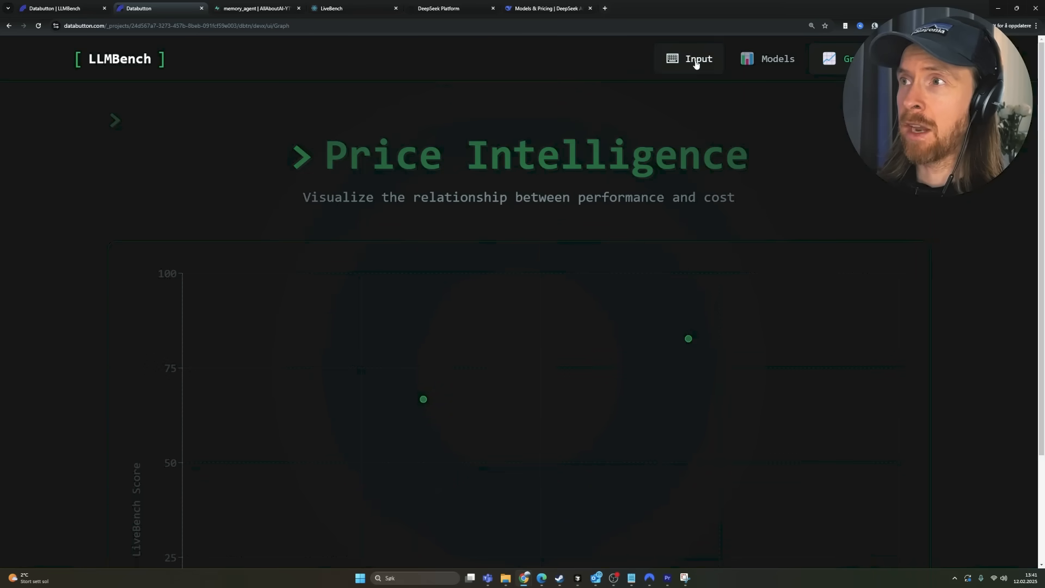
left_click(691, 58)
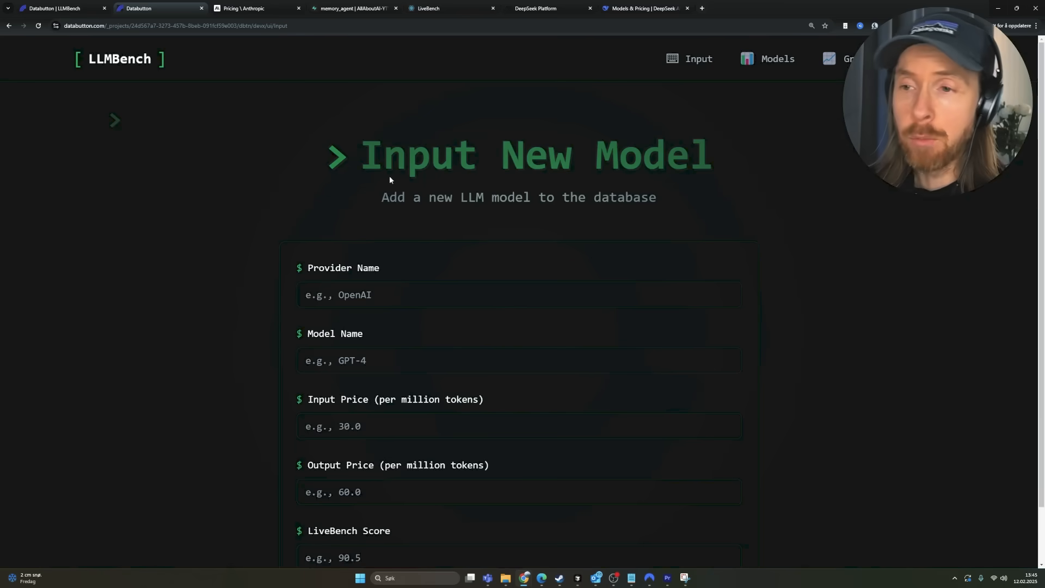
Enter Claude 3.5 Sonnet's name and, after checking API pricing, its input price 3.0
type("Cl")
type("Anthropic")
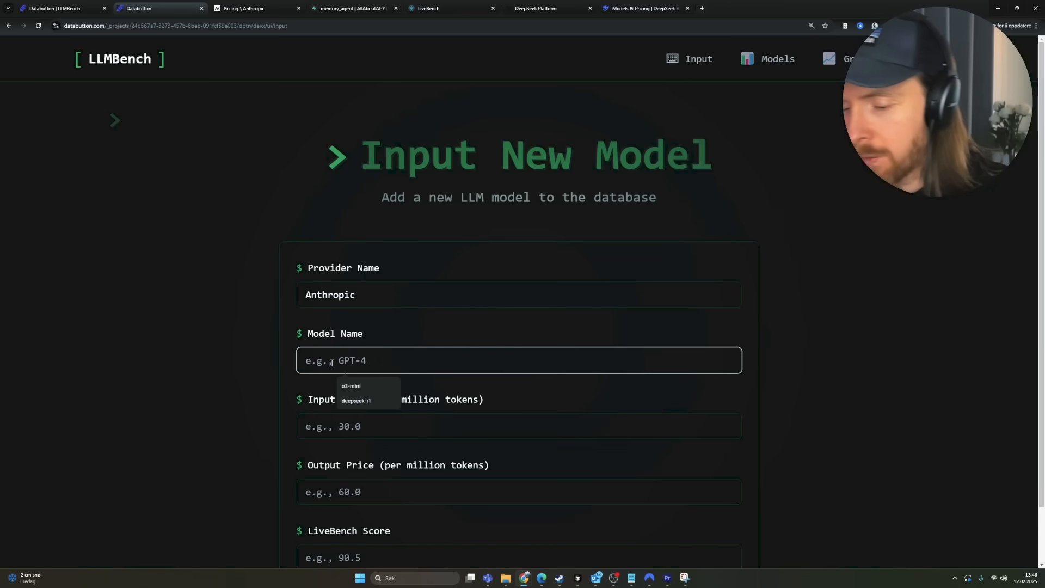
type("Claude 3.5 Sonnet")
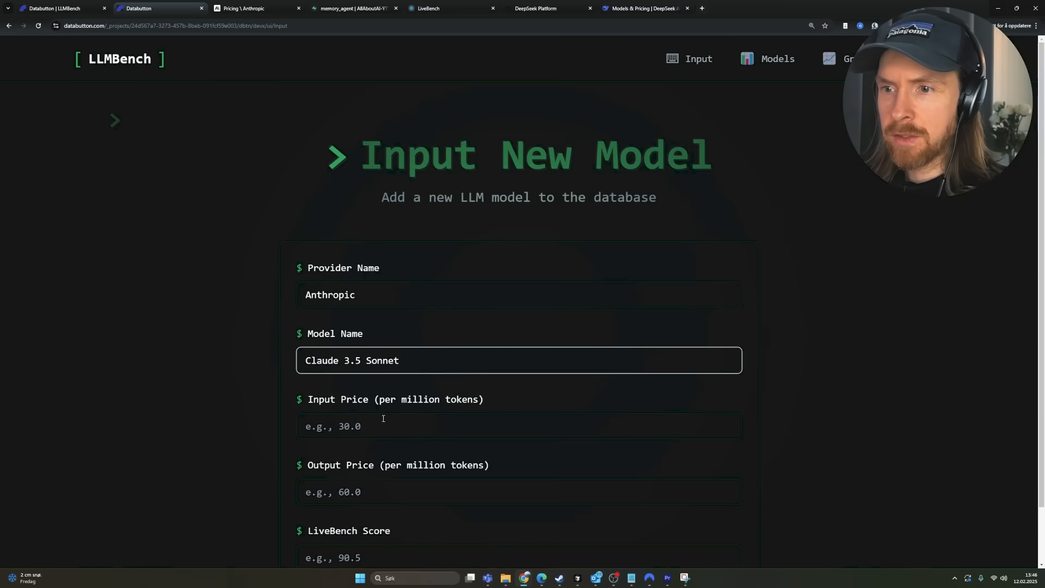
left_click(248, 9)
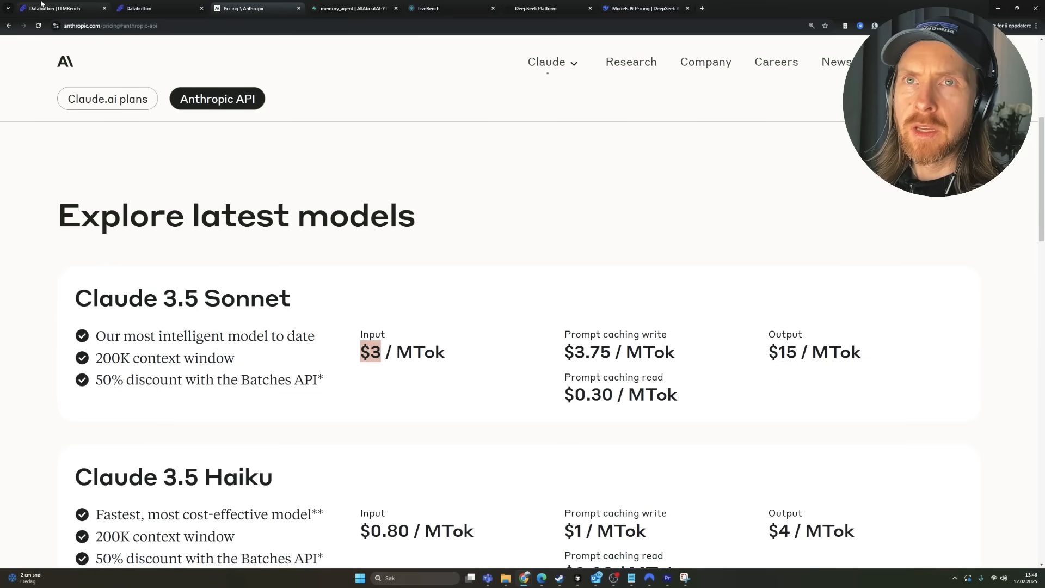
left_click(137, 9)
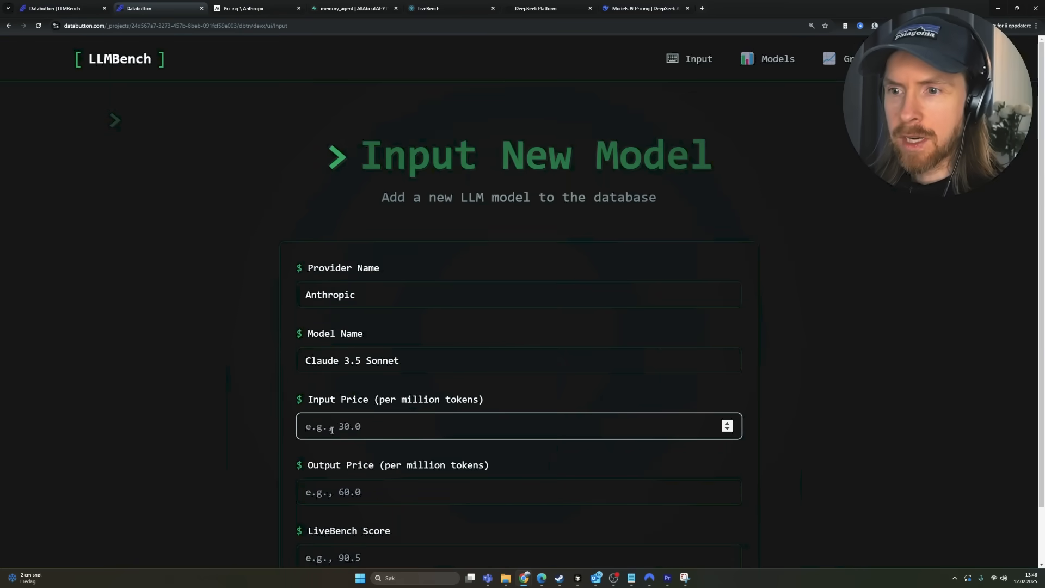
type("3.0")
left_click(519, 492)
type("15")
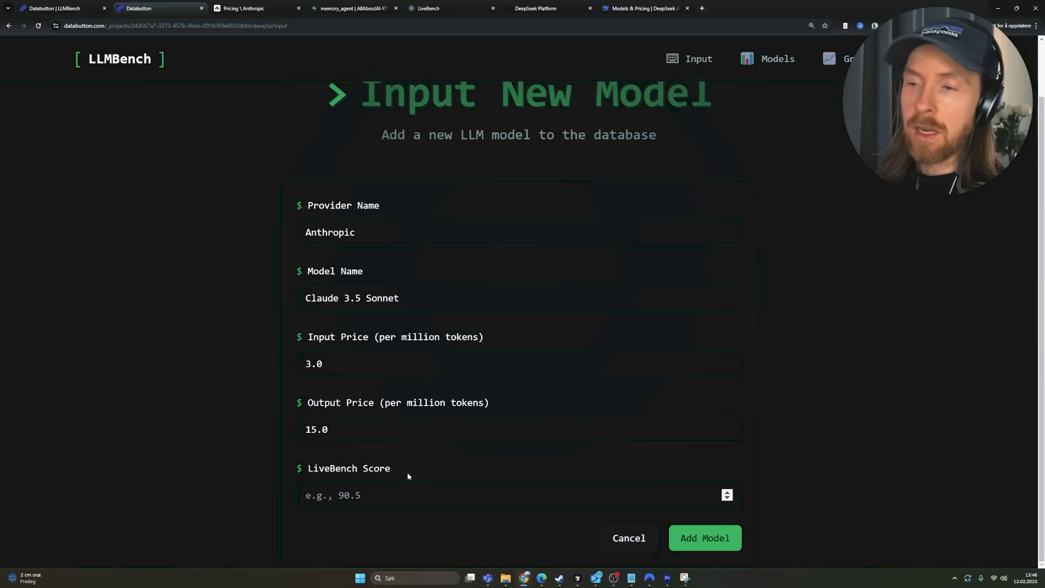
Copy Claude's 67.13 coding score from LiveBench, enter 67.1 and add the model
left_click(430, 9)
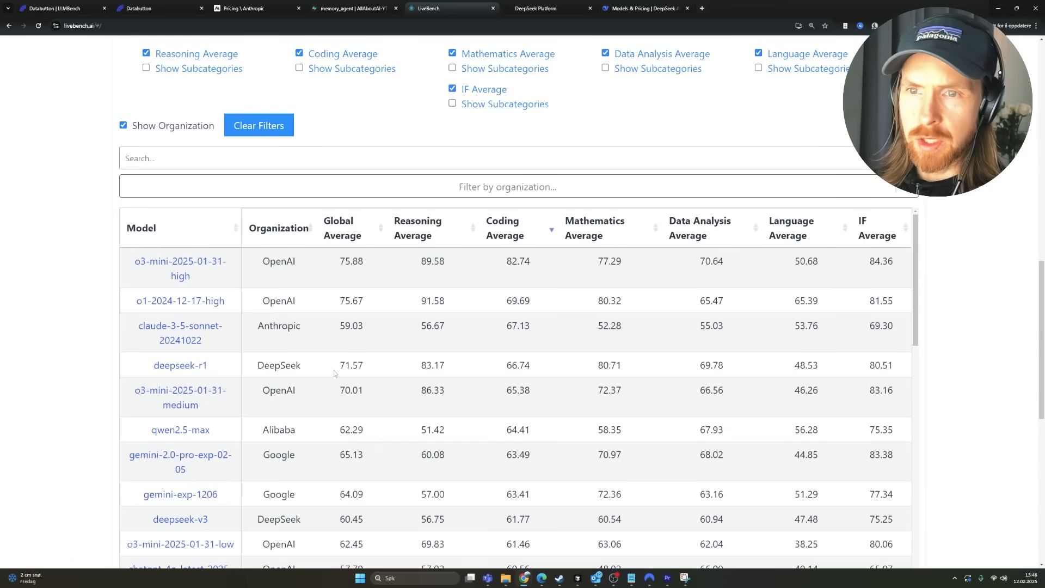
double_click(518, 325)
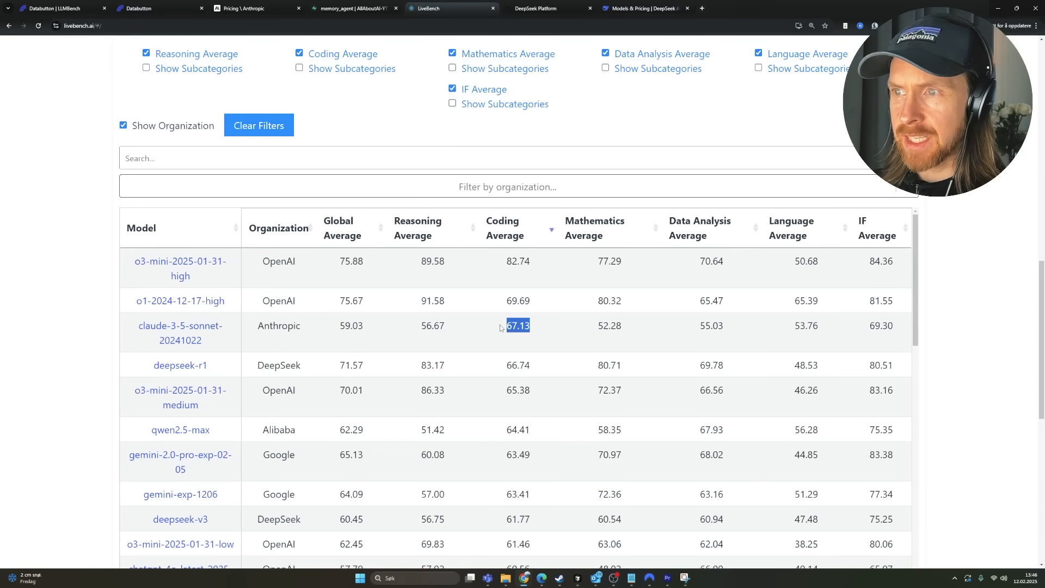
left_click(55, 9)
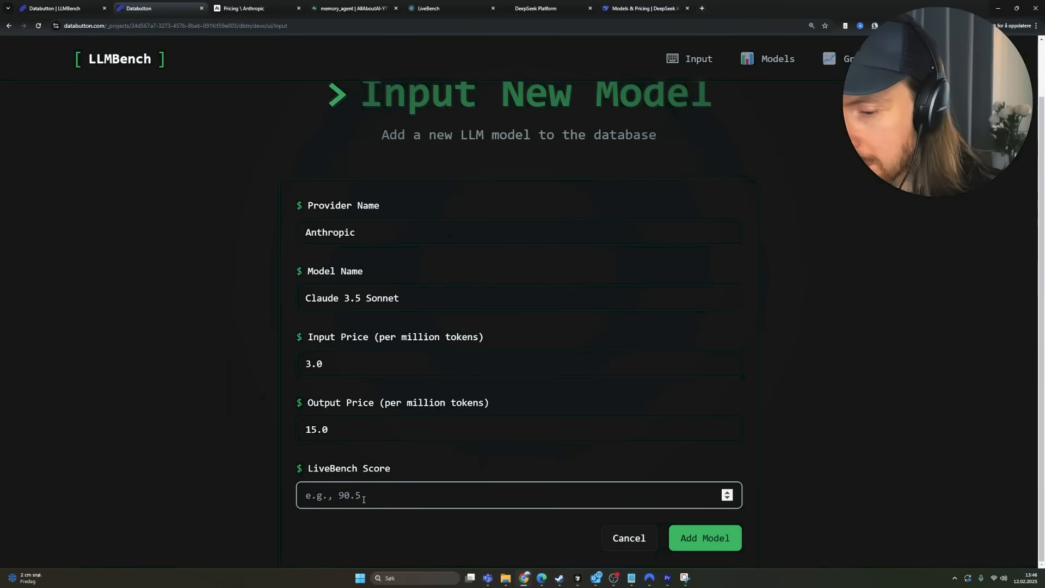
type("67.1")
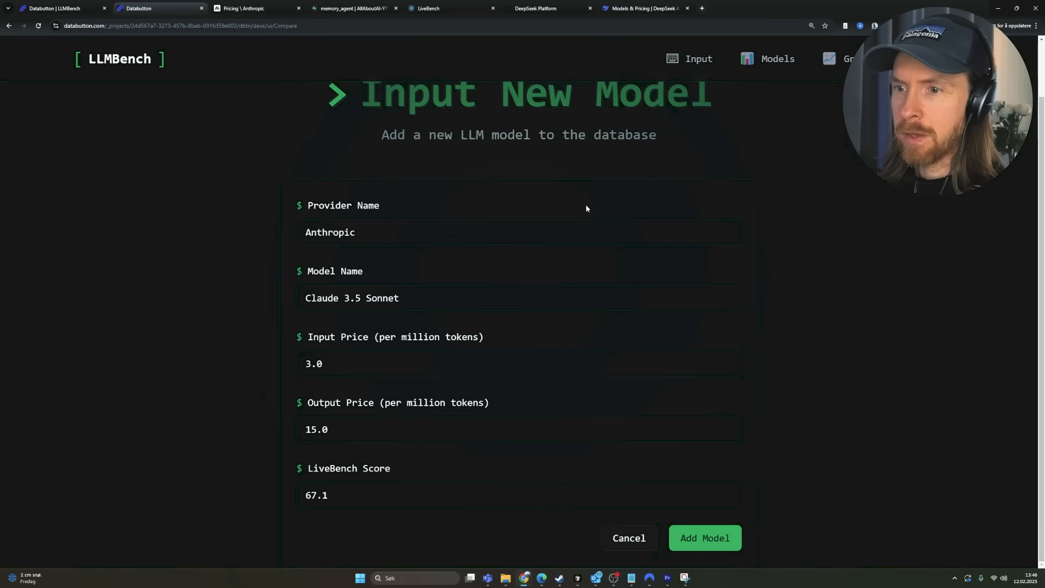
left_click(705, 538)
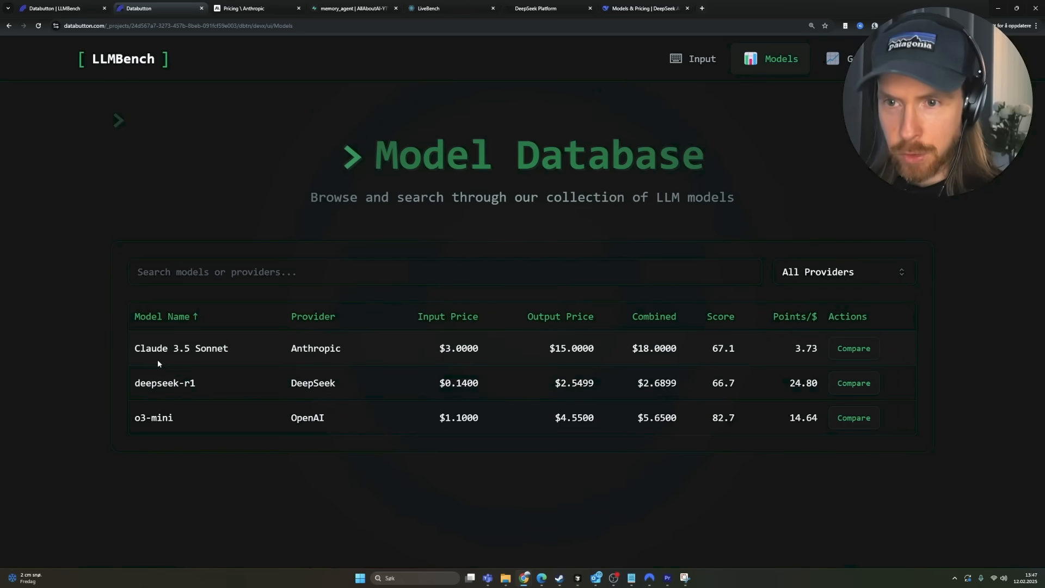
mouse_move(792, 332)
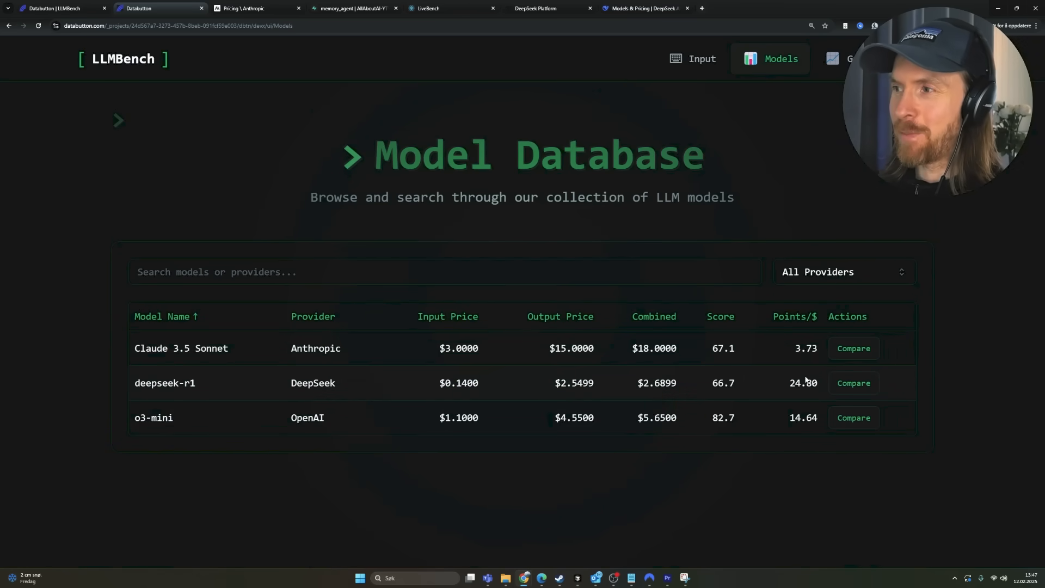
Compare Claude 3.5 Sonnet against o3-mini, then return to the builder workspace
left_click(853, 349)
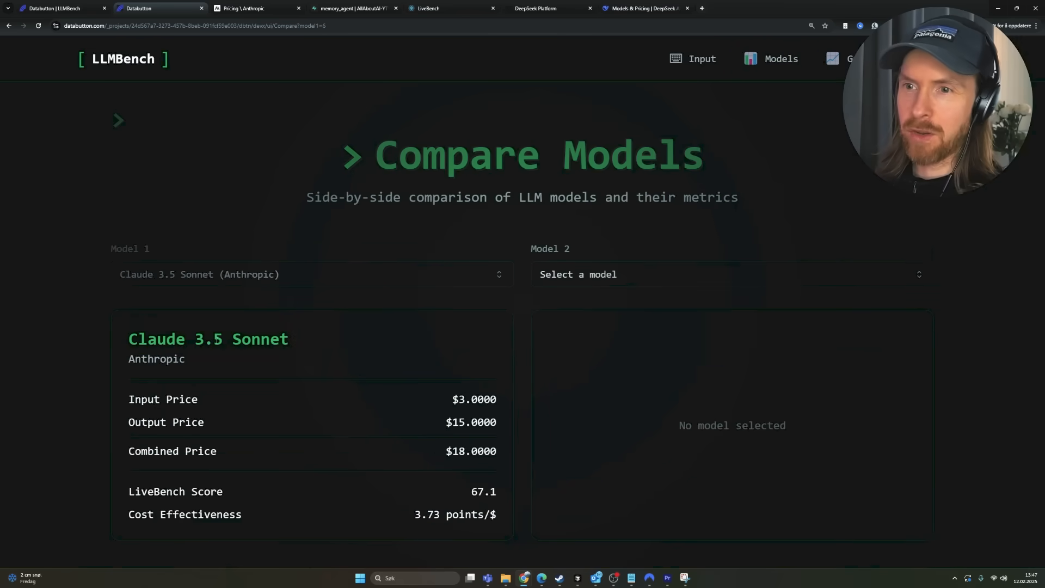
mouse_move(957, 258)
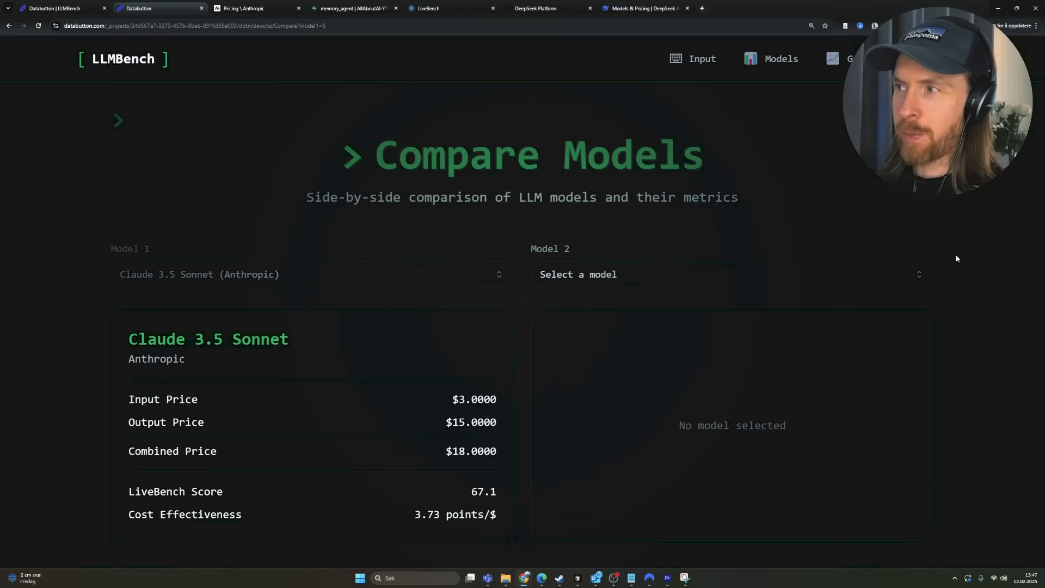
left_click(726, 274)
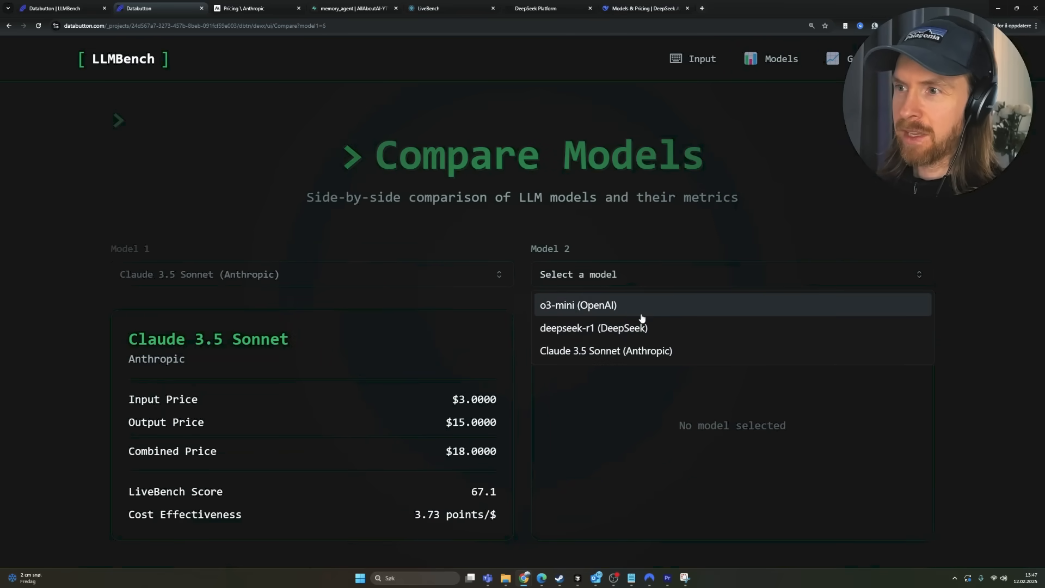
left_click(575, 305)
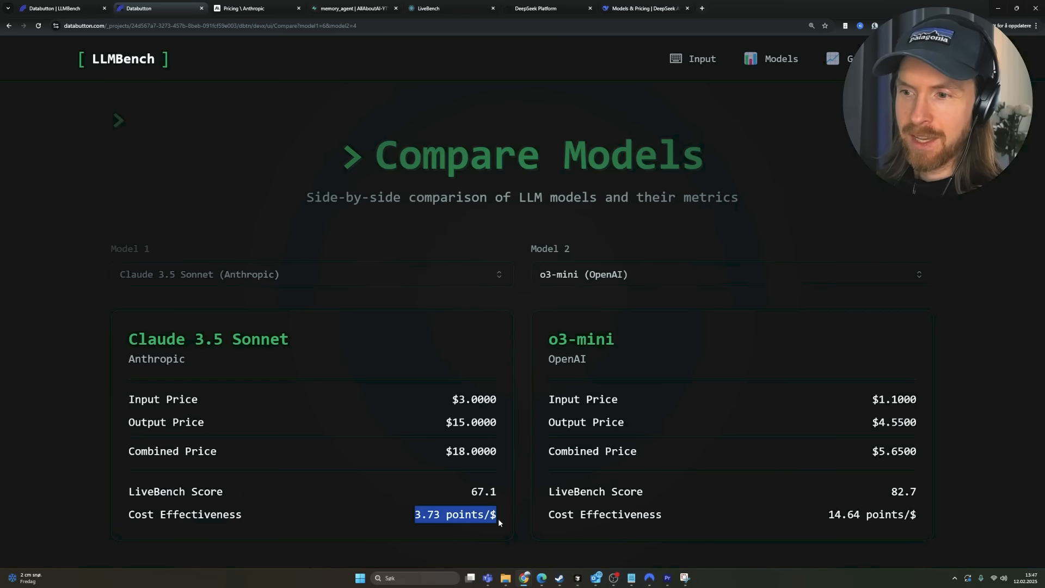
mouse_move(500, 496)
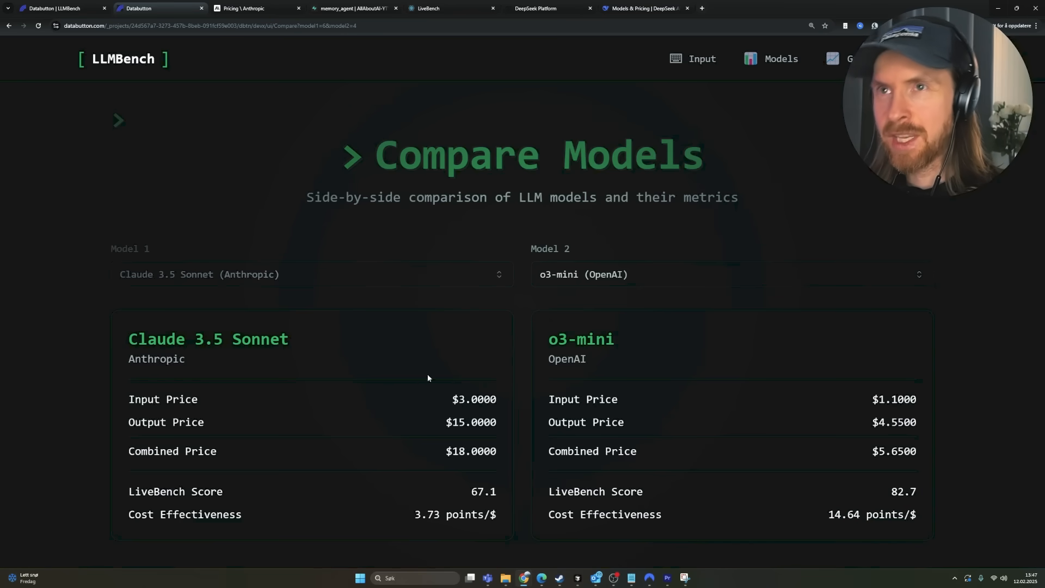
mouse_move(49, 9)
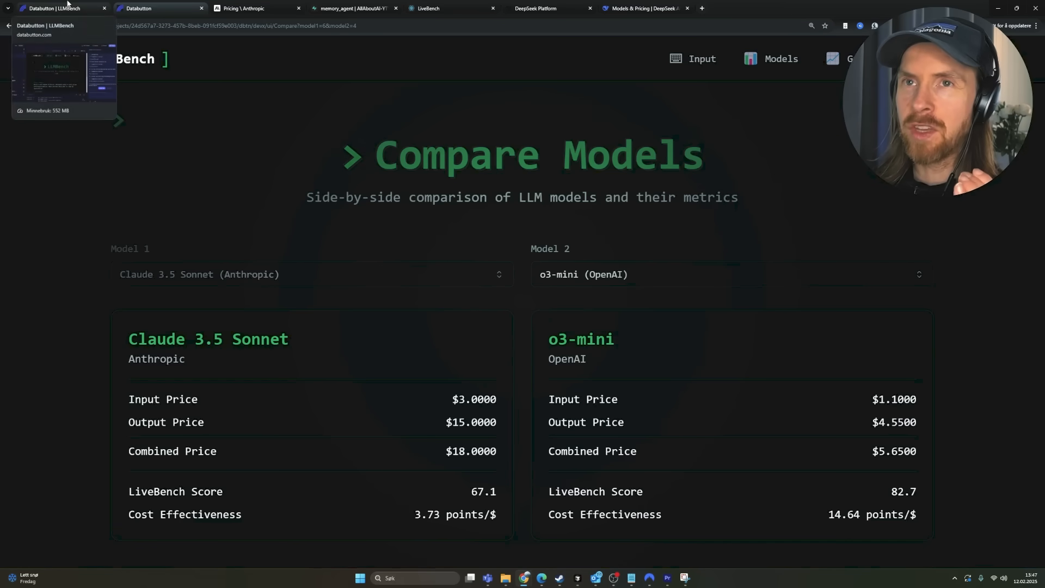
left_click(54, 8)
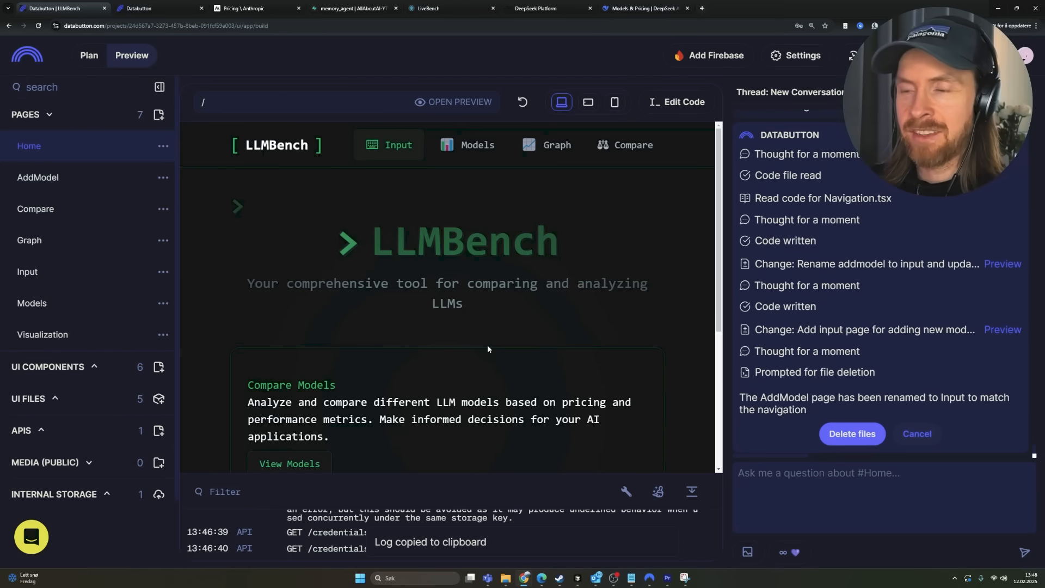
mouse_move(677, 178)
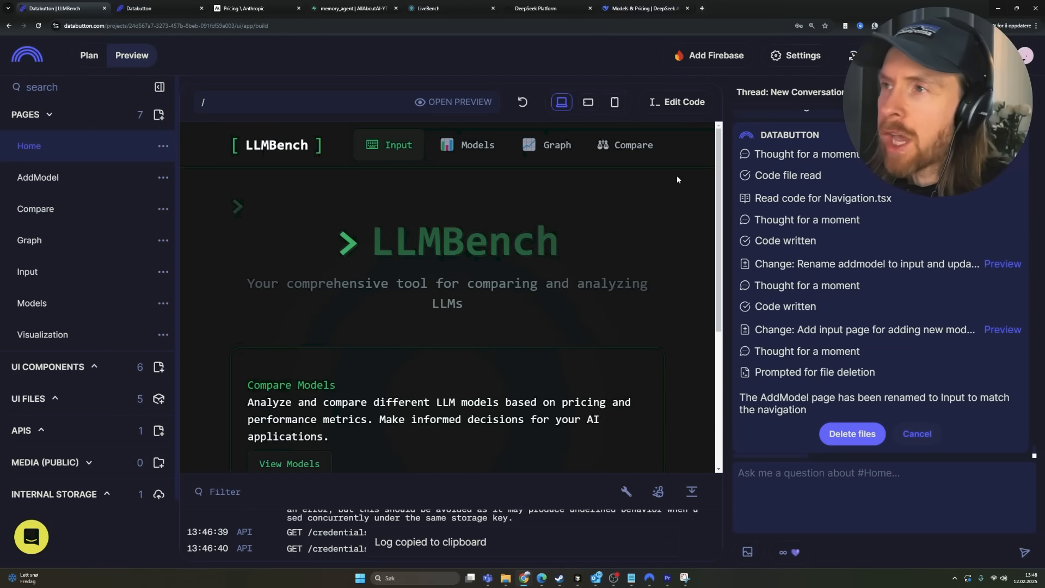
Review the Home page source code, then show the Settings with the Supabase secrets
left_click(684, 102)
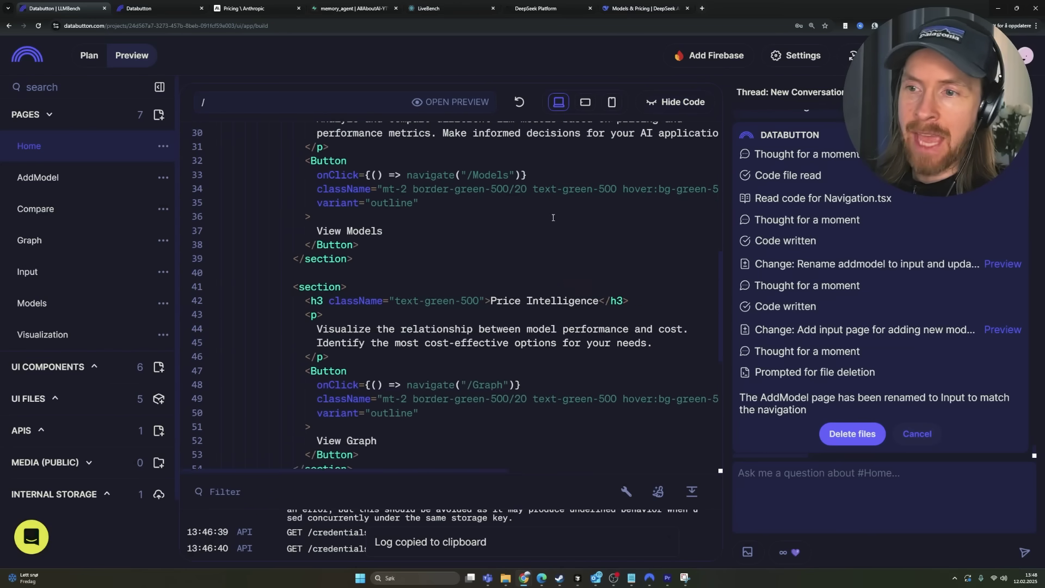
scroll("down", 3)
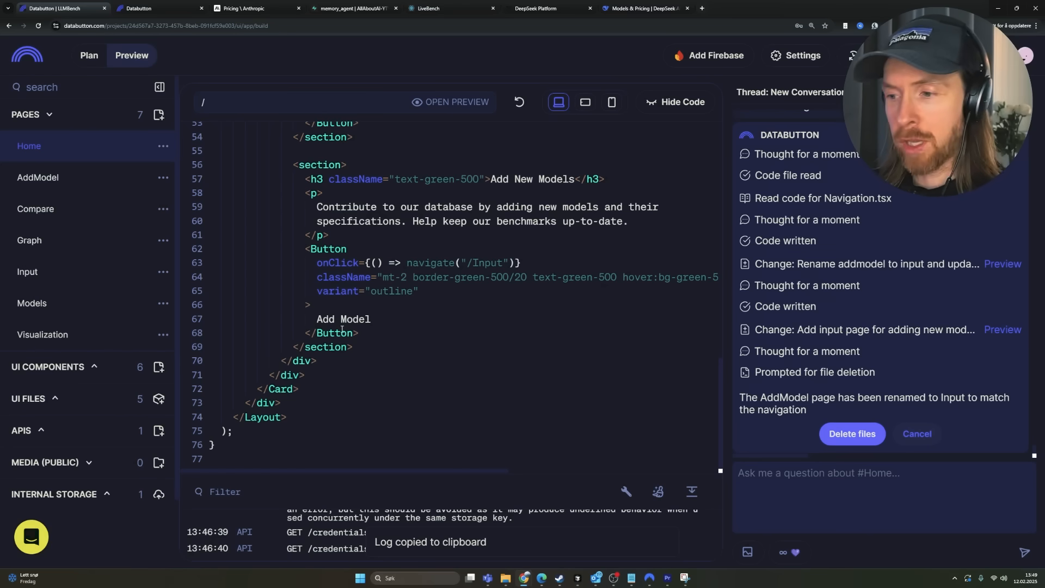
mouse_move(531, 373)
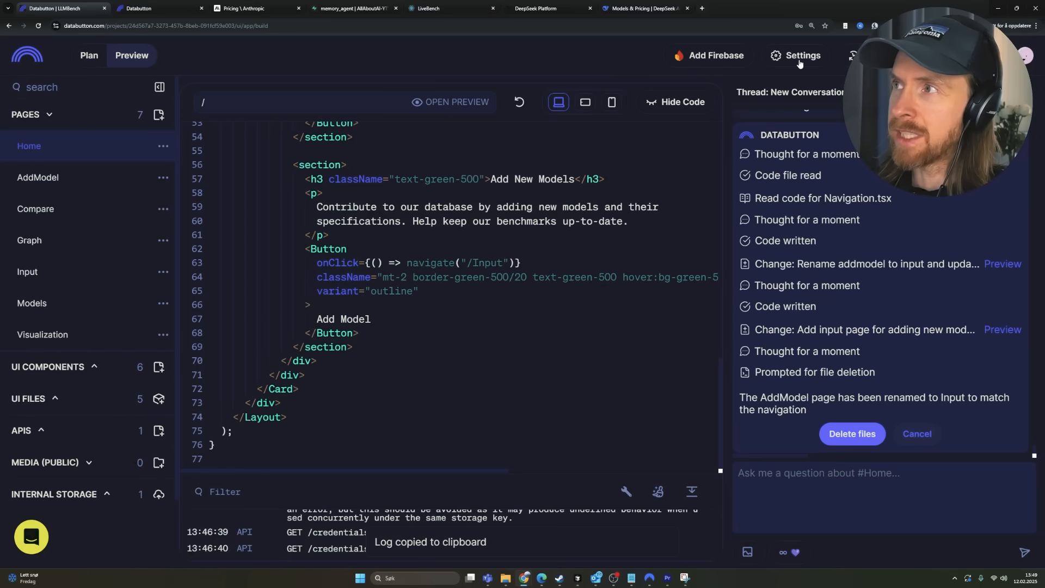
left_click(794, 54)
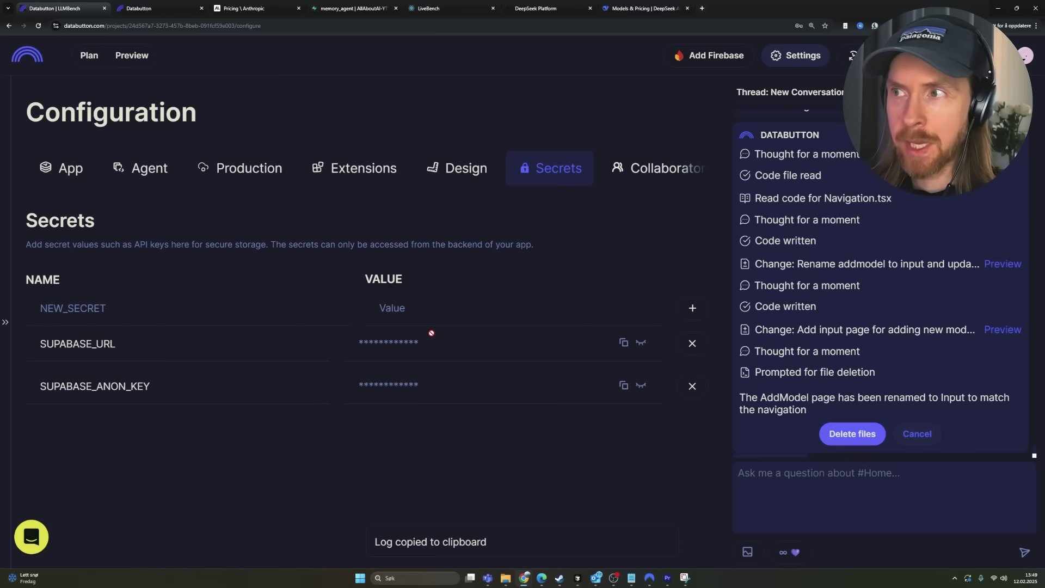
Review the Extensions integrations, then go to the Production deployment settings
left_click(465, 168)
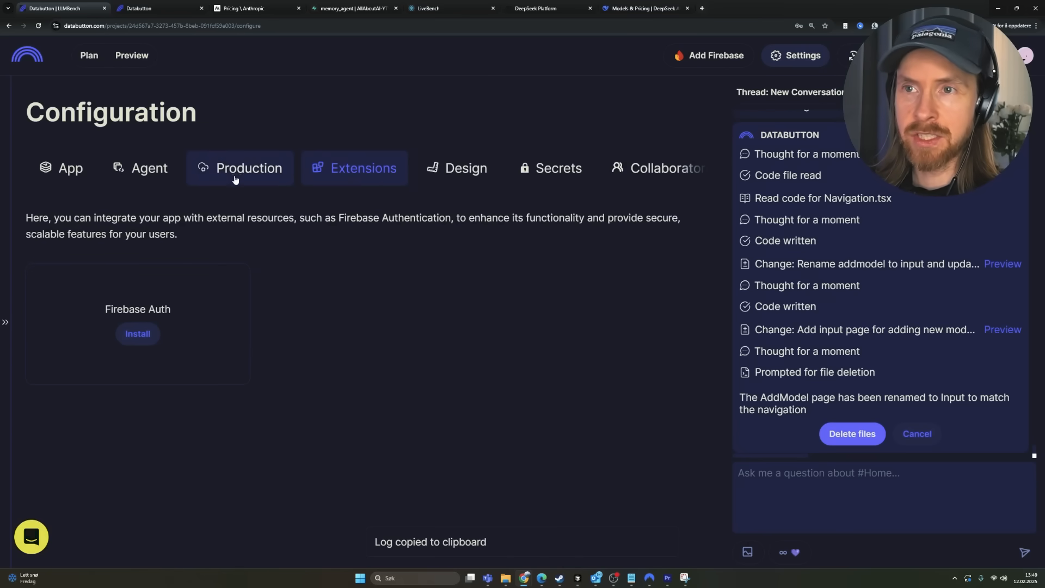
left_click(248, 167)
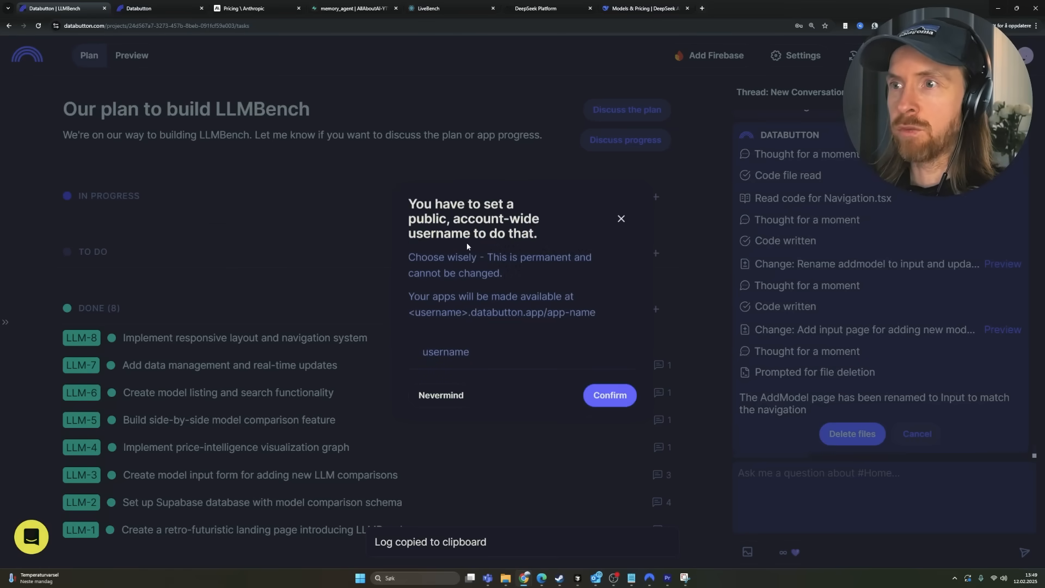
Enter 'aaa' as the permanent public account-wide username
left_click(466, 351)
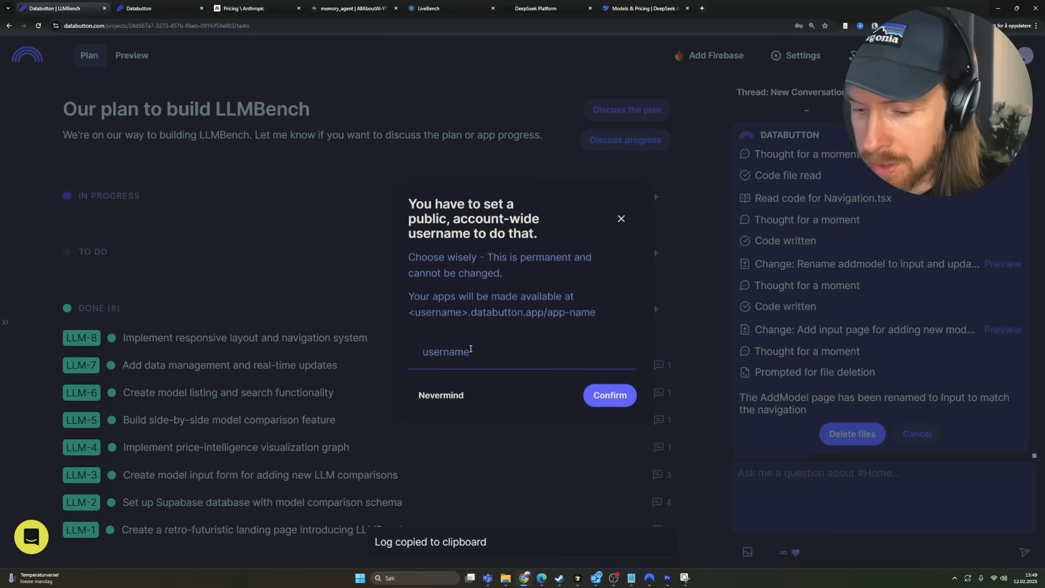
type("aaa")
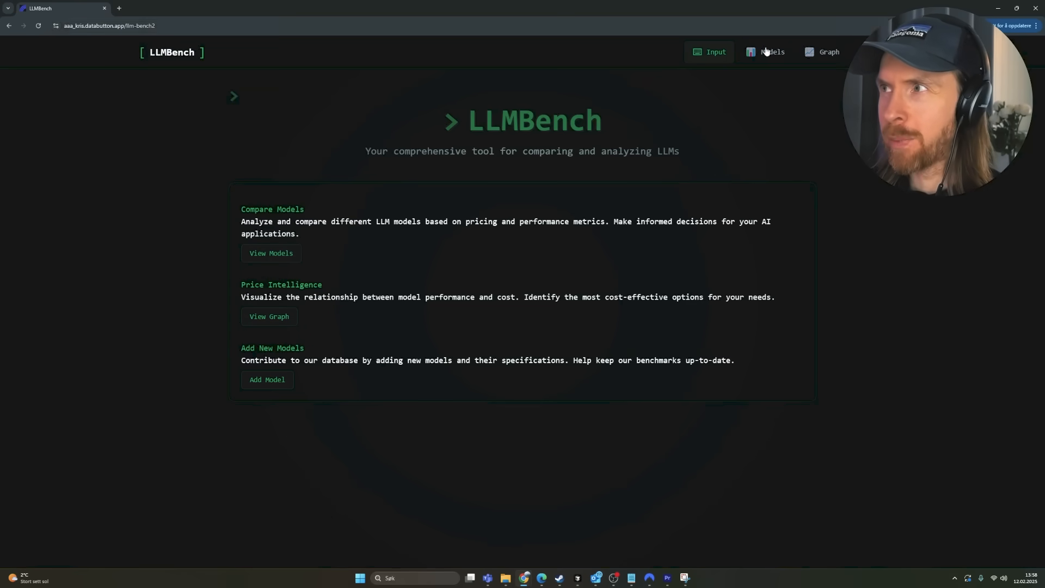
Browse the live model database and pick Claude 3.5 Sonnet as Model 1 against deepseek-r1
left_click(771, 51)
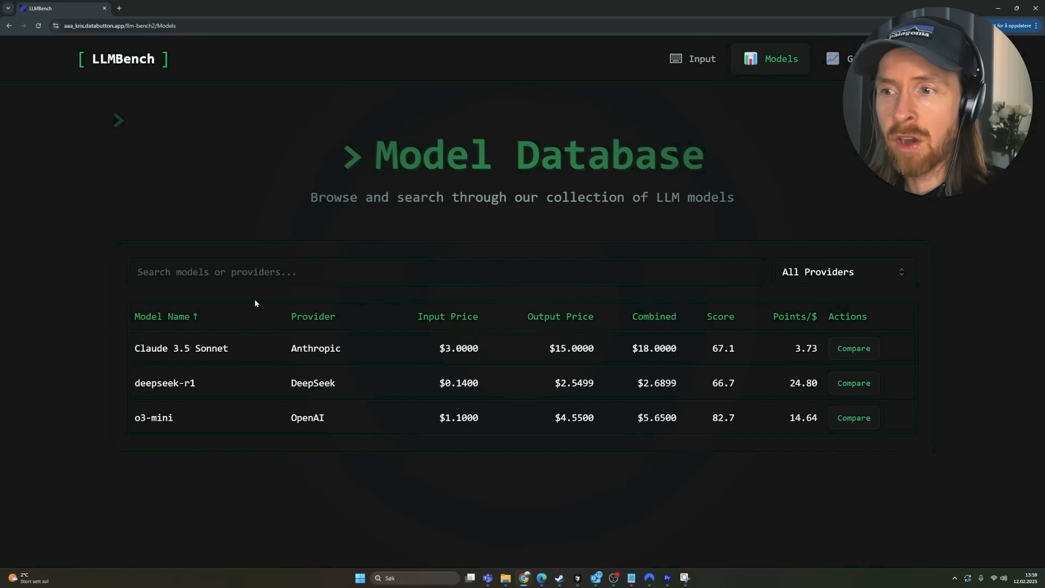
mouse_move(383, 242)
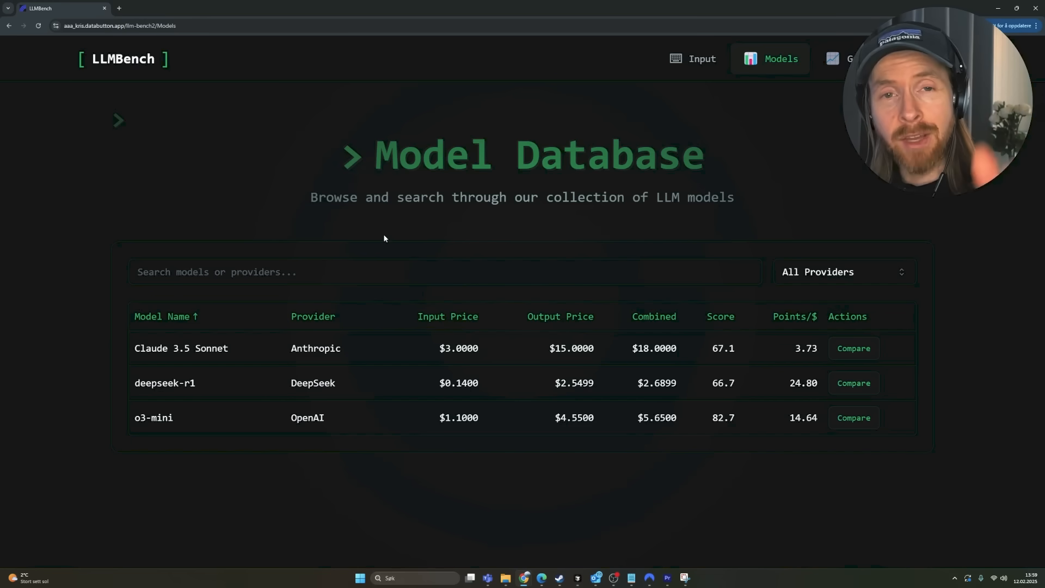
mouse_move(300, 196)
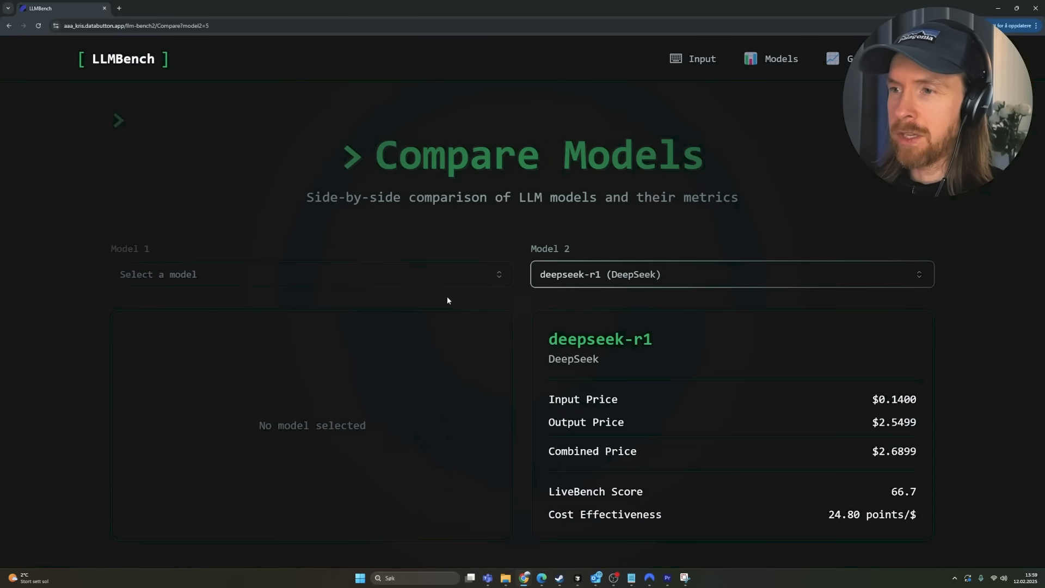
left_click(308, 274)
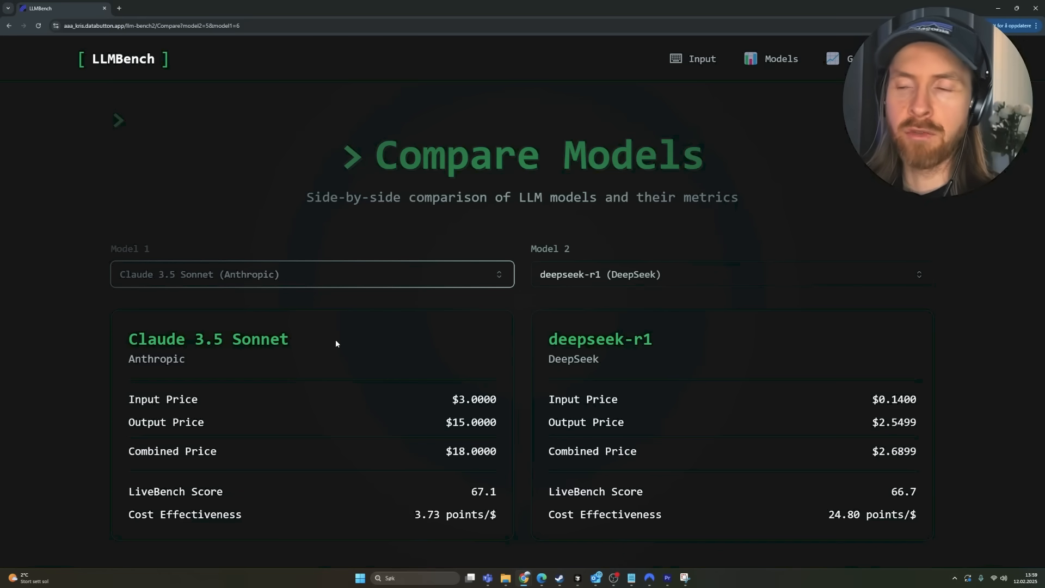
mouse_move(446, 301)
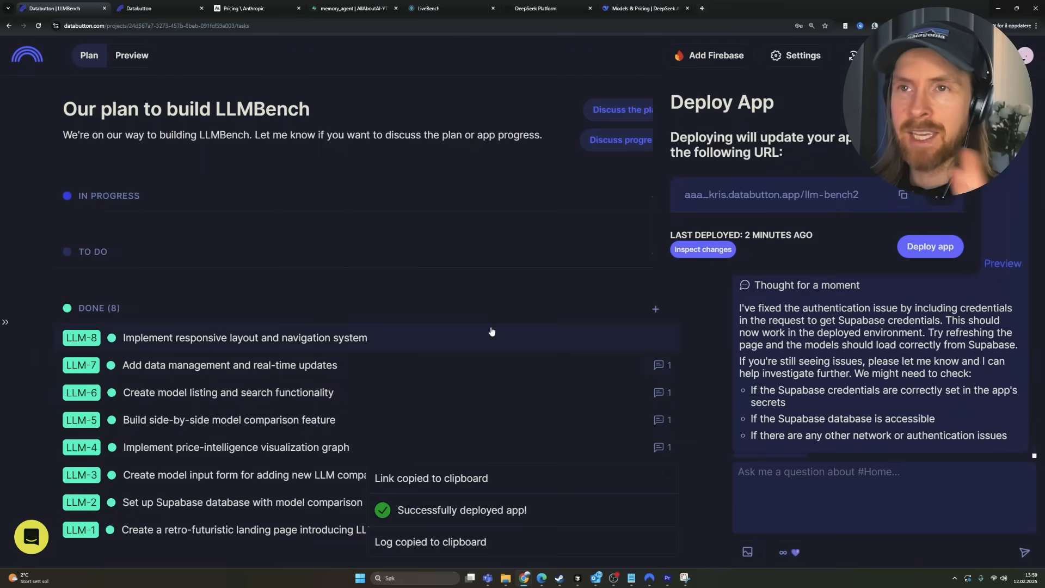
mouse_move(405, 233)
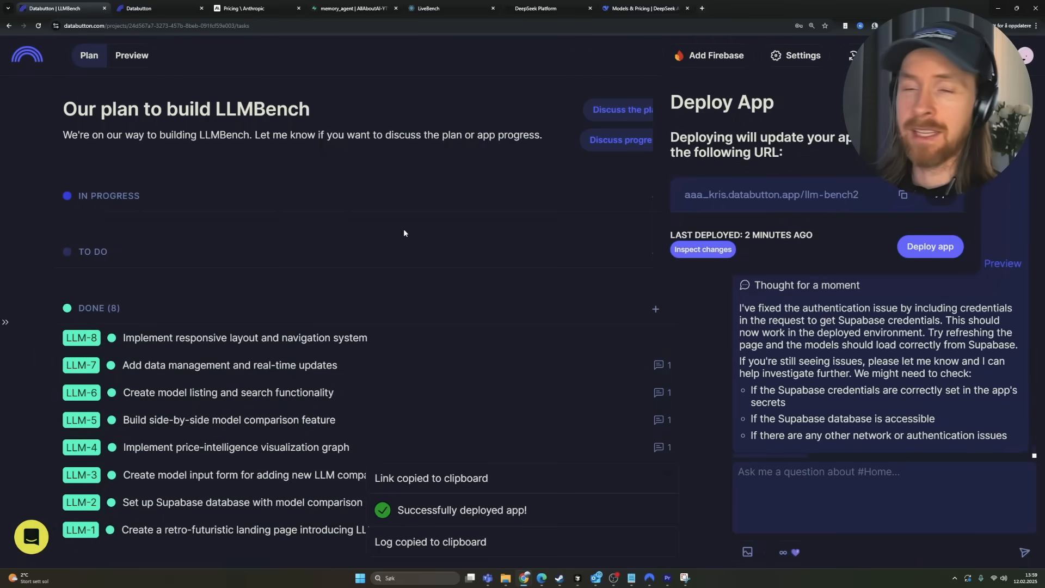